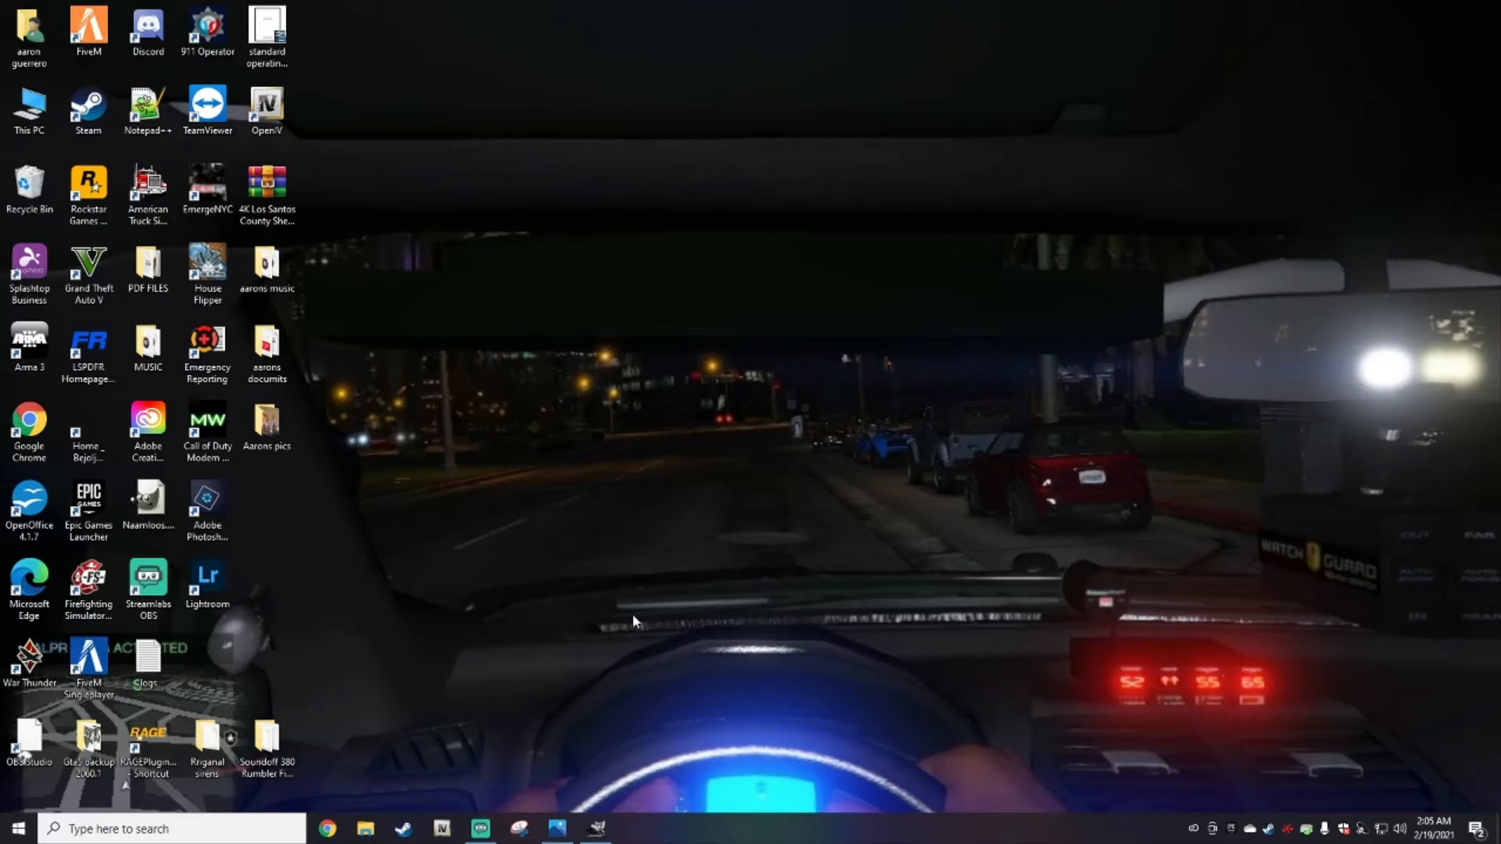
mouse_move(791, 441)
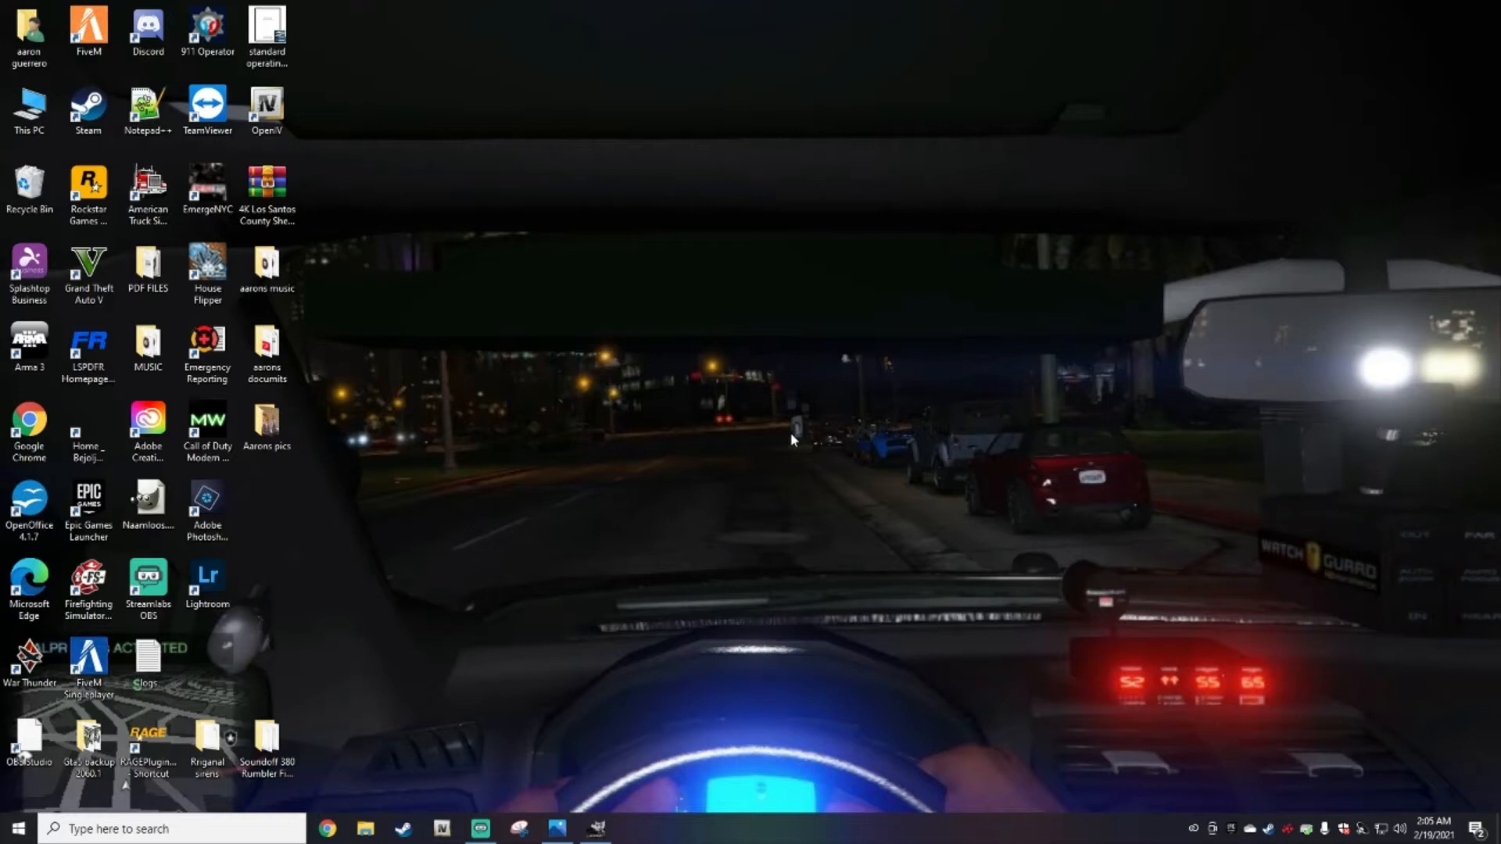
mouse_move(713, 401)
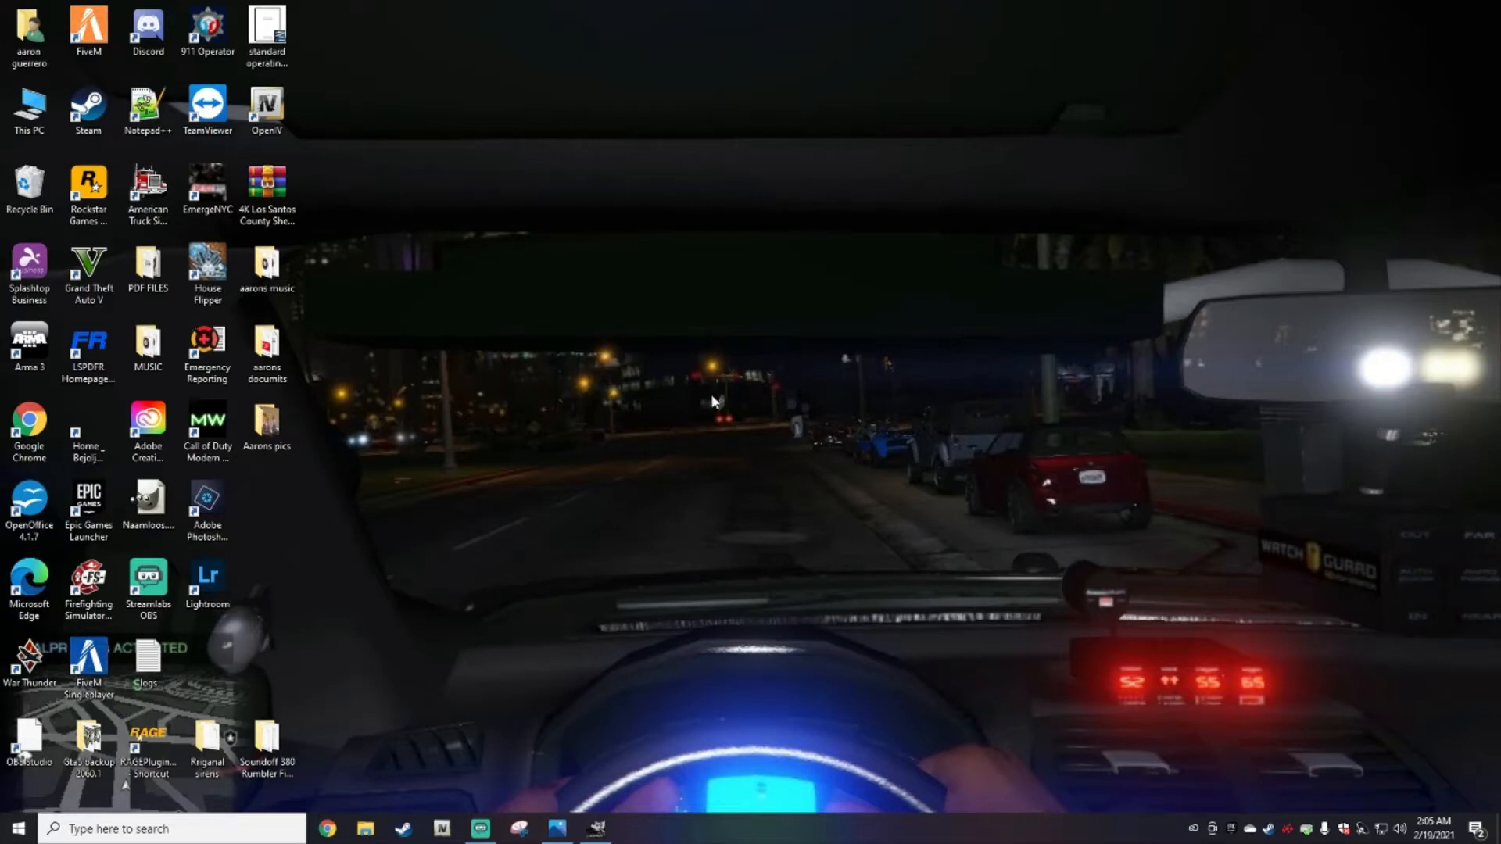
mouse_move(918, 191)
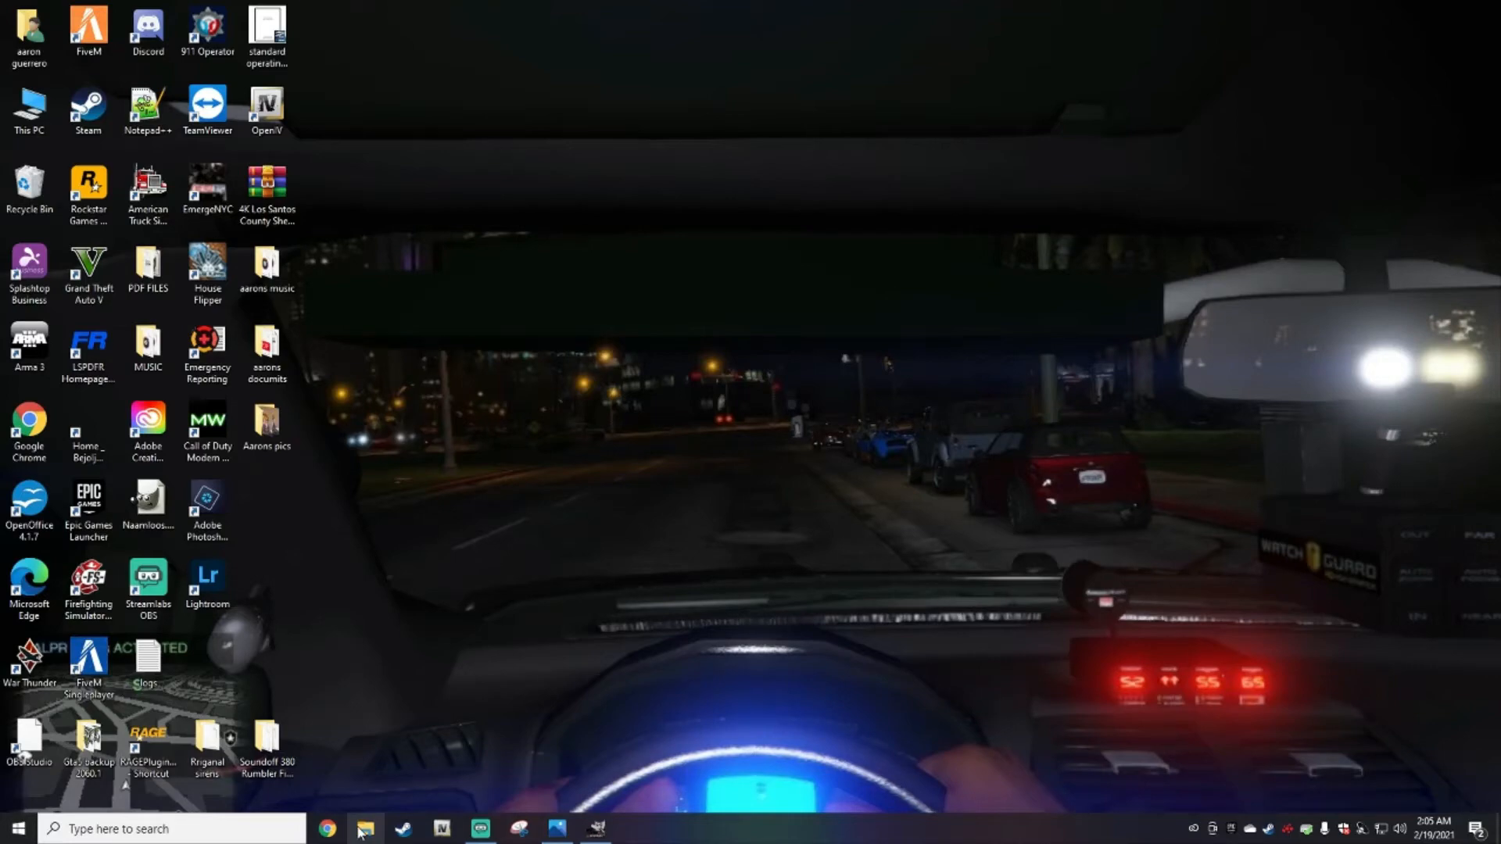
Step: Launch File Explorer, go to This PC and enter Local Disk (C:)
left_click(365, 828)
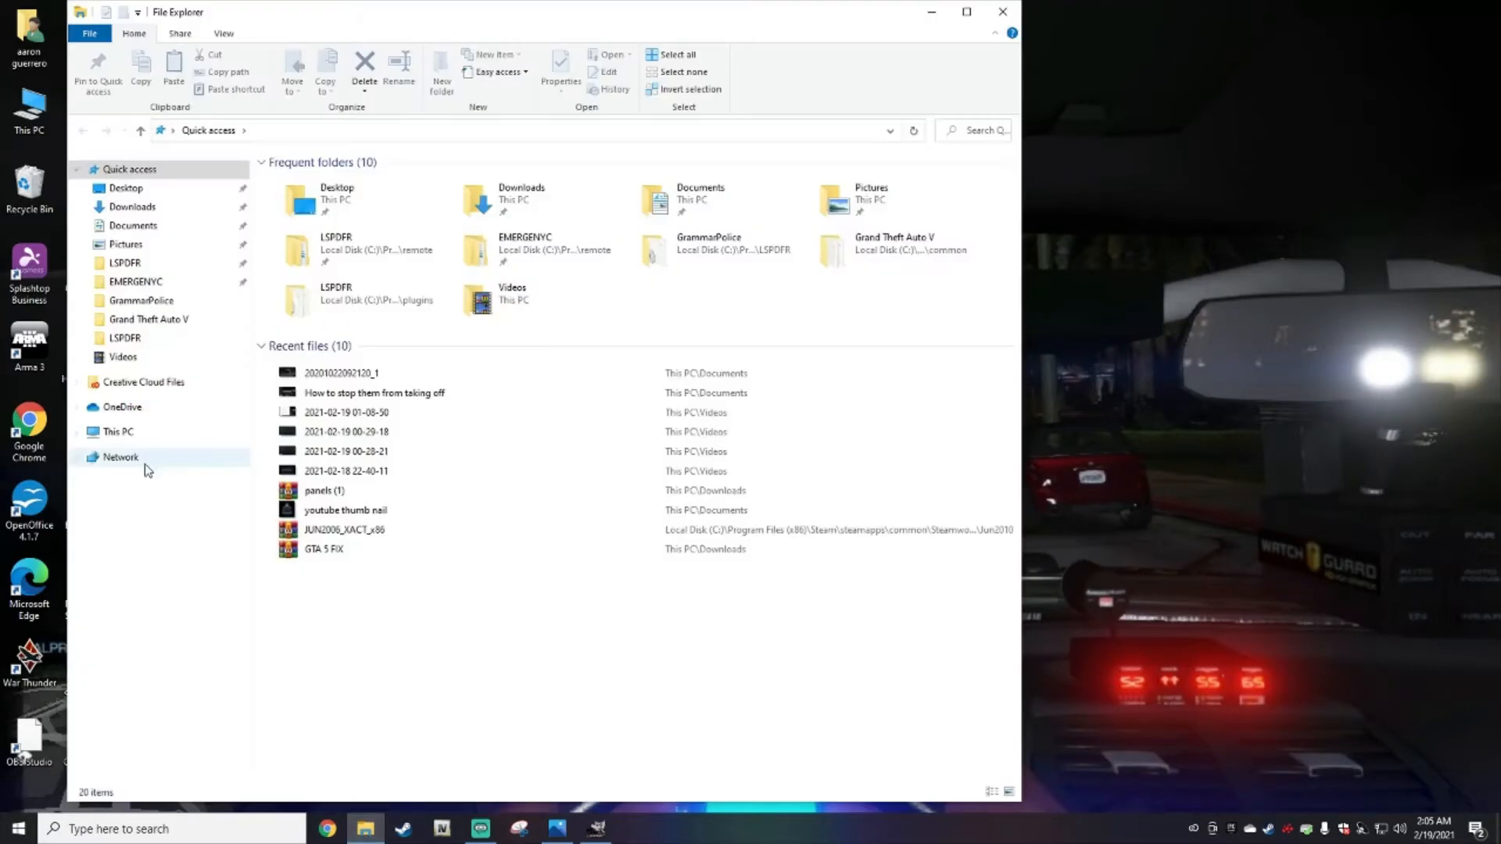
left_click(119, 431)
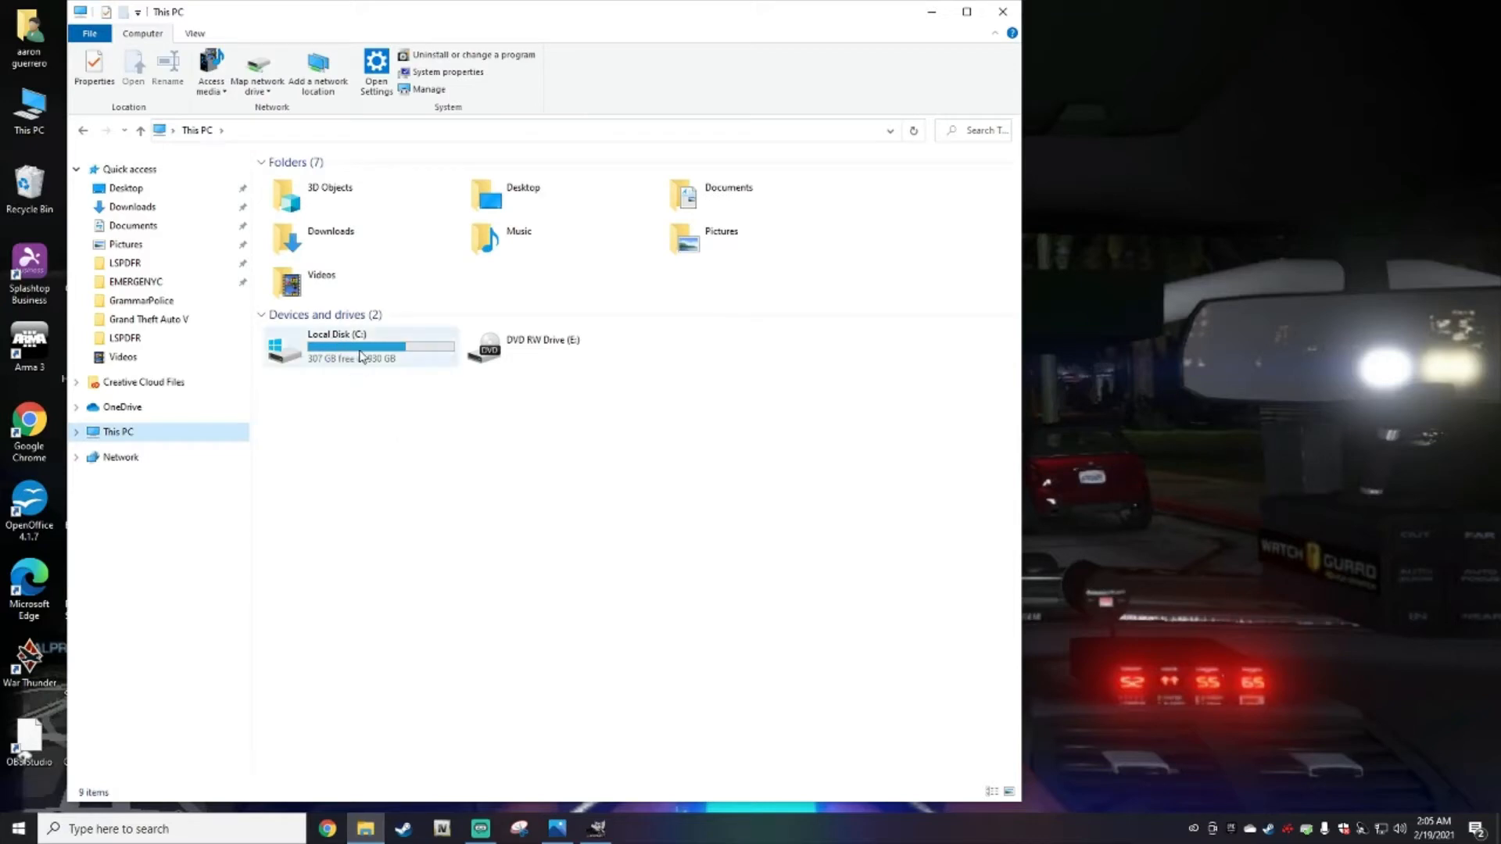
mouse_move(360, 355)
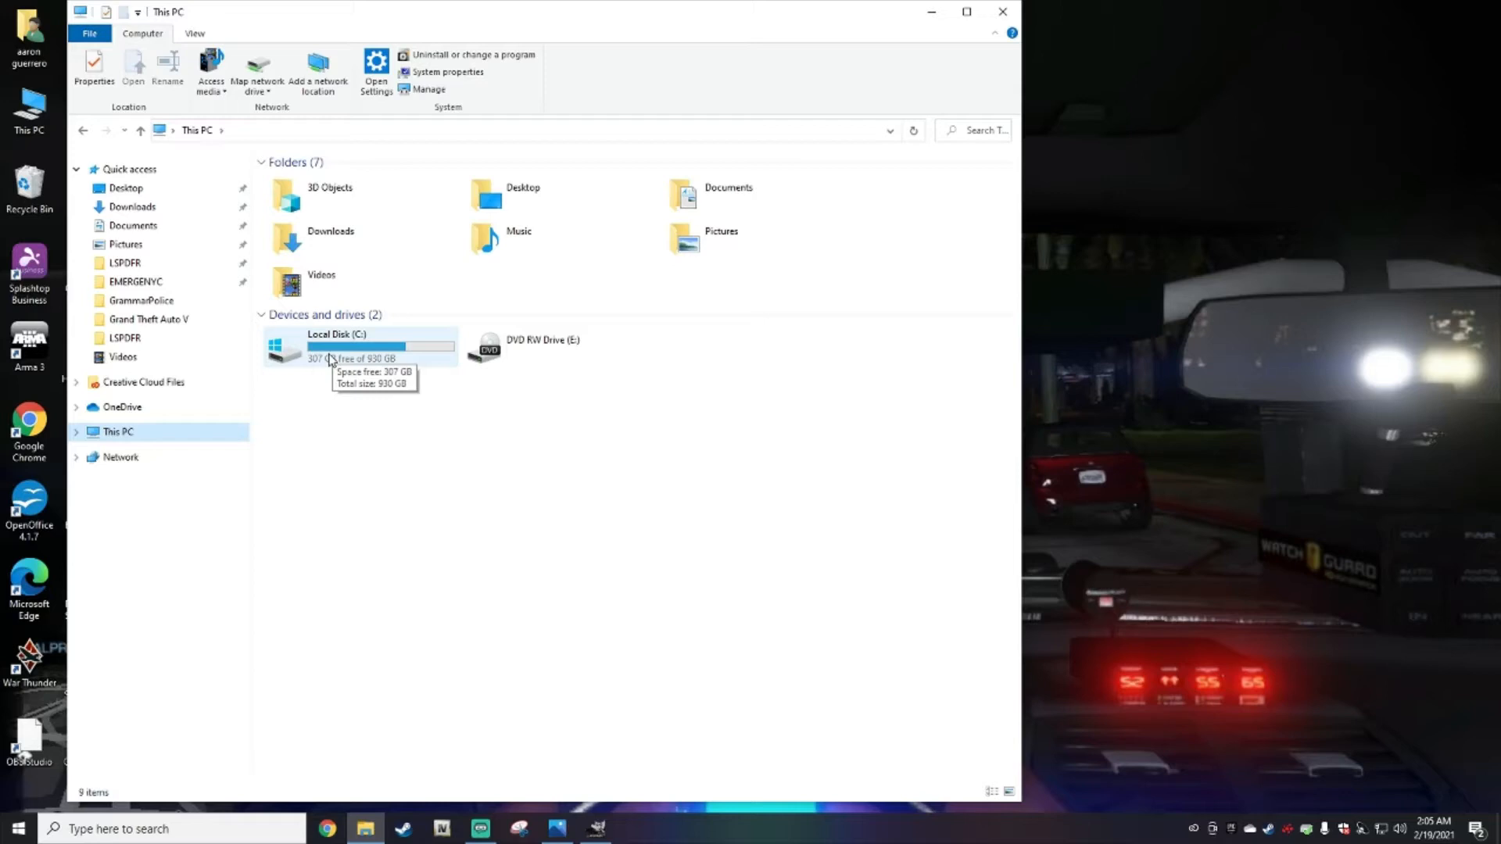
mouse_move(354, 344)
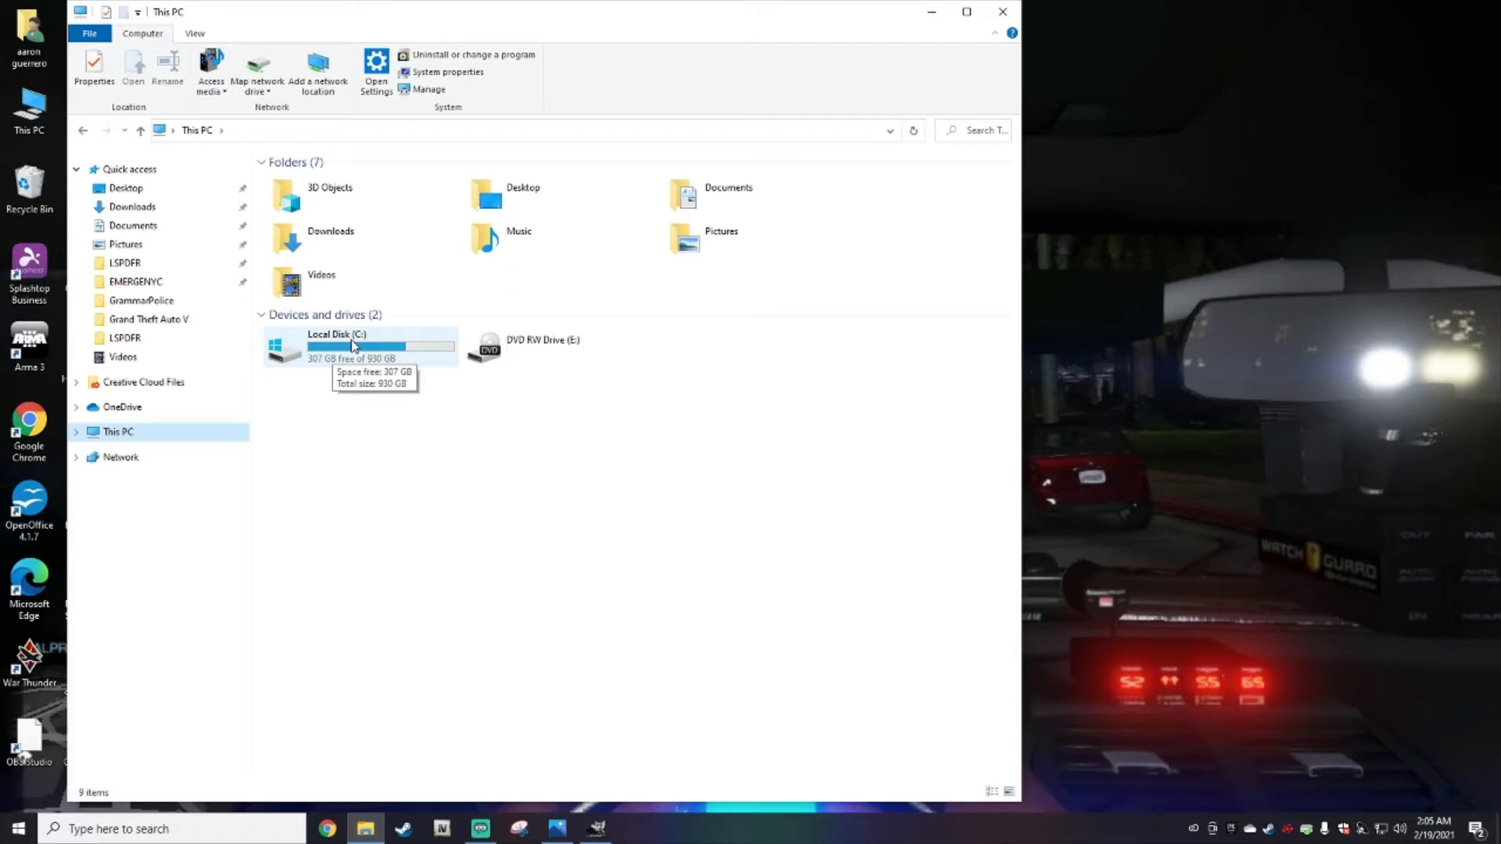
mouse_move(331, 350)
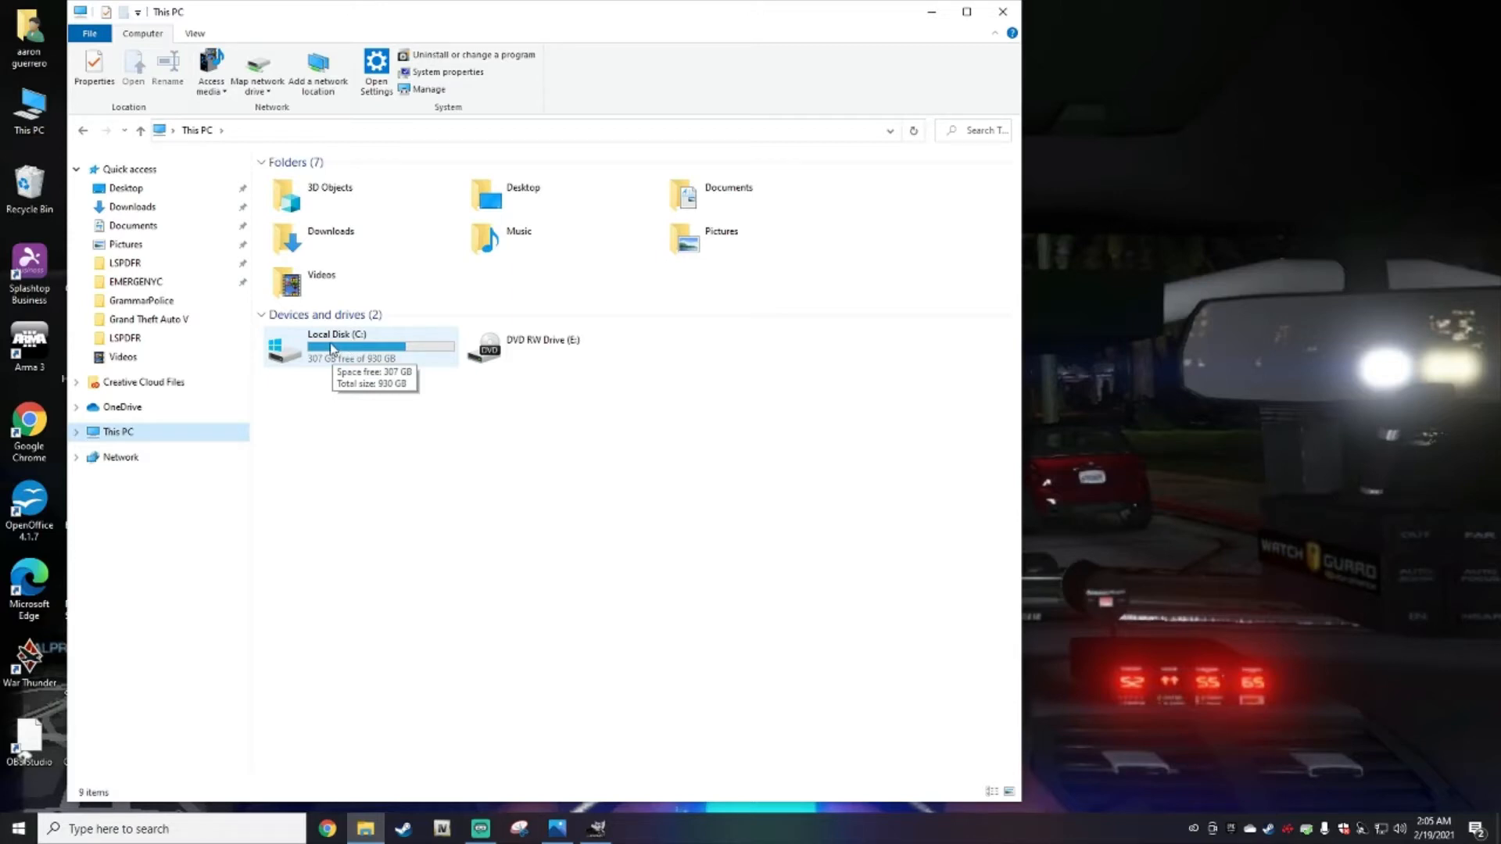
double_click(334, 347)
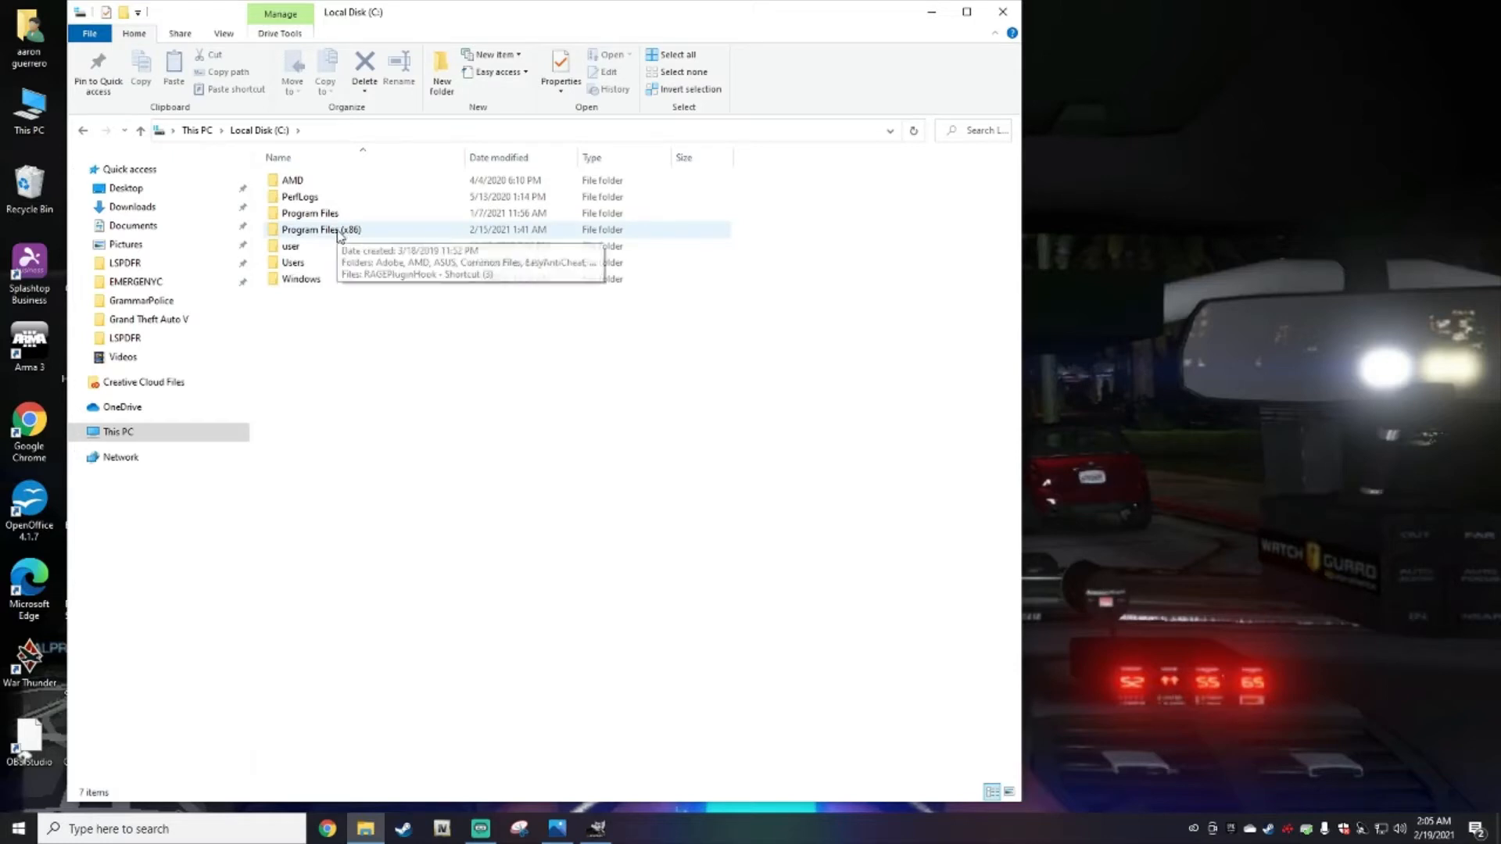
Step: Navigate into Program Files (x86) and then the Steam folder
double_click(320, 229)
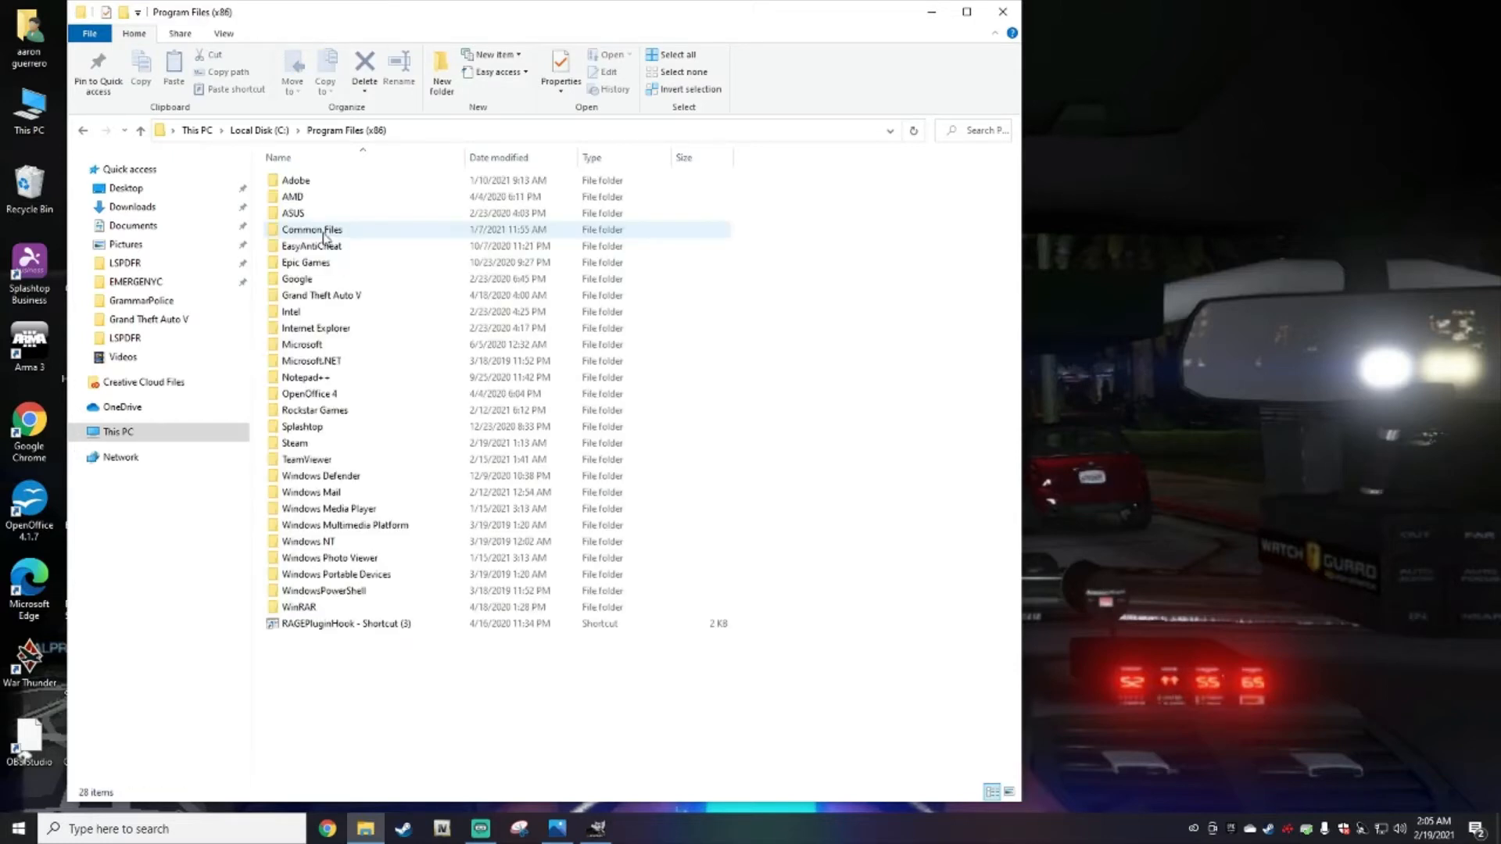
left_click(295, 442)
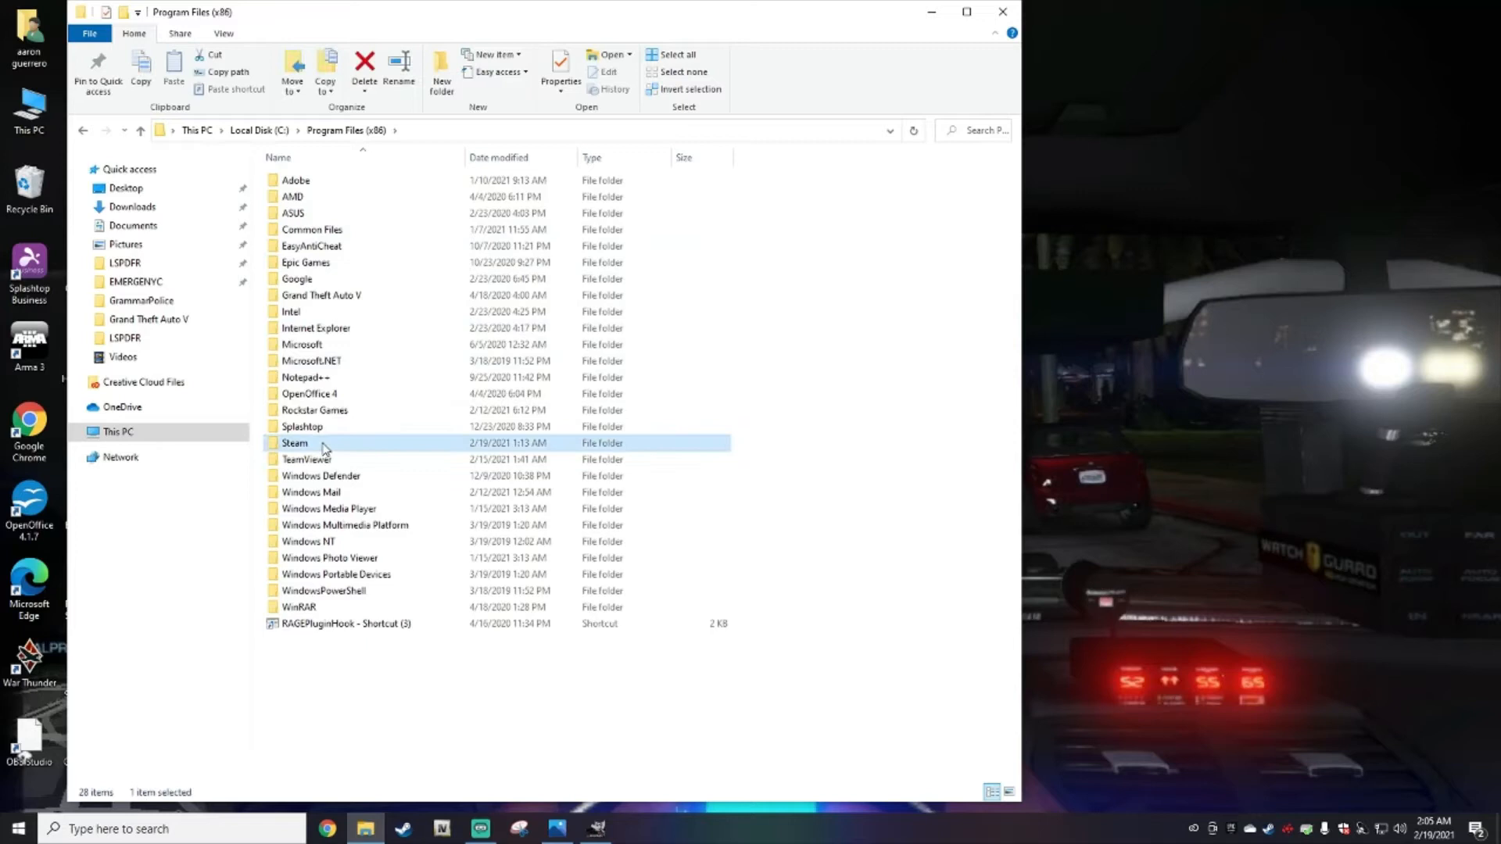
double_click(296, 442)
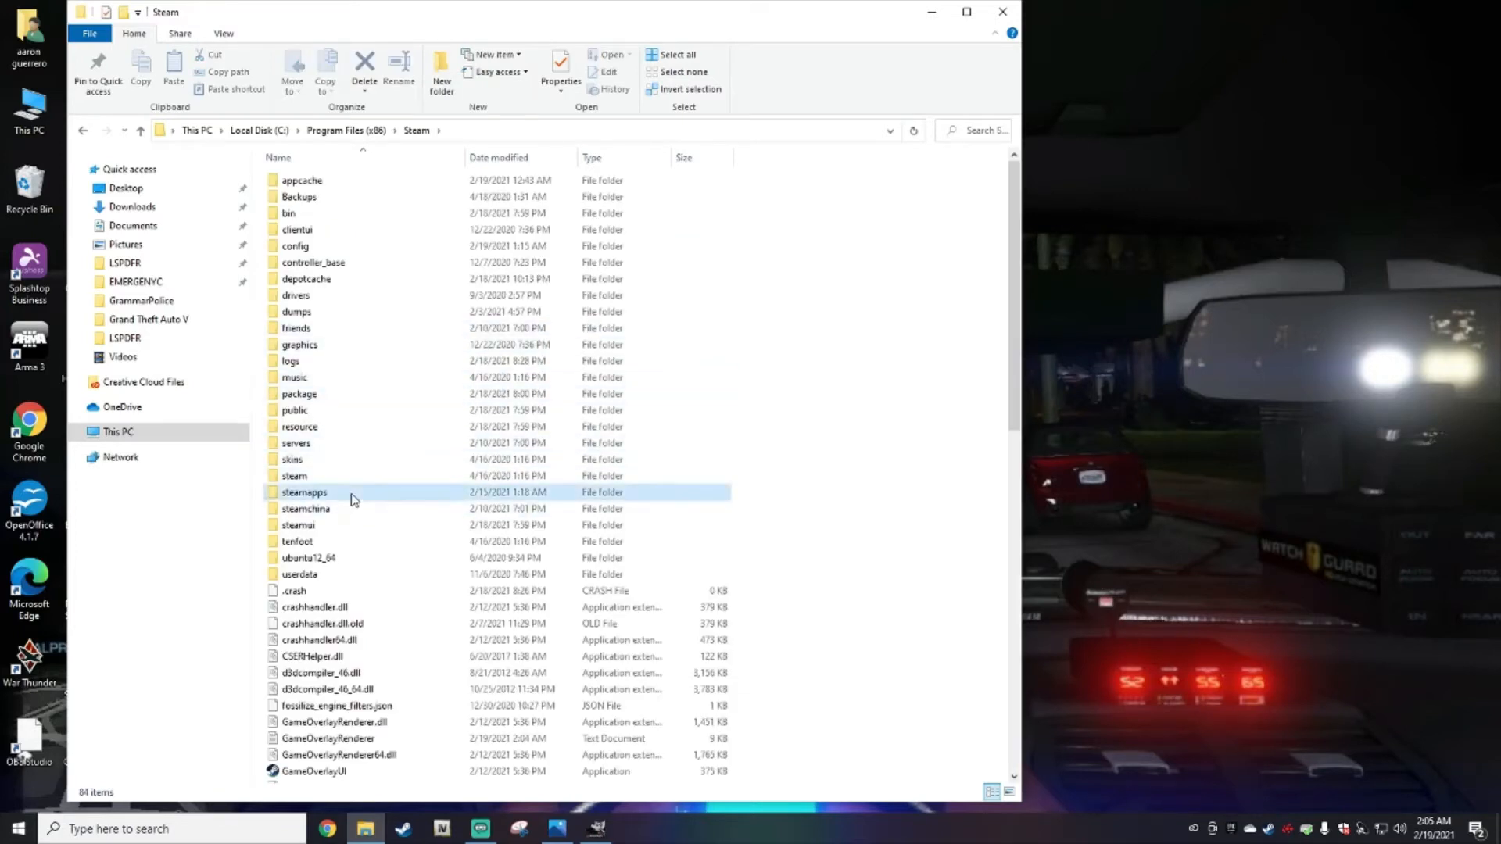
Step: Enter the common games folder and select, then deselect, Grand Theft Auto V
double_click(305, 493)
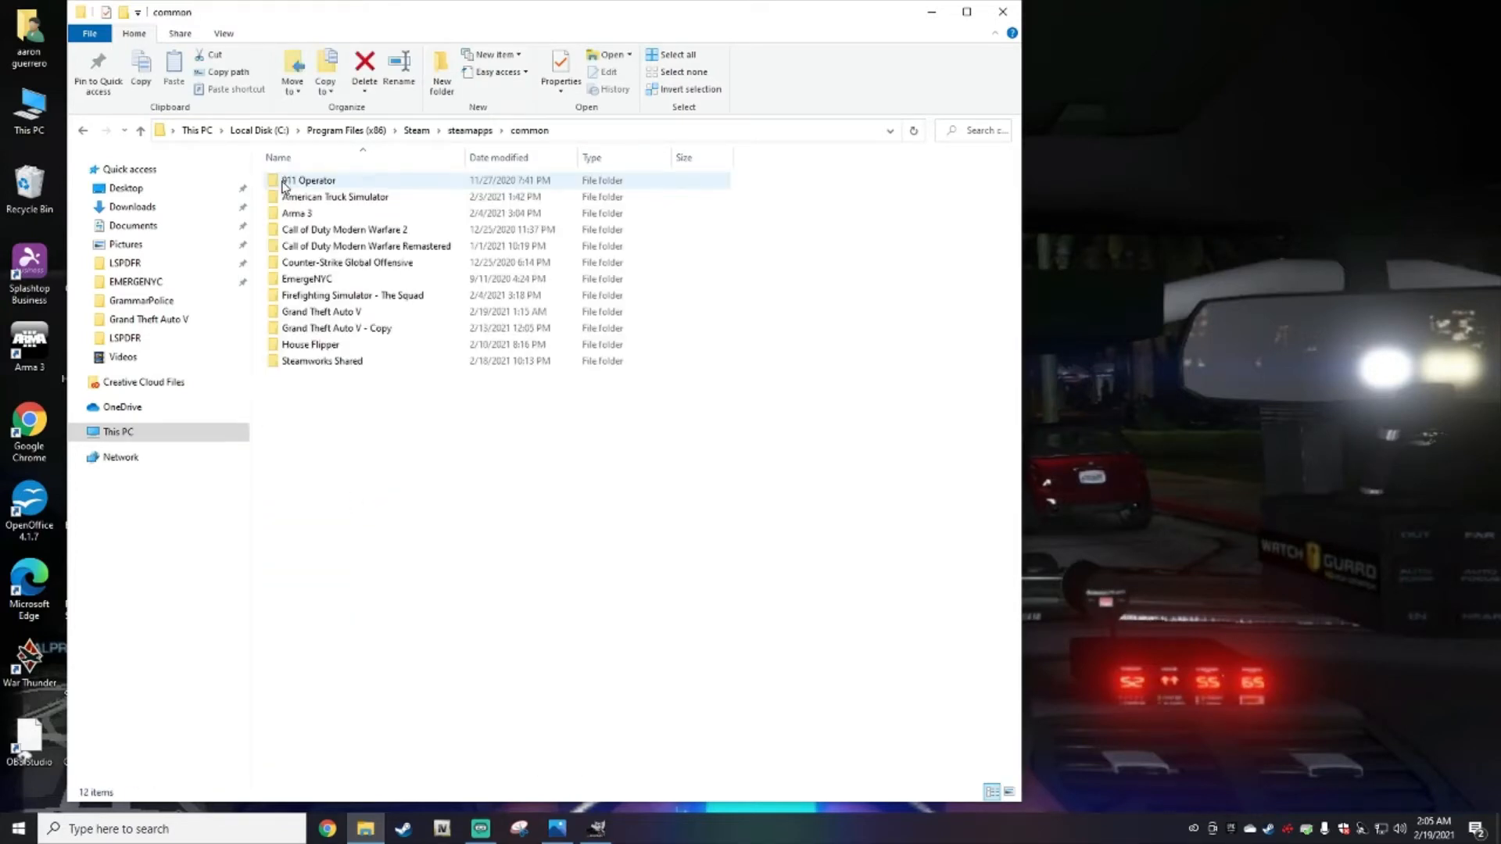
left_click(321, 311)
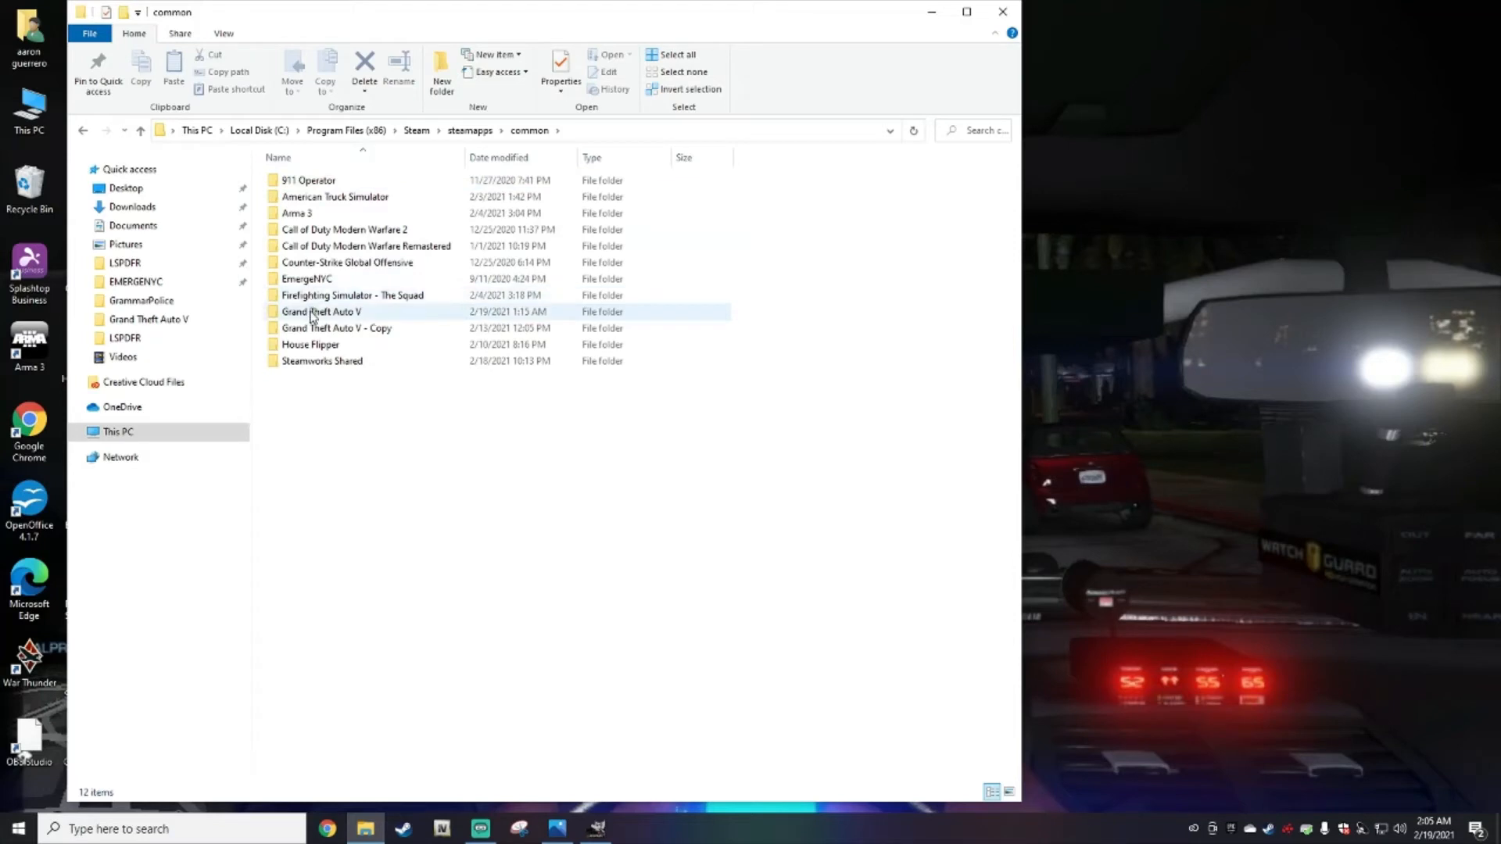
left_click(321, 311)
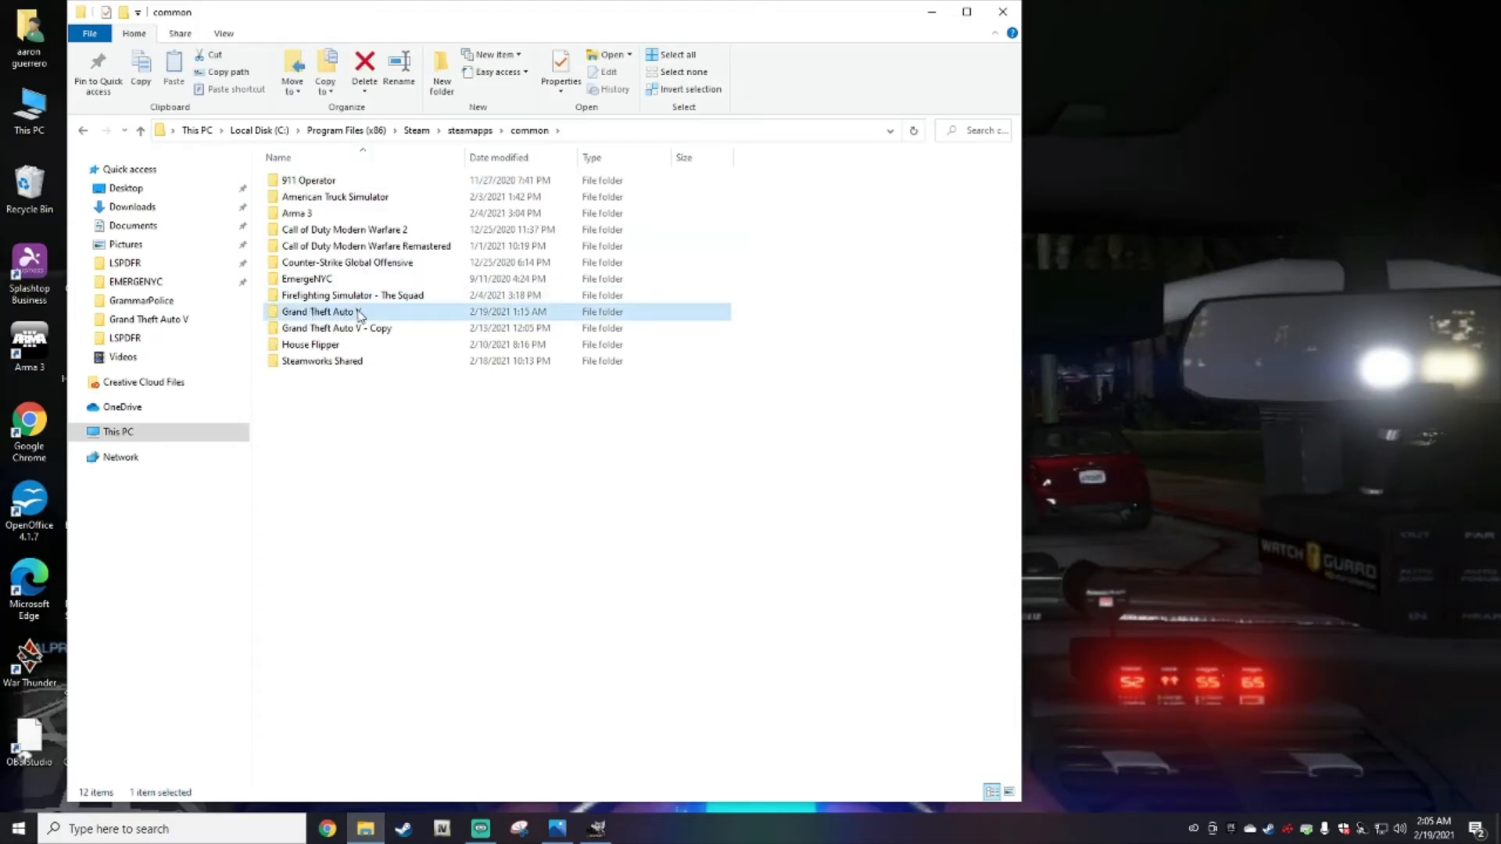
mouse_move(320, 312)
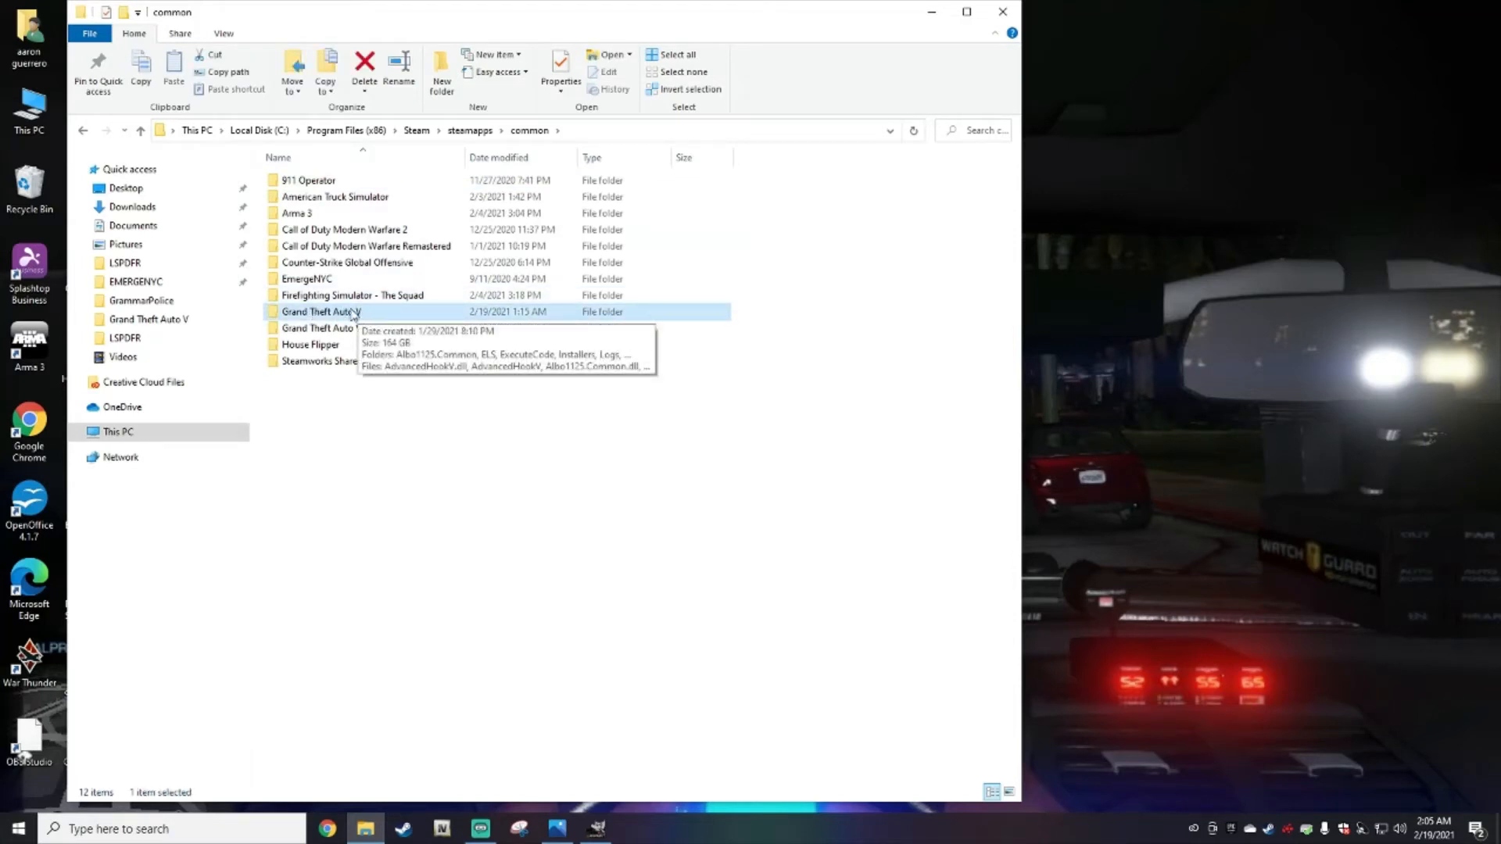
mouse_move(383, 321)
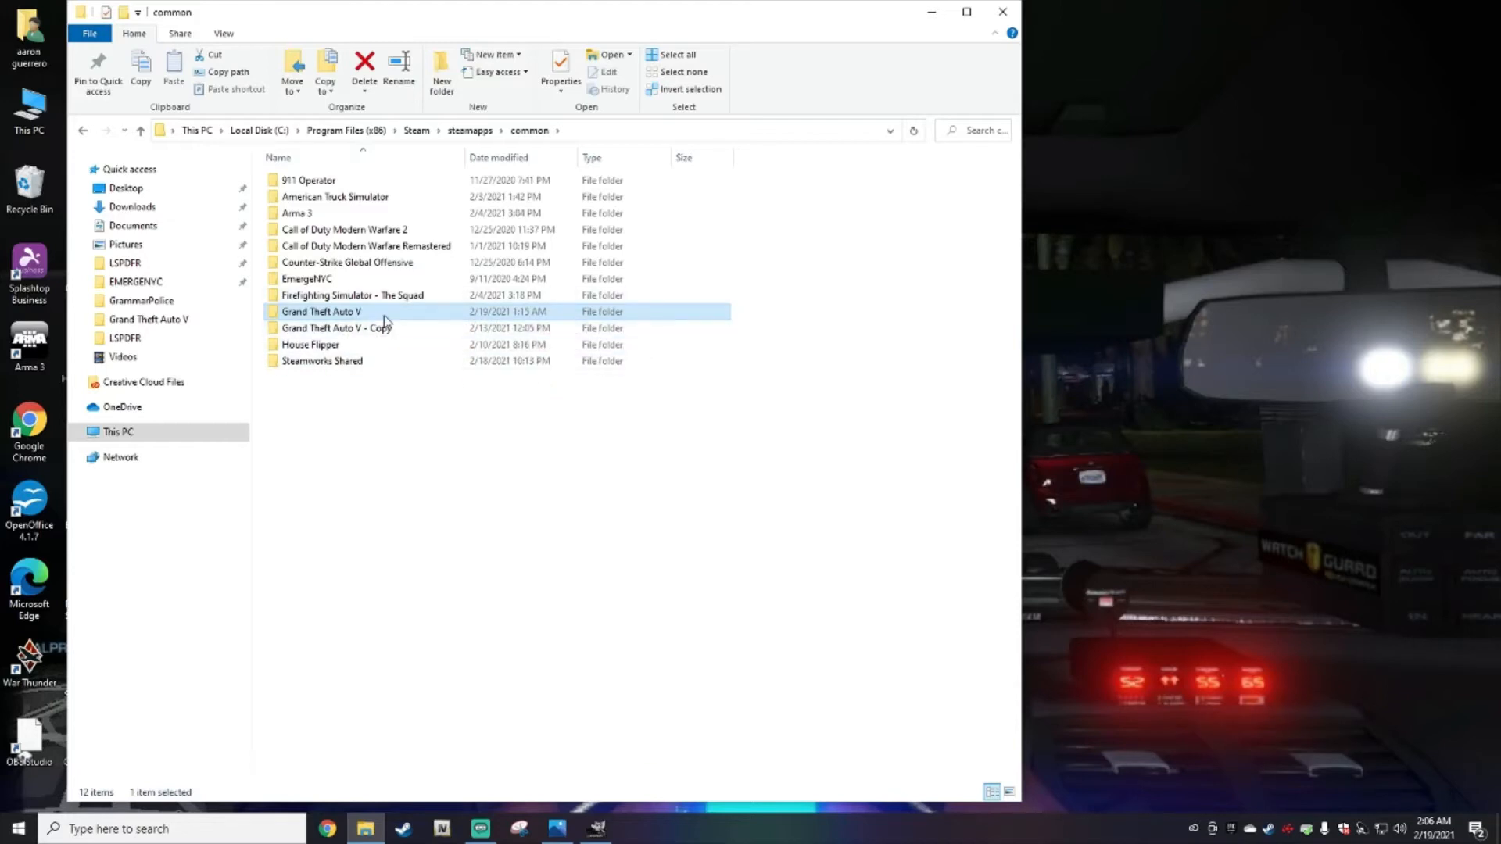
left_click(402, 365)
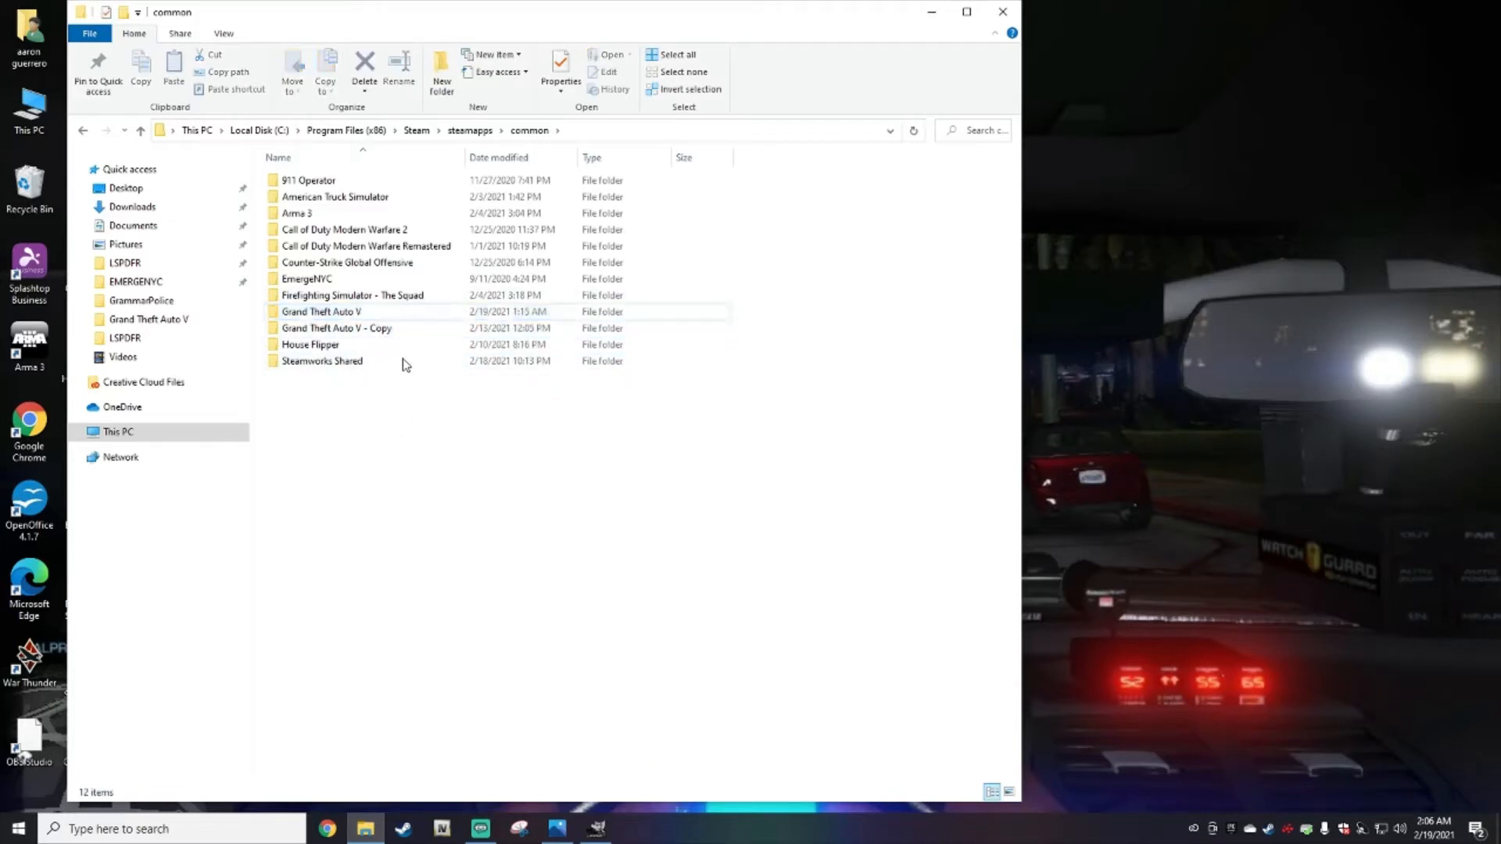
Step: Compare Grand Theft Auto V with Grand Theft Auto V - Copy, leaving Grand Theft Auto V selected
left_click(320, 311)
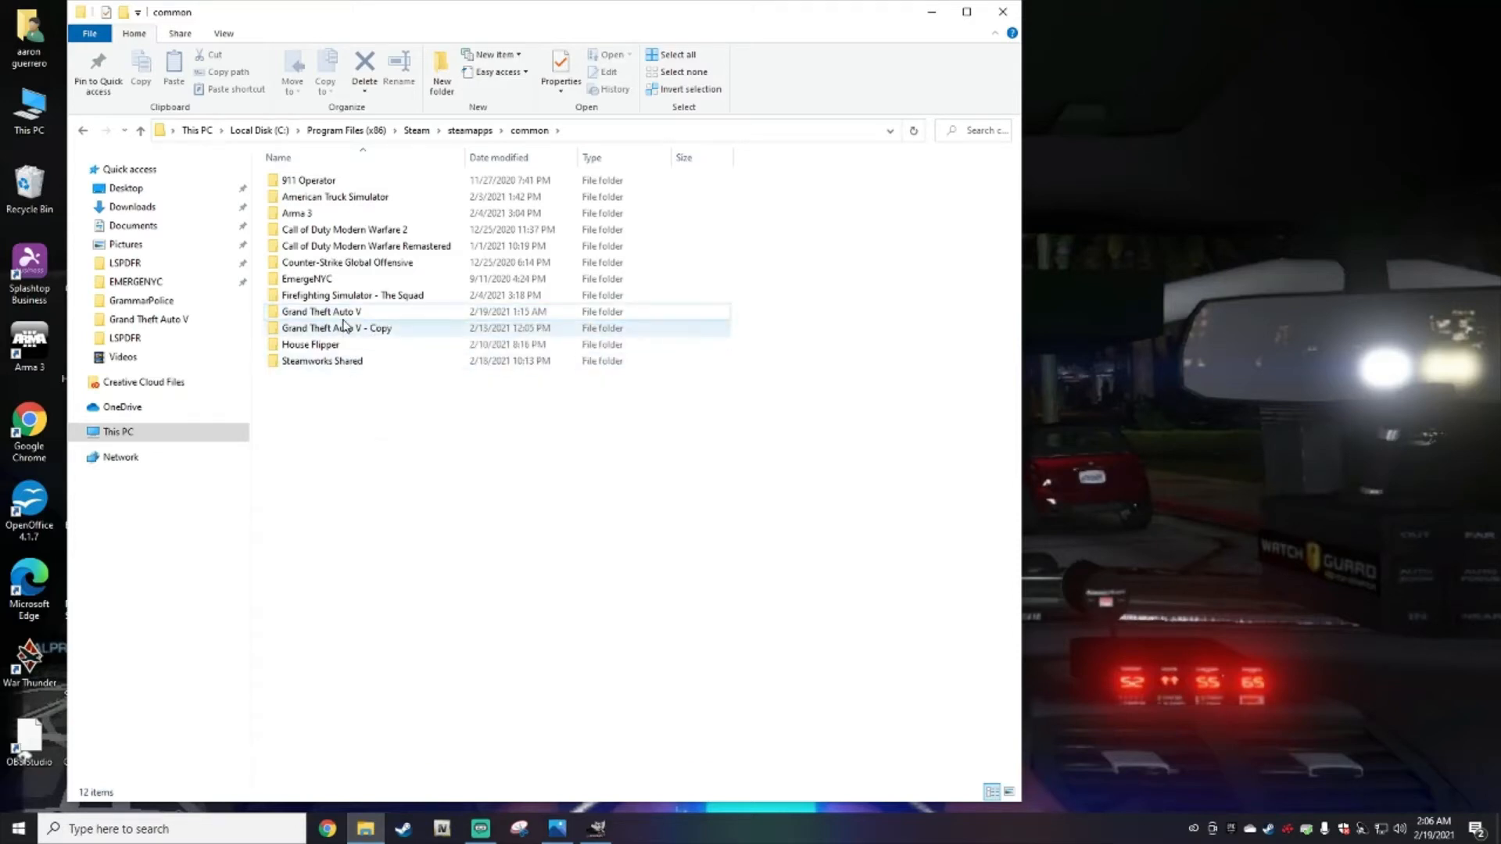
left_click(321, 311)
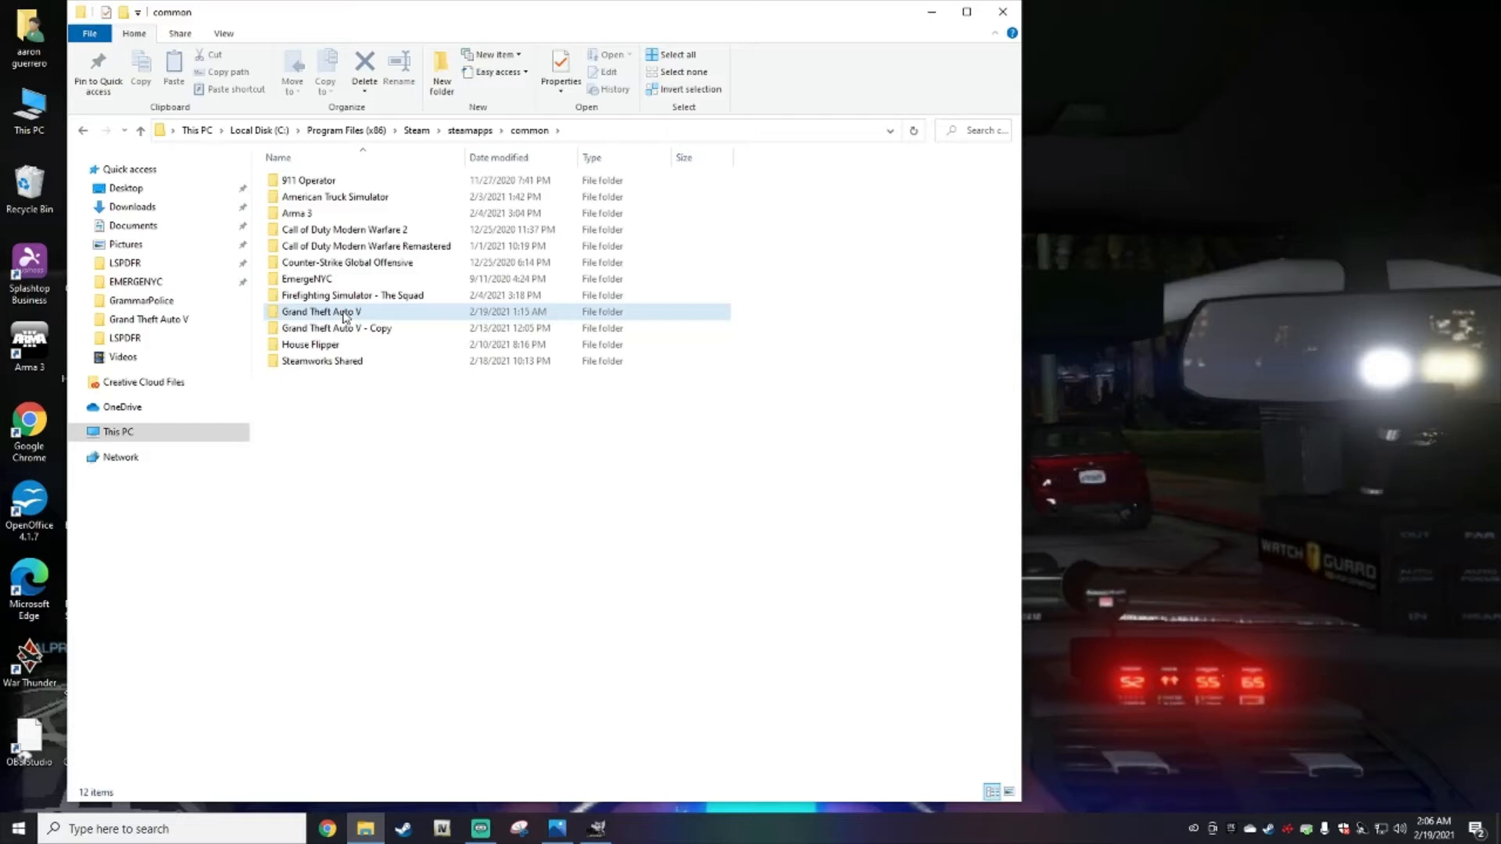
left_click(338, 327)
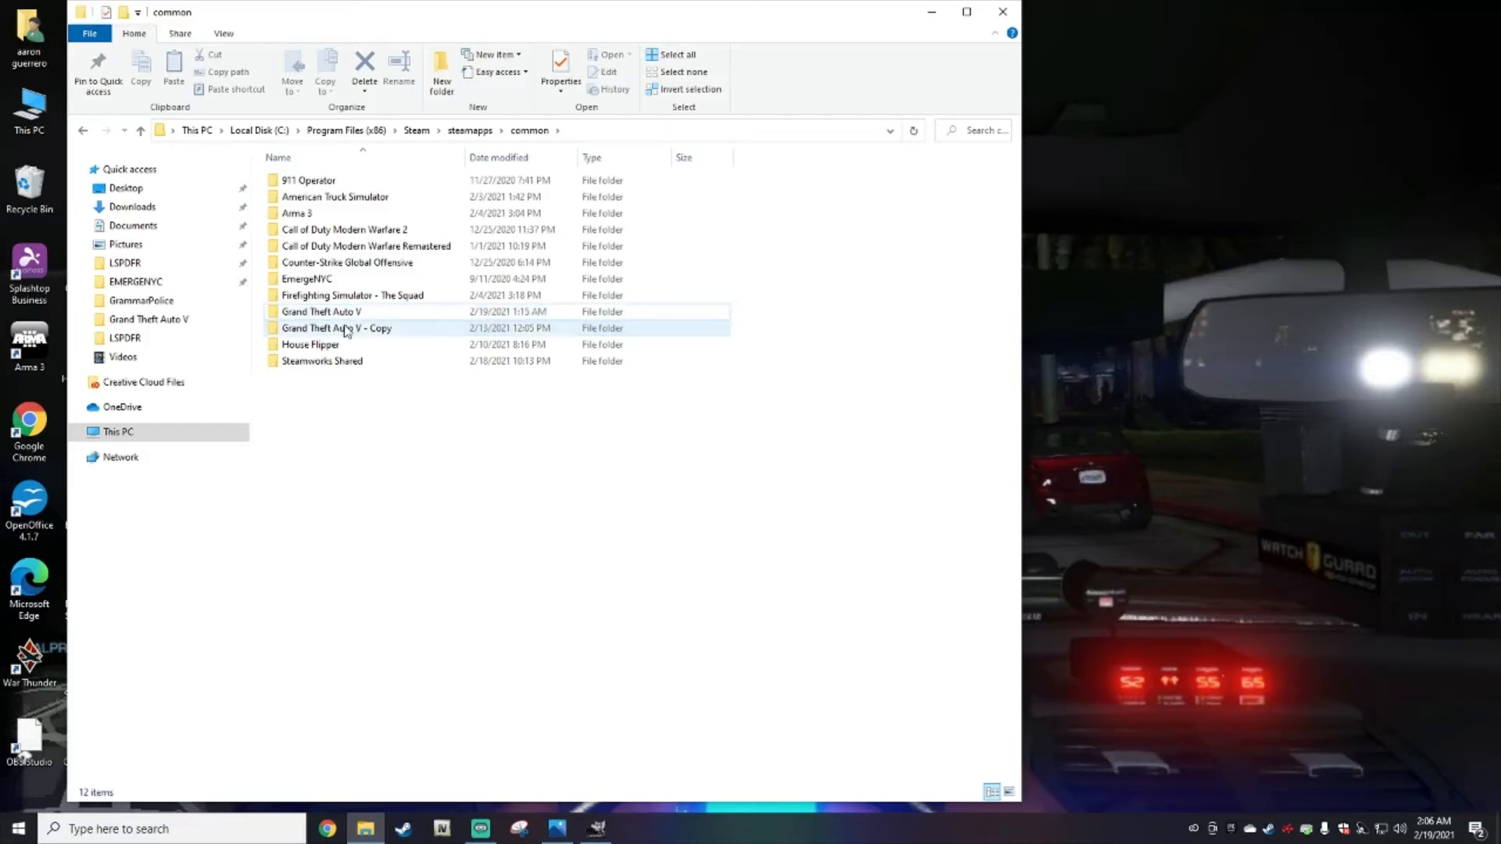
mouse_move(338, 327)
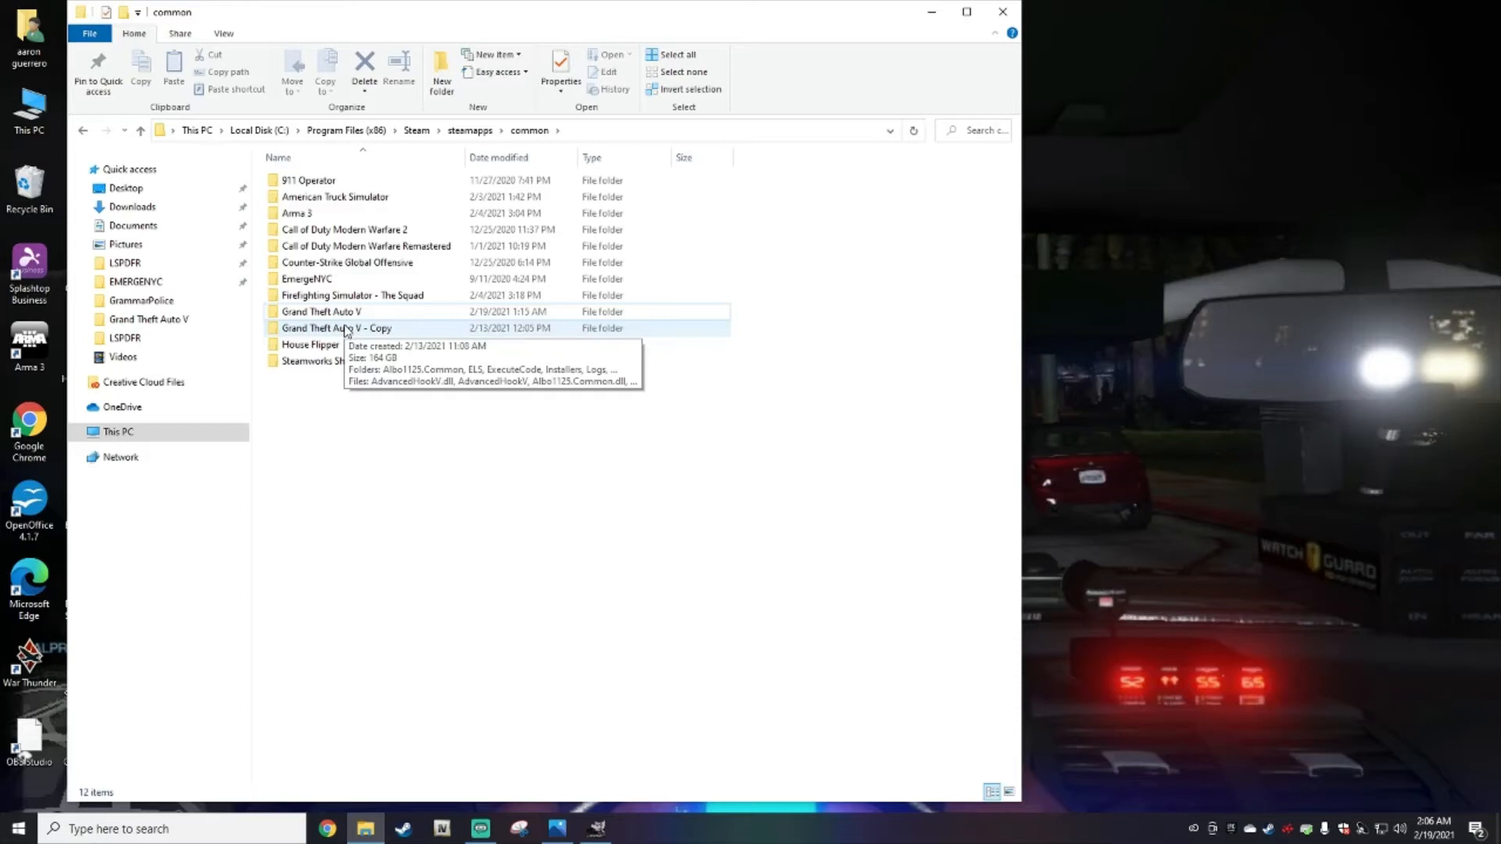
mouse_move(366, 399)
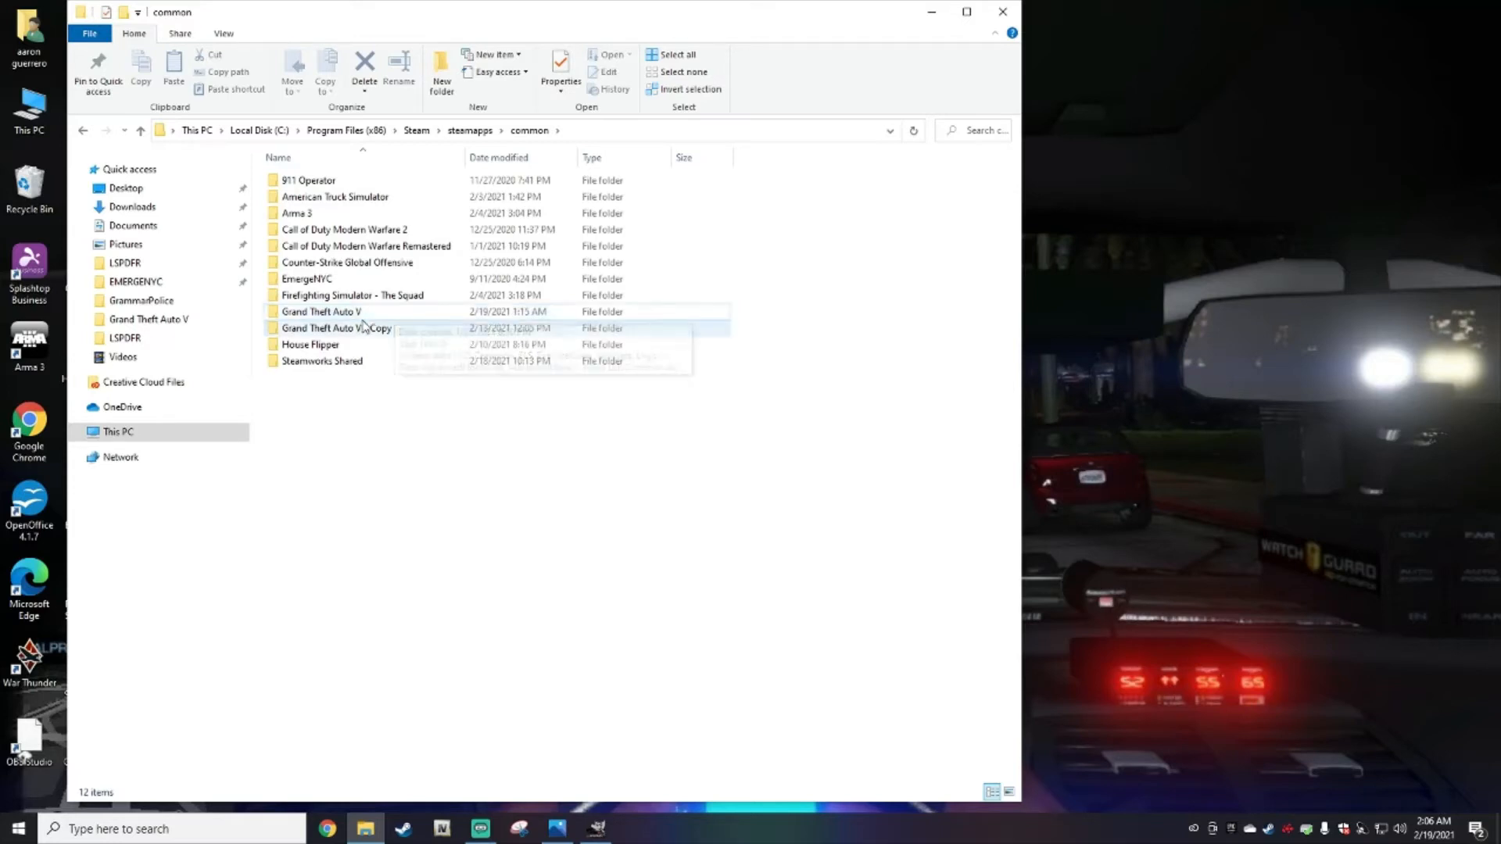
mouse_move(365, 313)
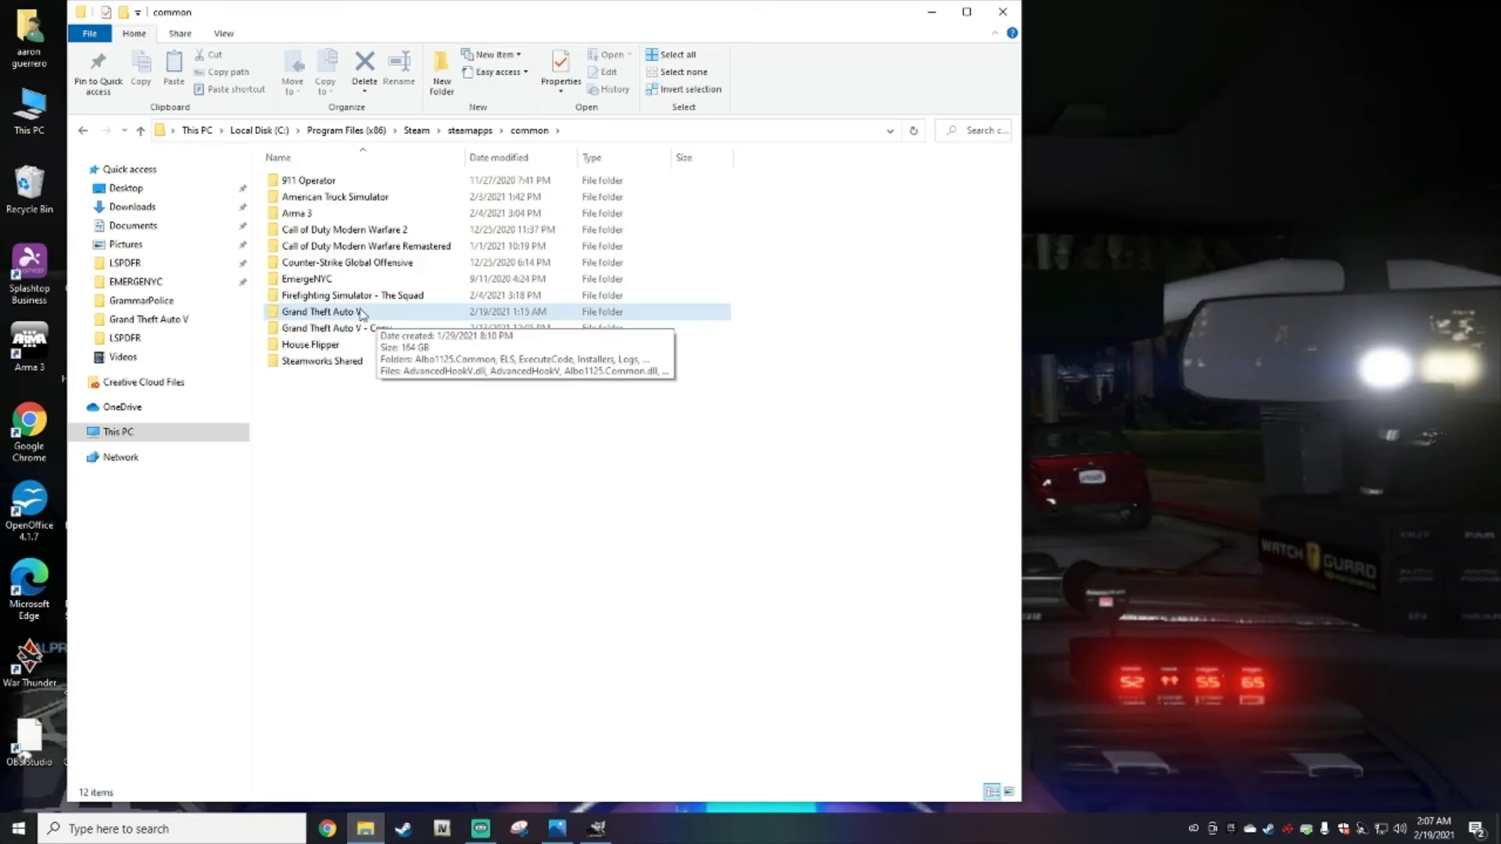
left_click(325, 311)
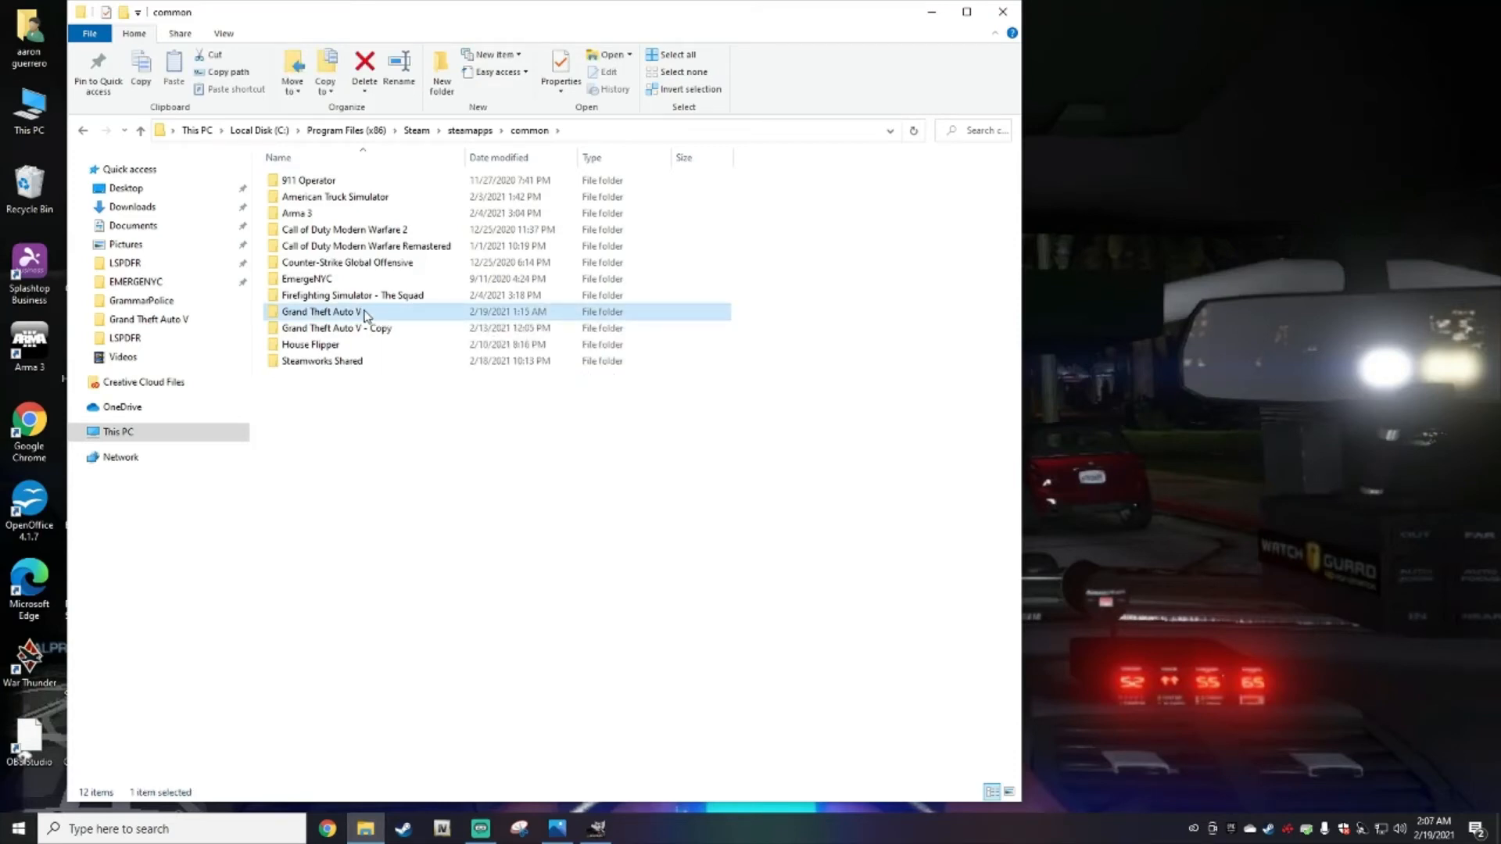
mouse_move(326, 311)
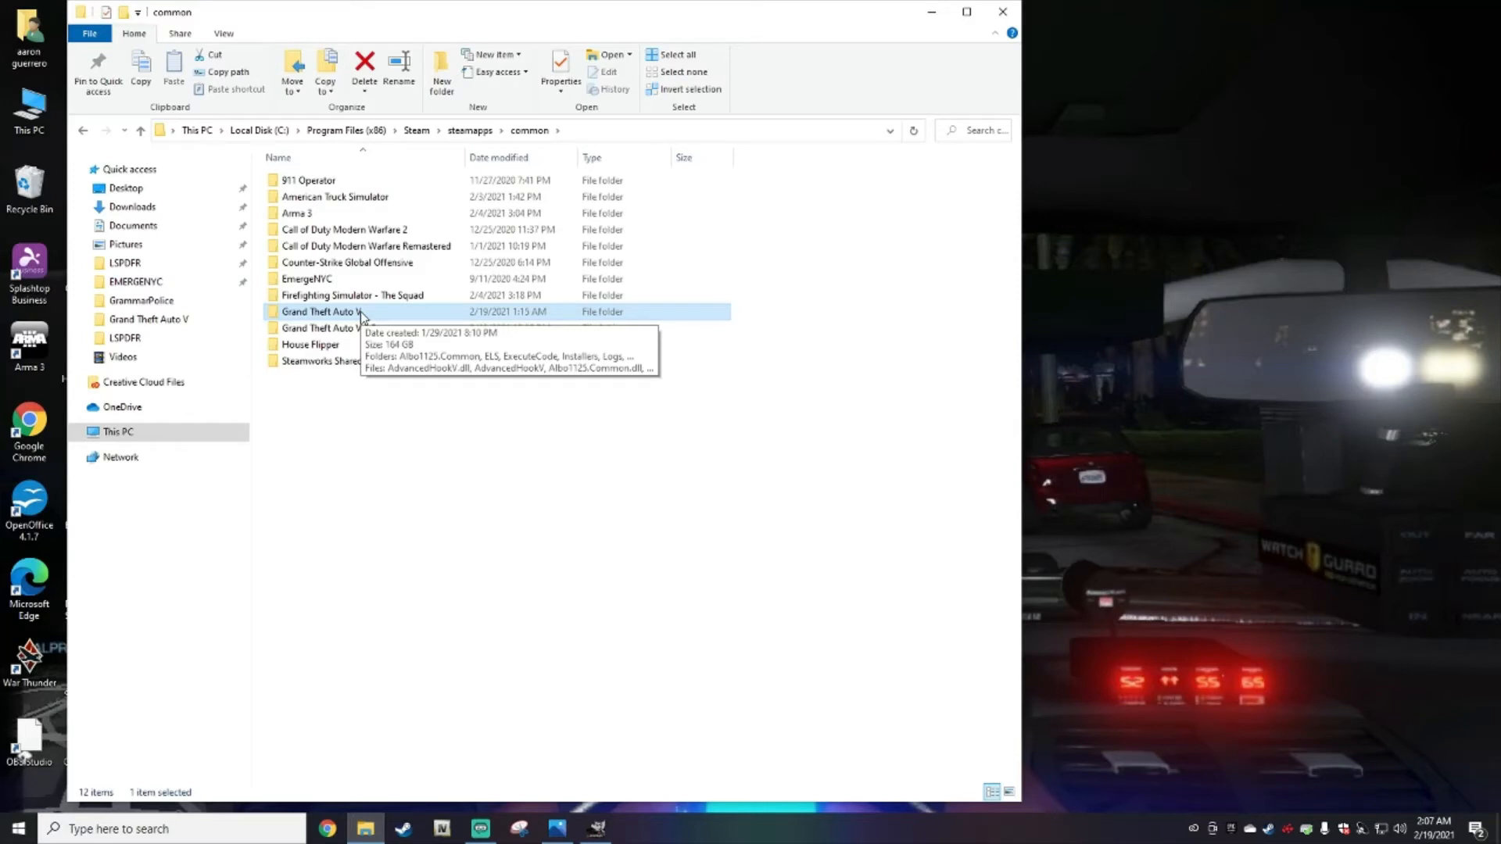
right_click(321, 312)
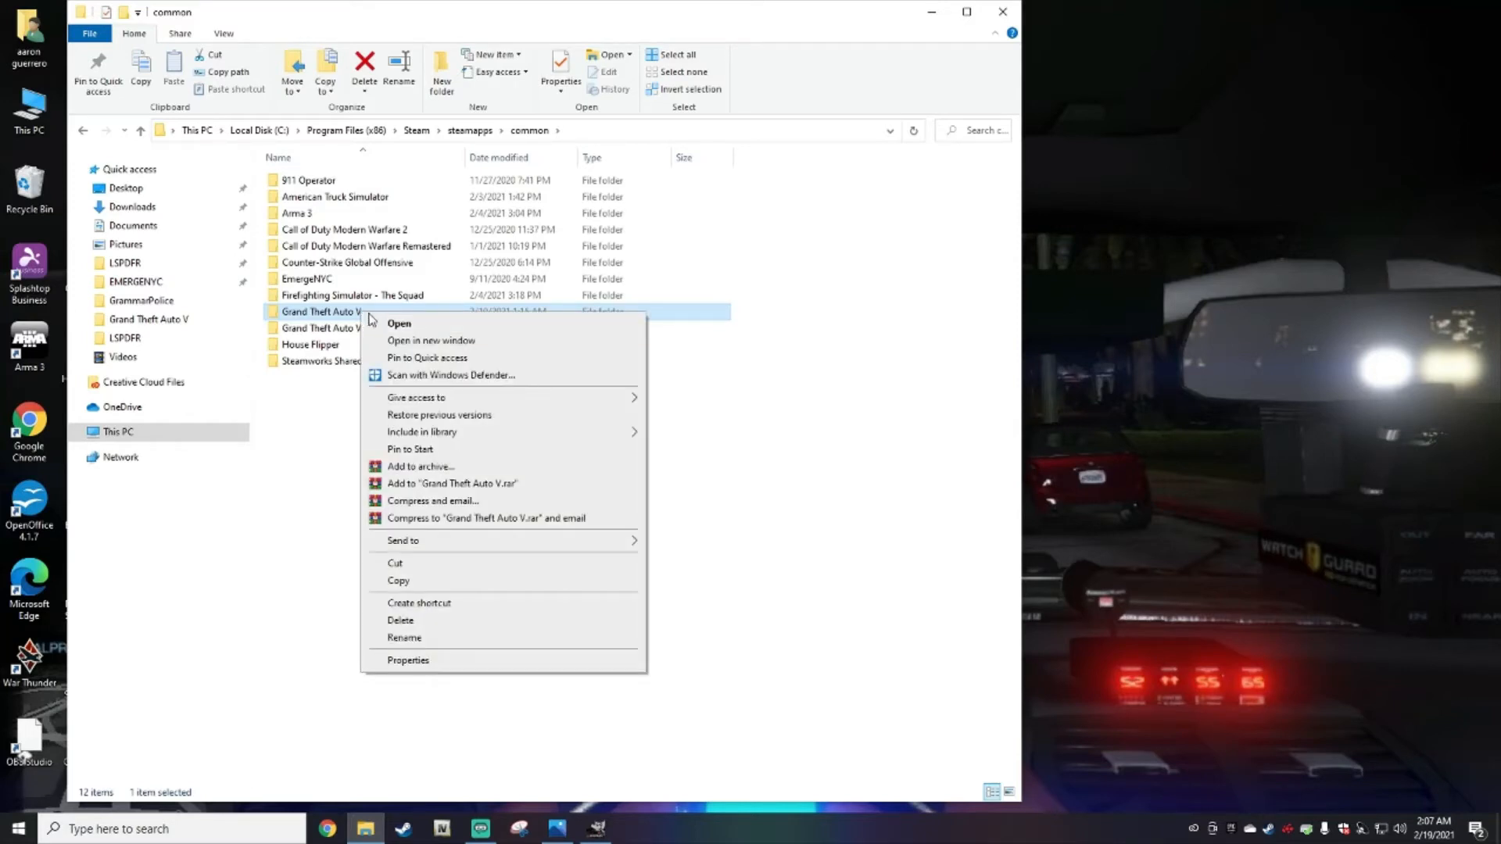
mouse_move(422, 581)
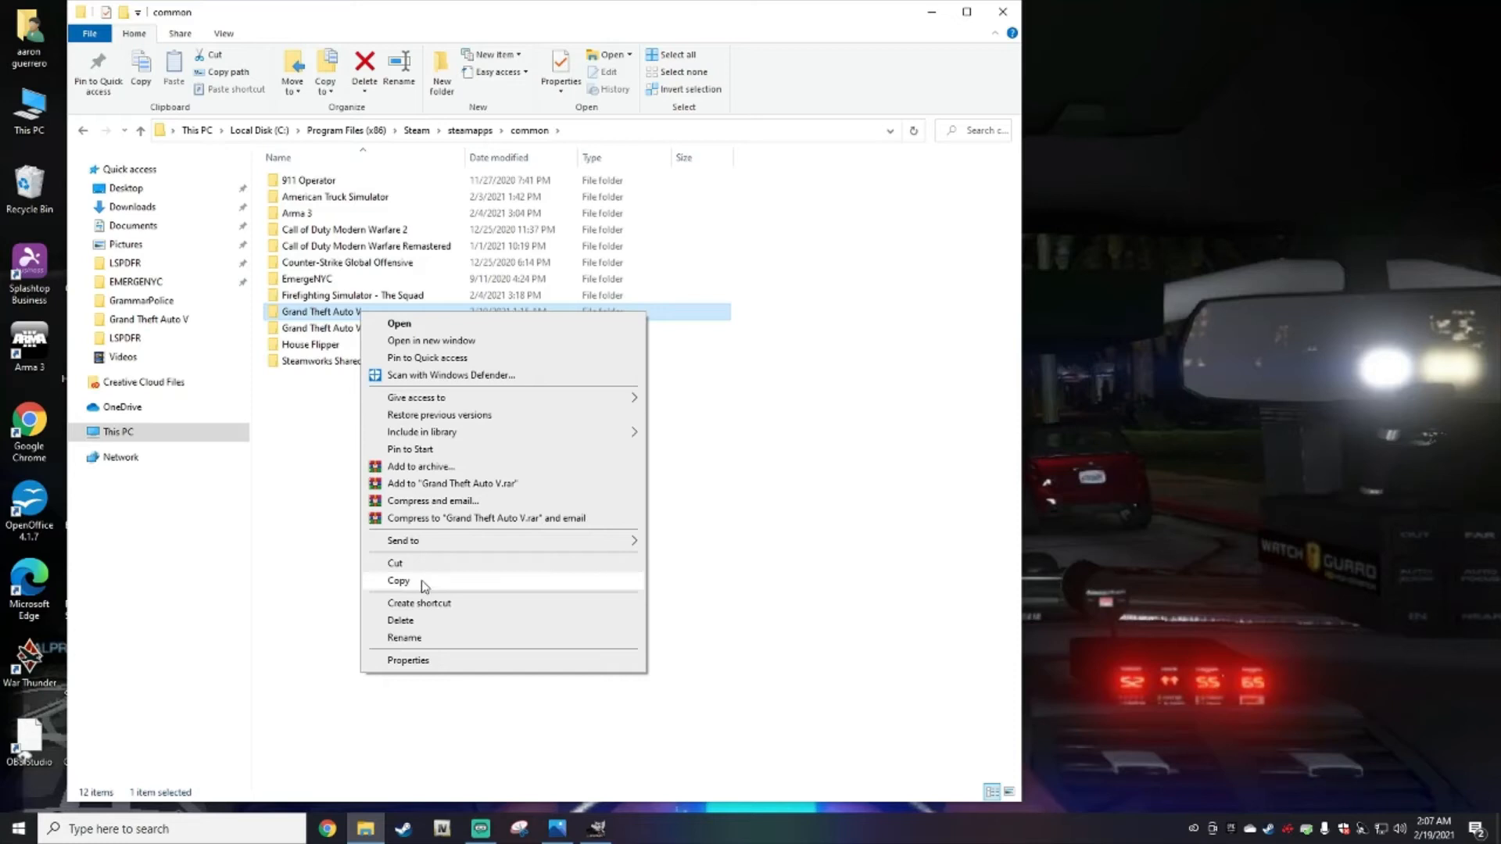
left_click(398, 582)
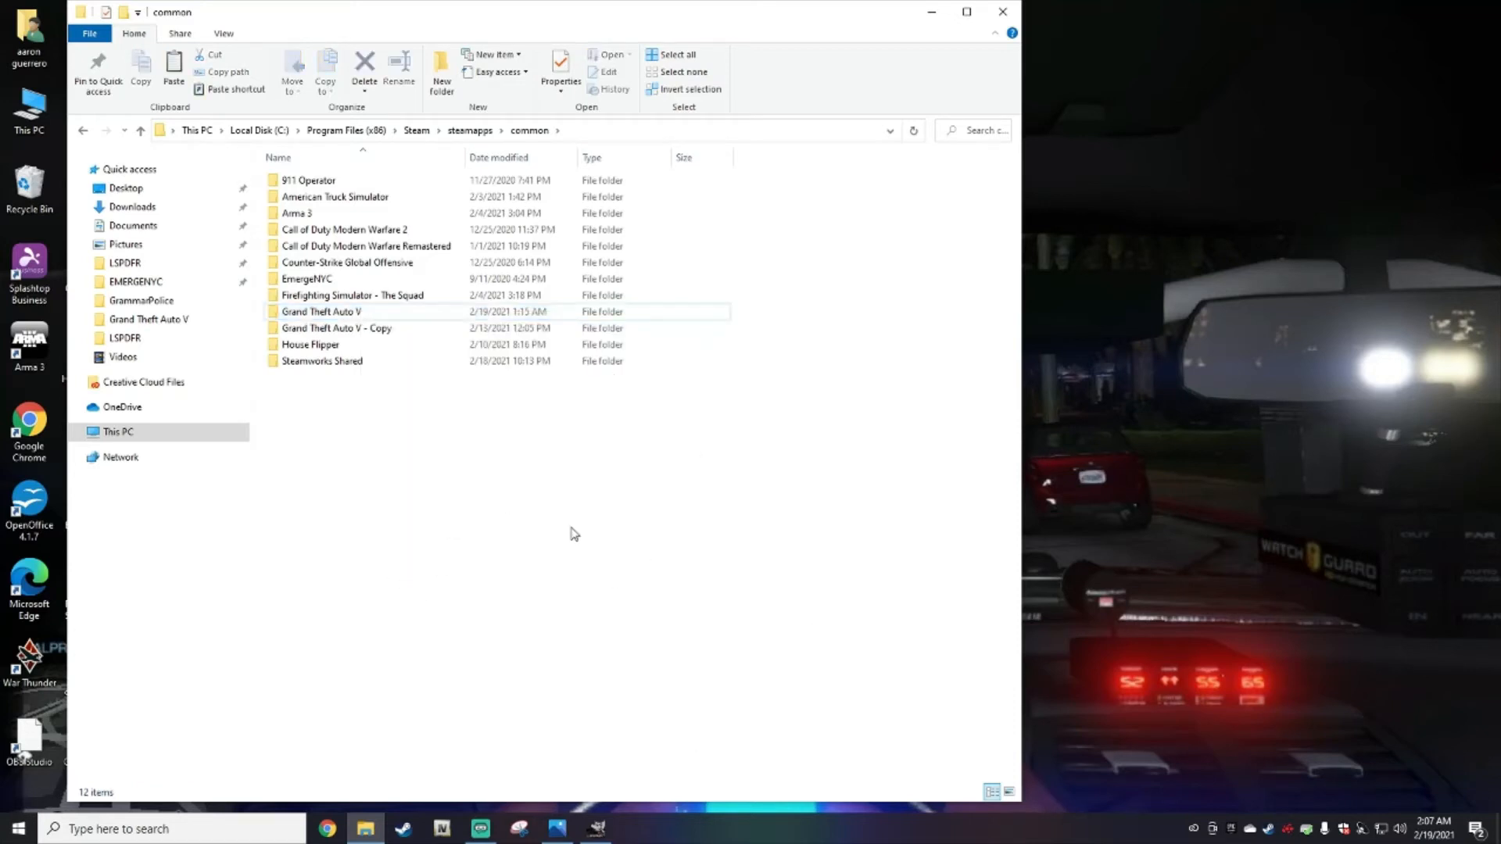
right_click(572, 532)
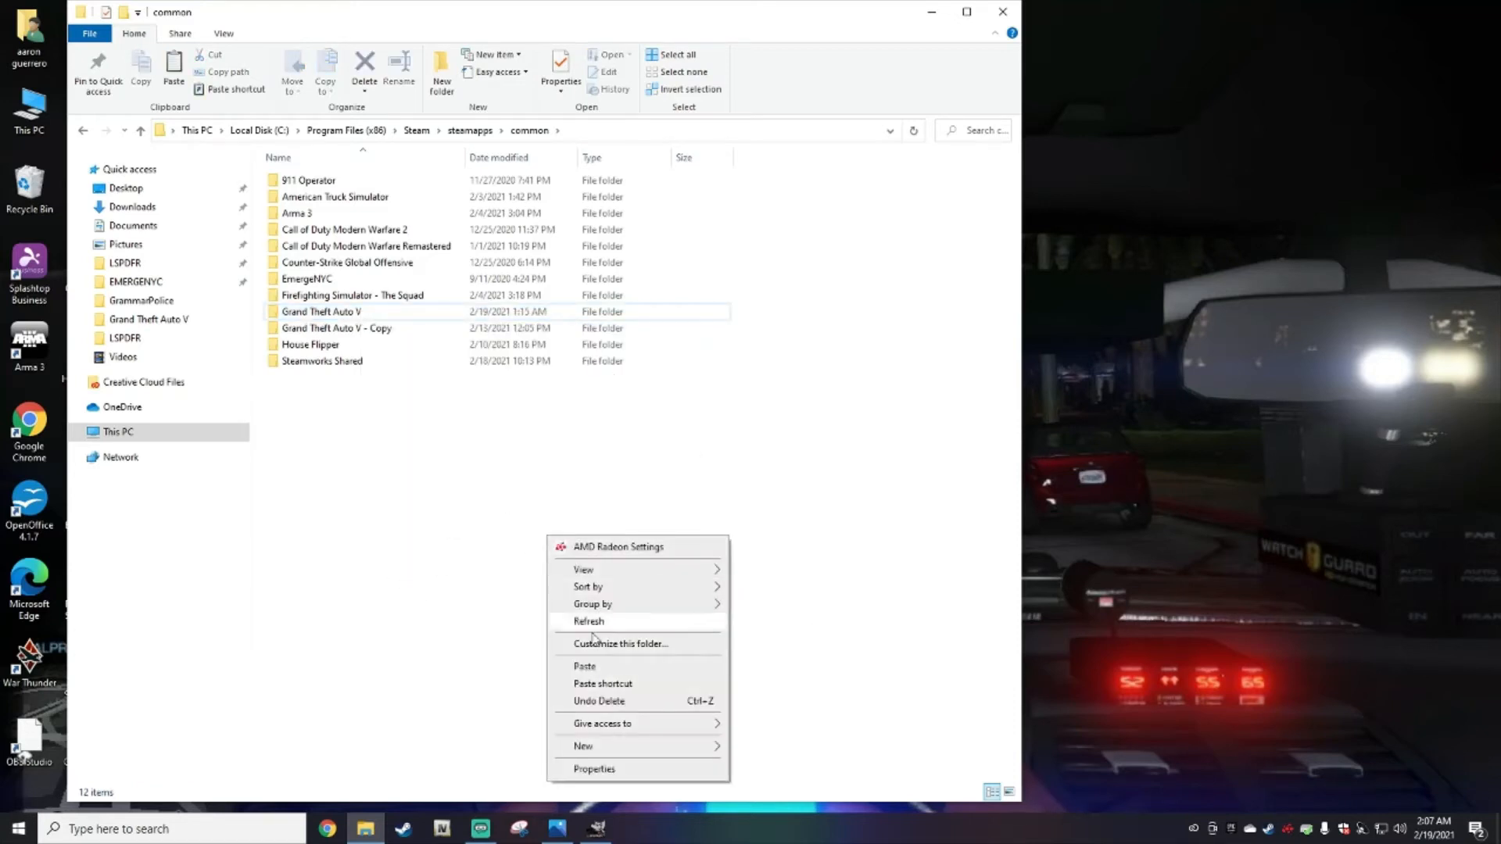
mouse_move(460, 474)
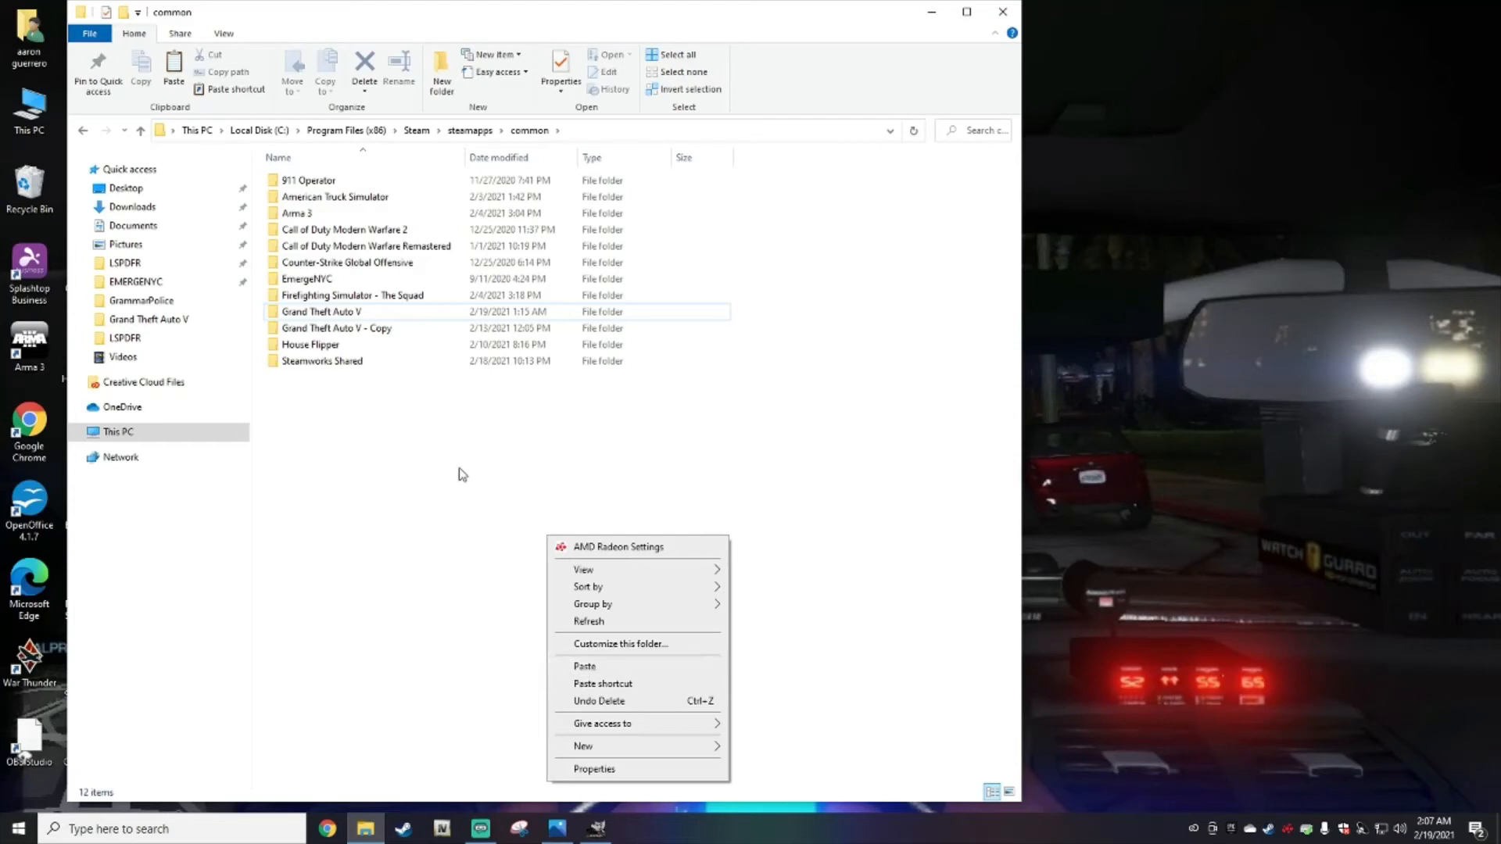
left_click(336, 329)
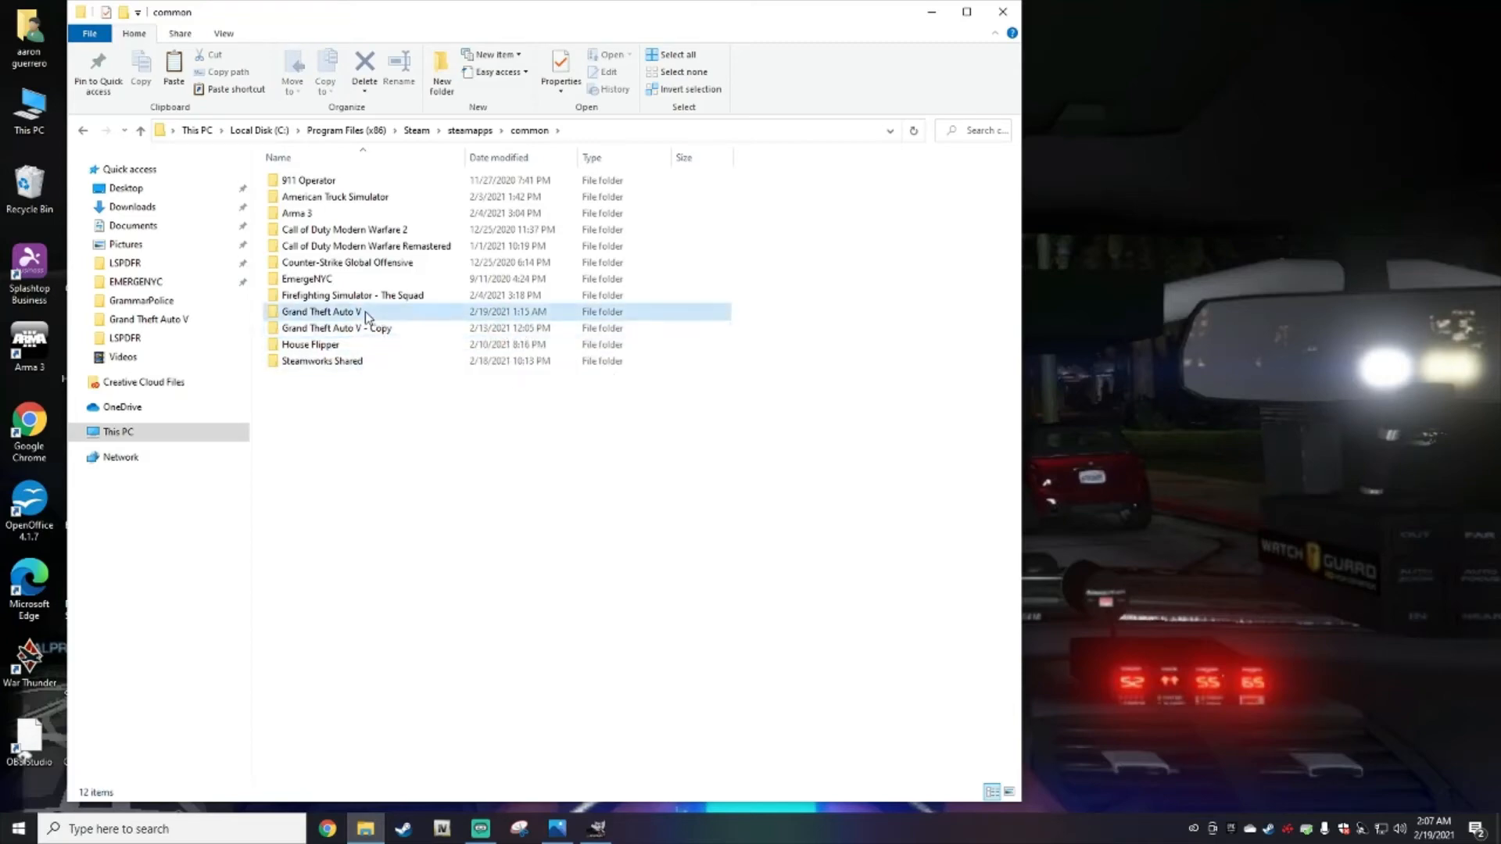
Step: Browse the Grand Theft Auto V folder's files, then close the window to the desktop
double_click(320, 311)
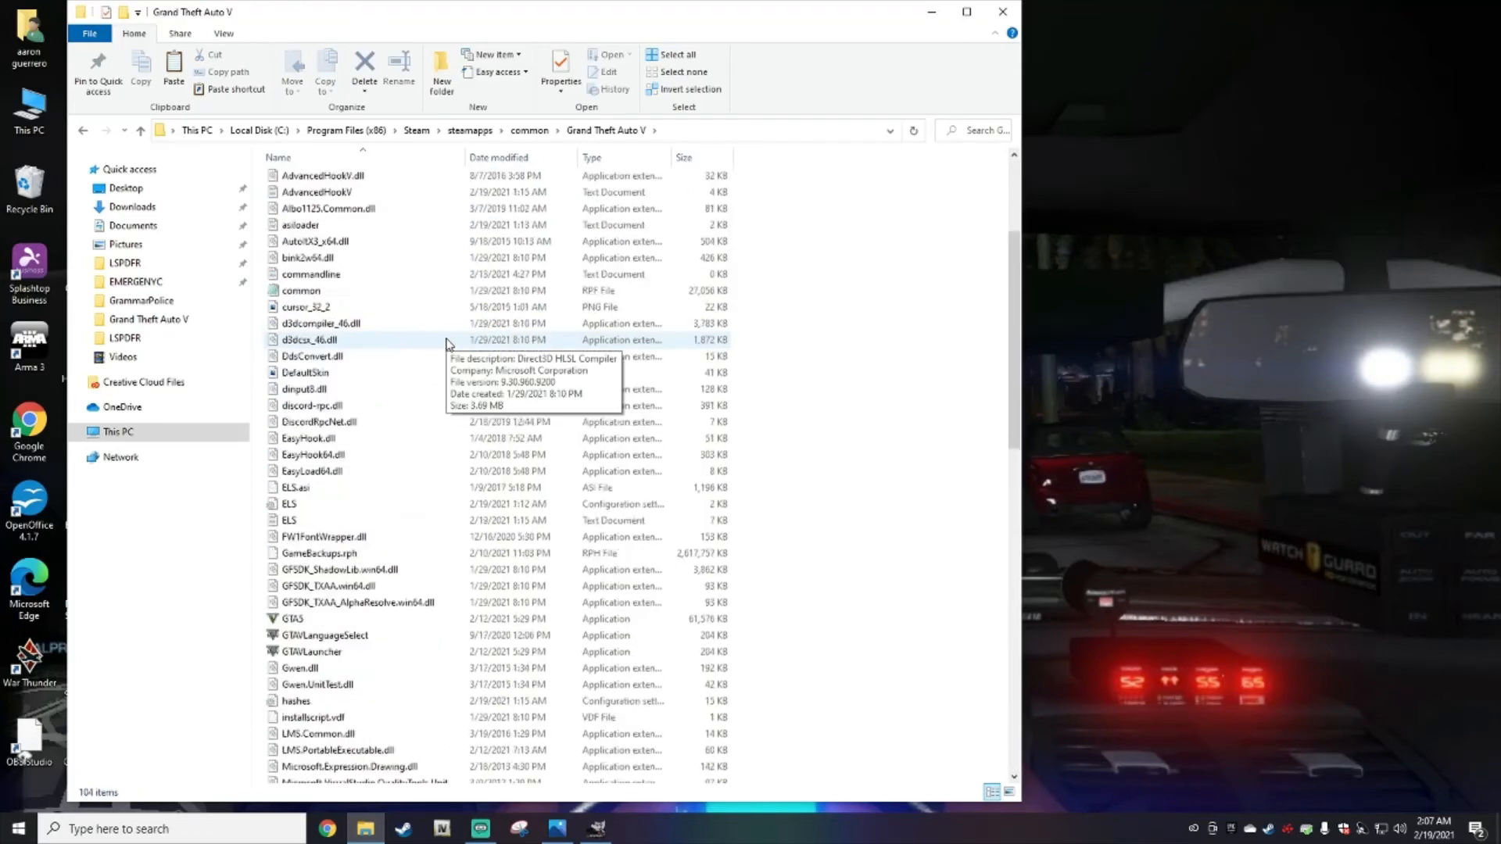
scroll("down", 3)
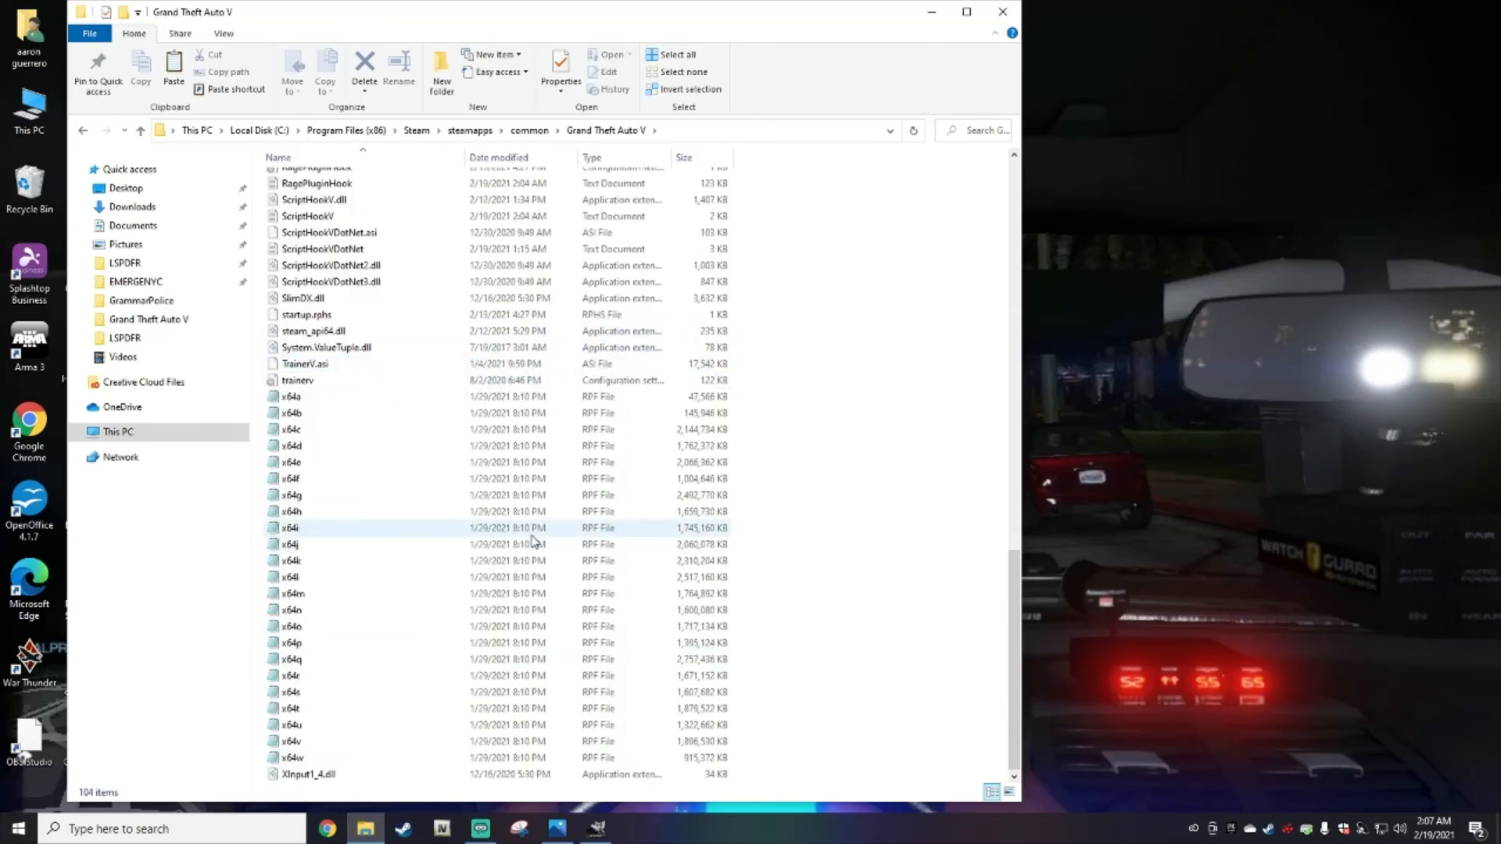
scroll("up", 3)
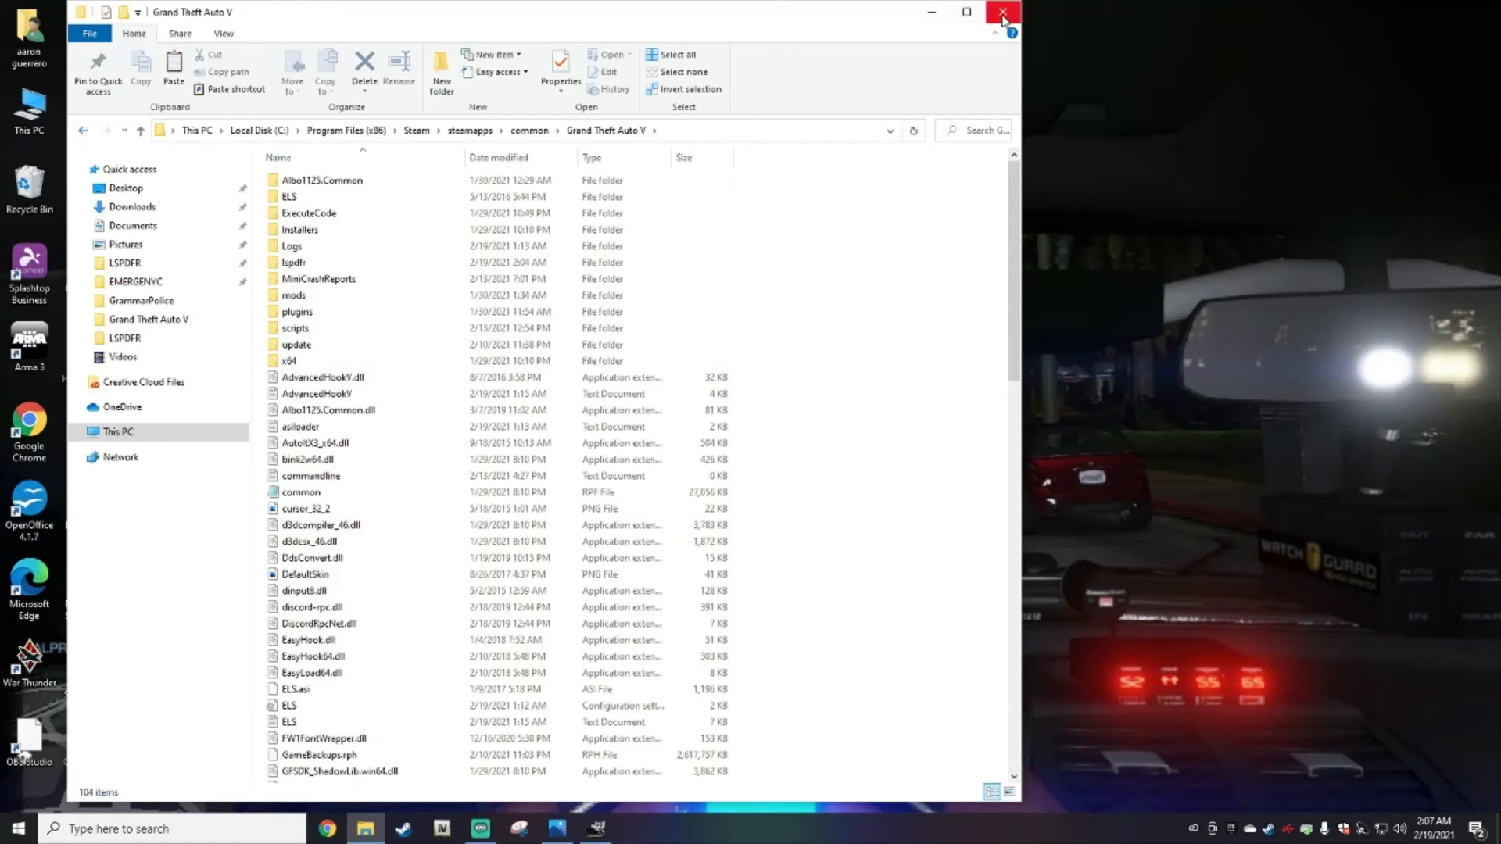
left_click(1004, 11)
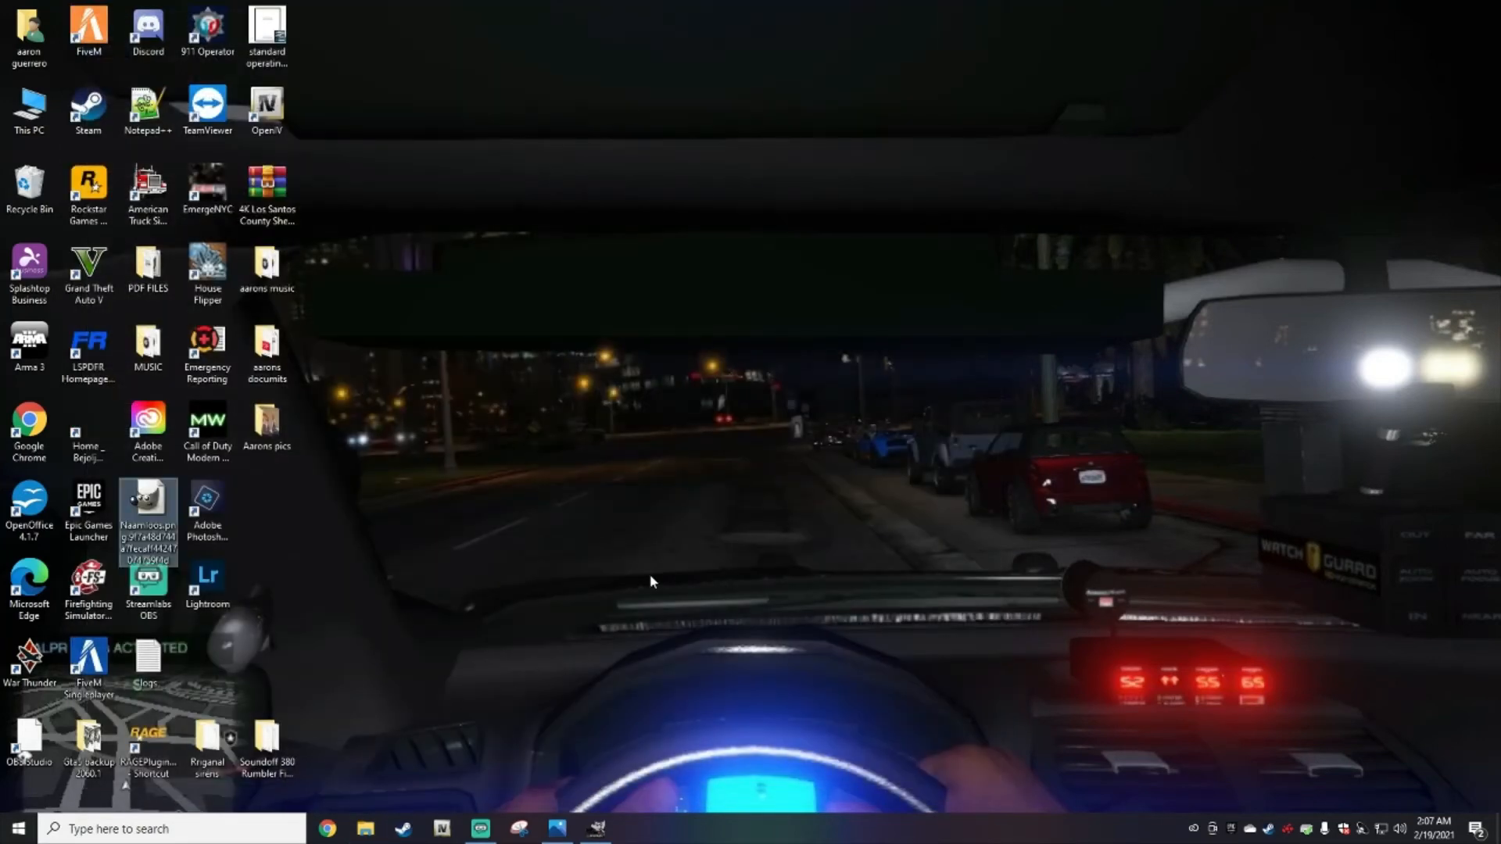
mouse_move(483, 531)
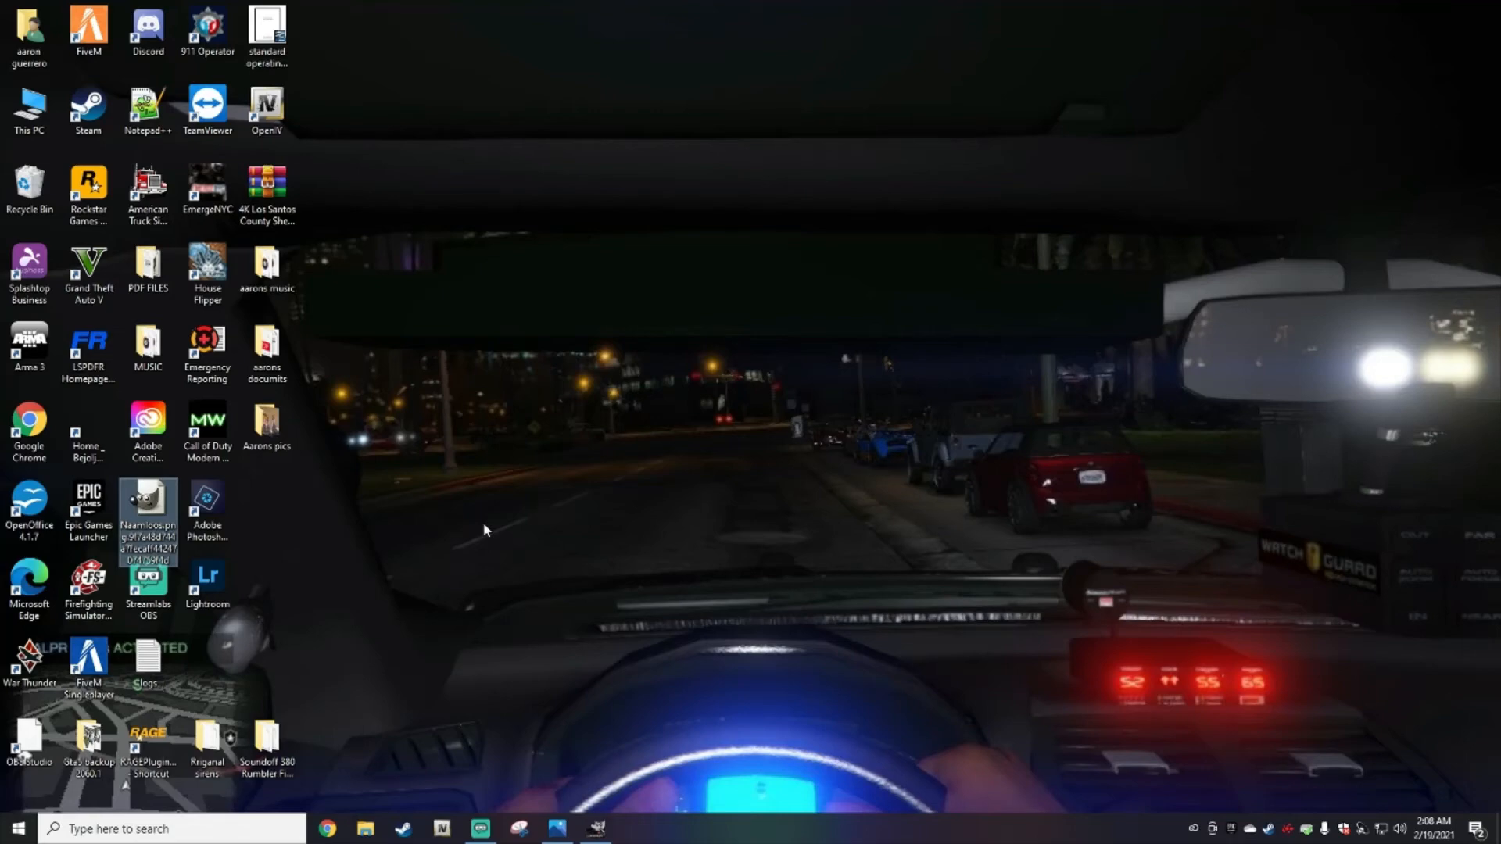
Step: Launch File Explorer and navigate This PC > Local Disk (C:) > Program Files
left_click(365, 829)
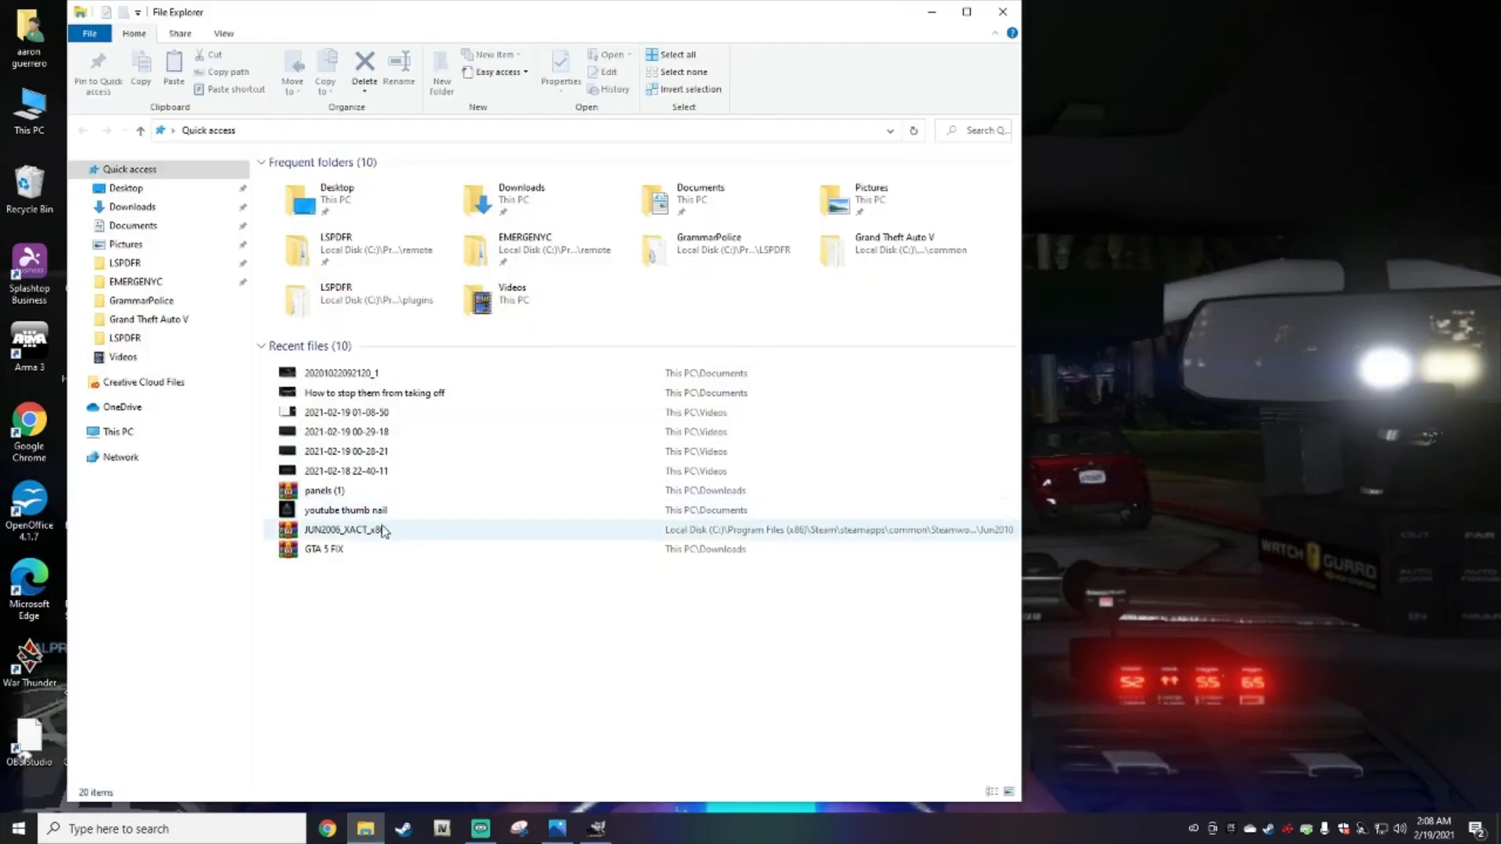
left_click(119, 432)
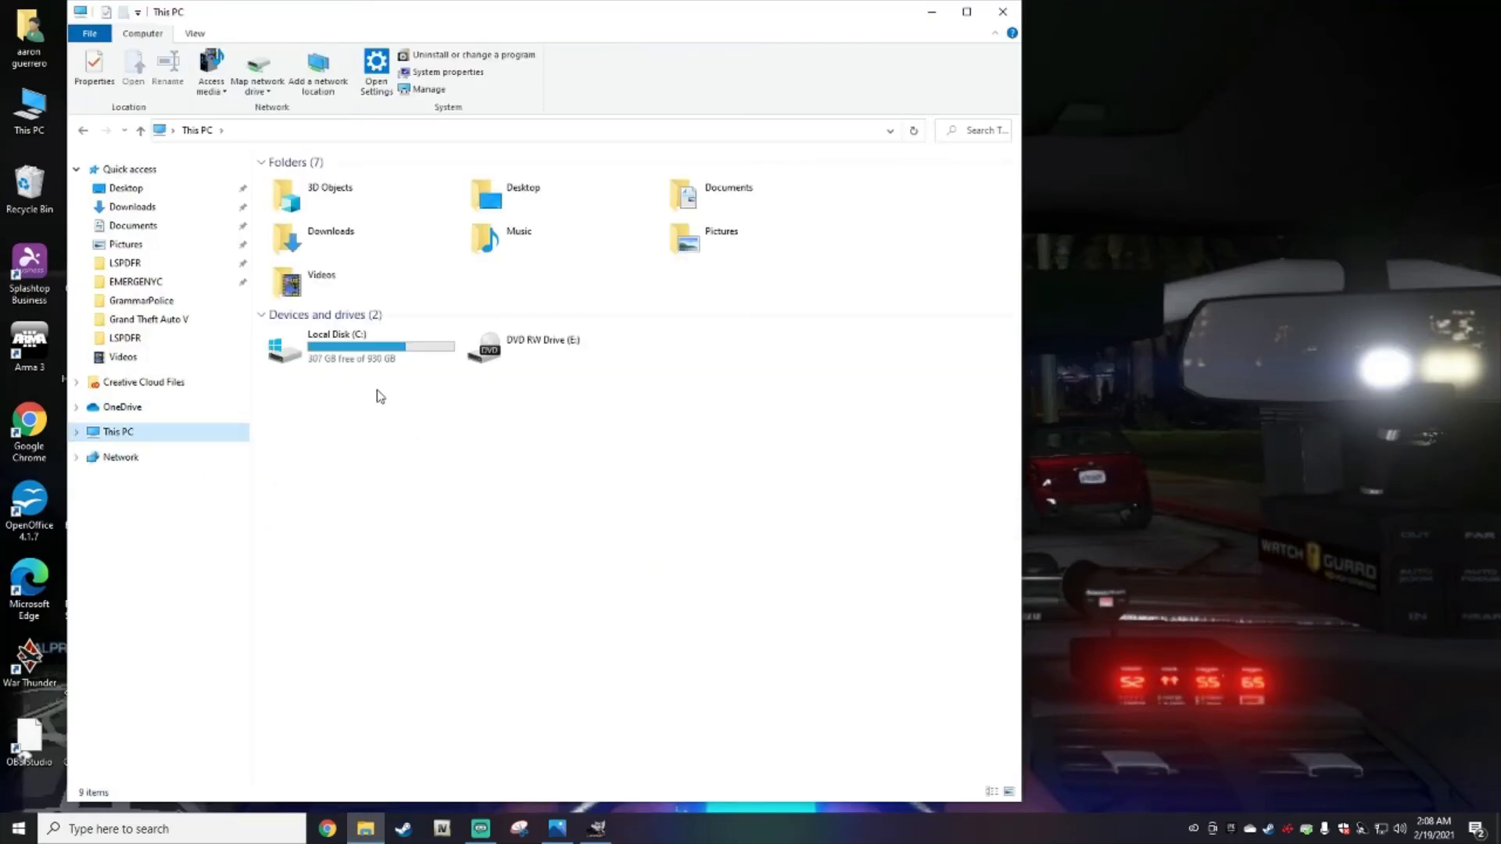
mouse_move(355, 348)
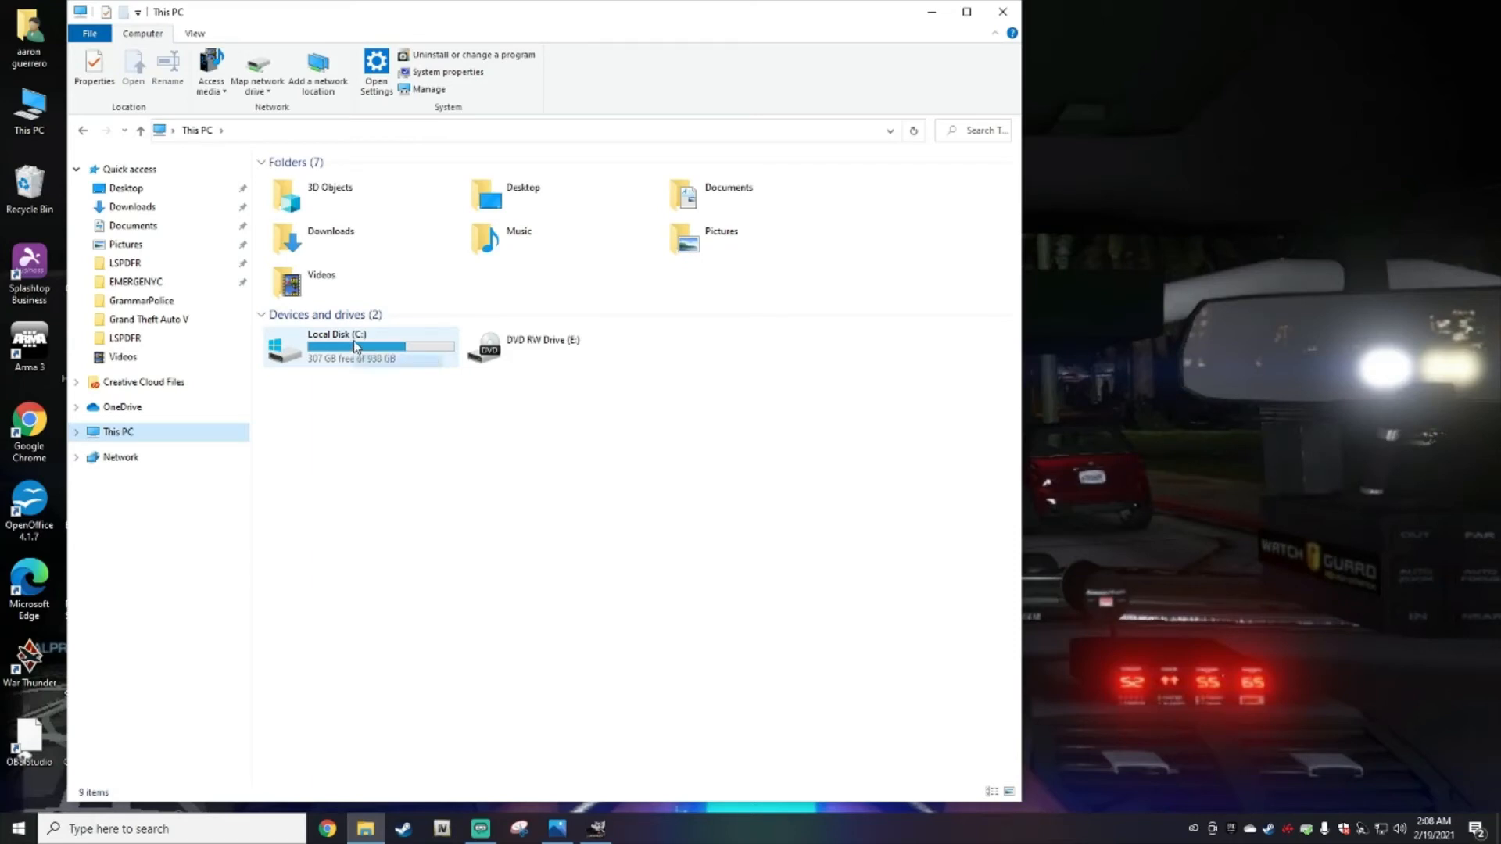
double_click(359, 347)
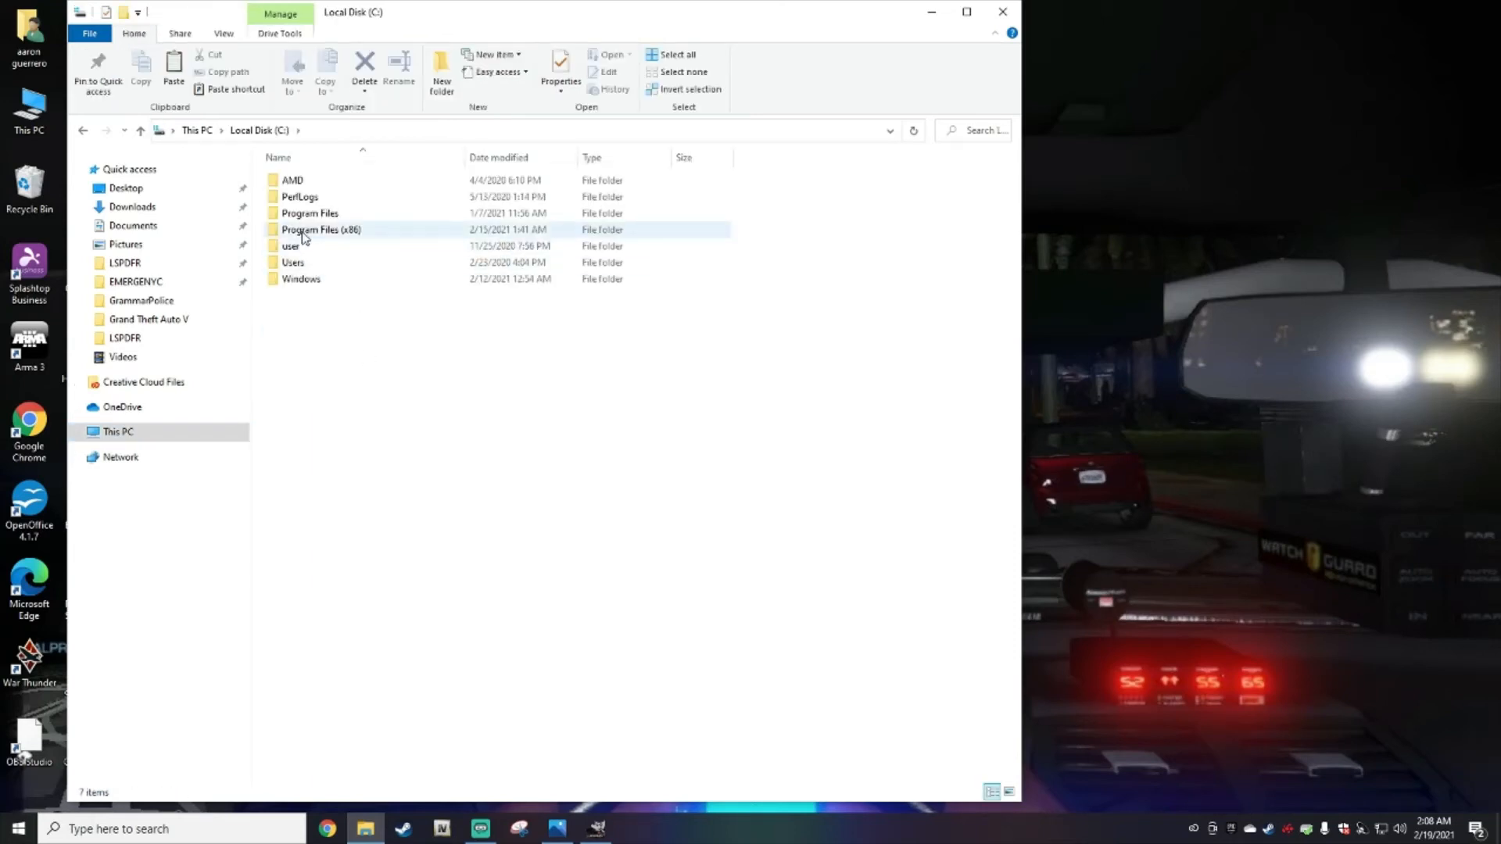
left_click(310, 212)
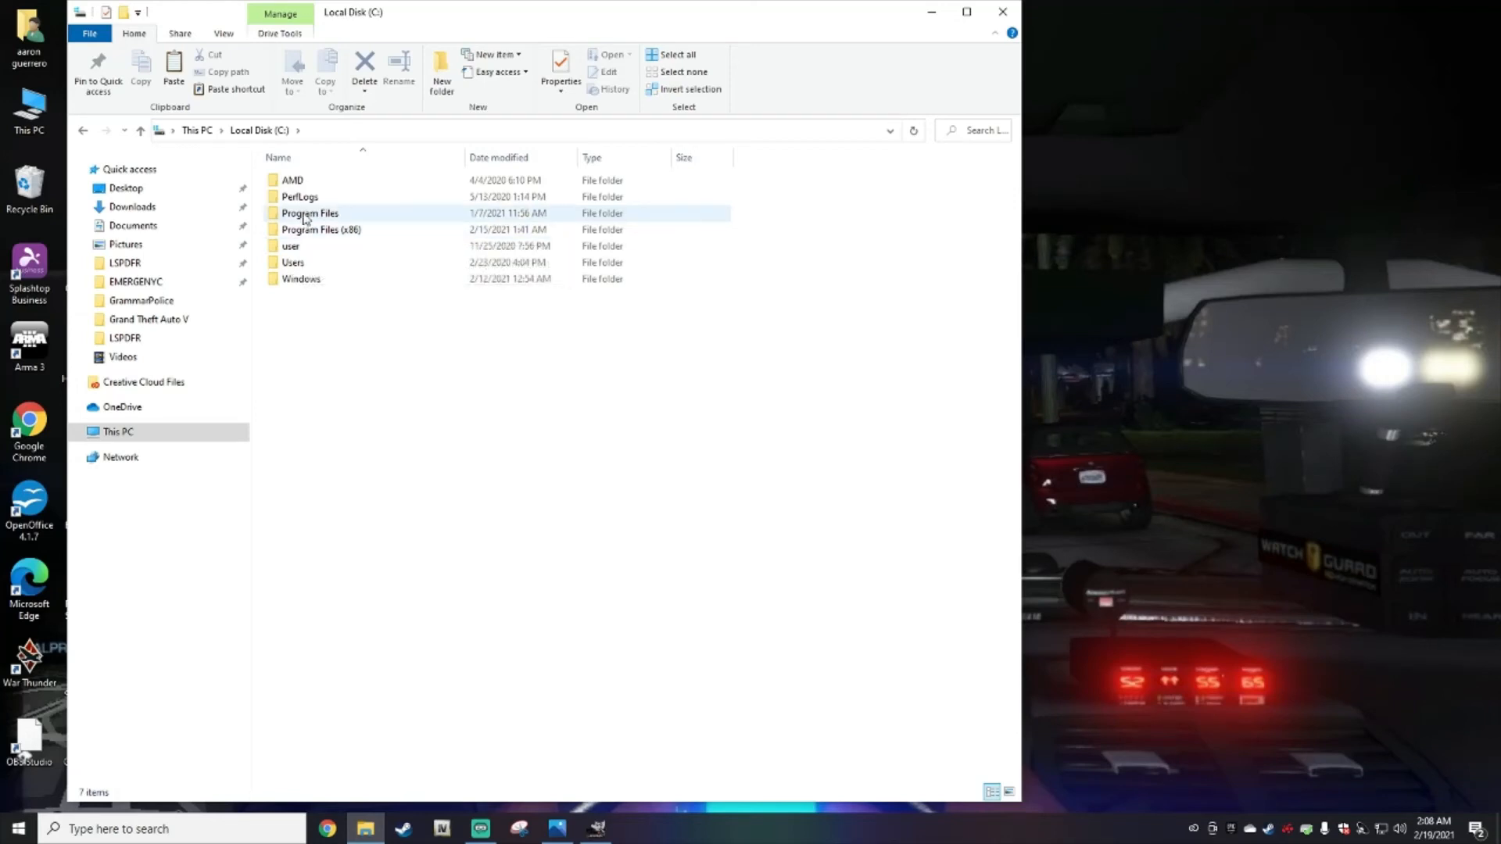
double_click(310, 213)
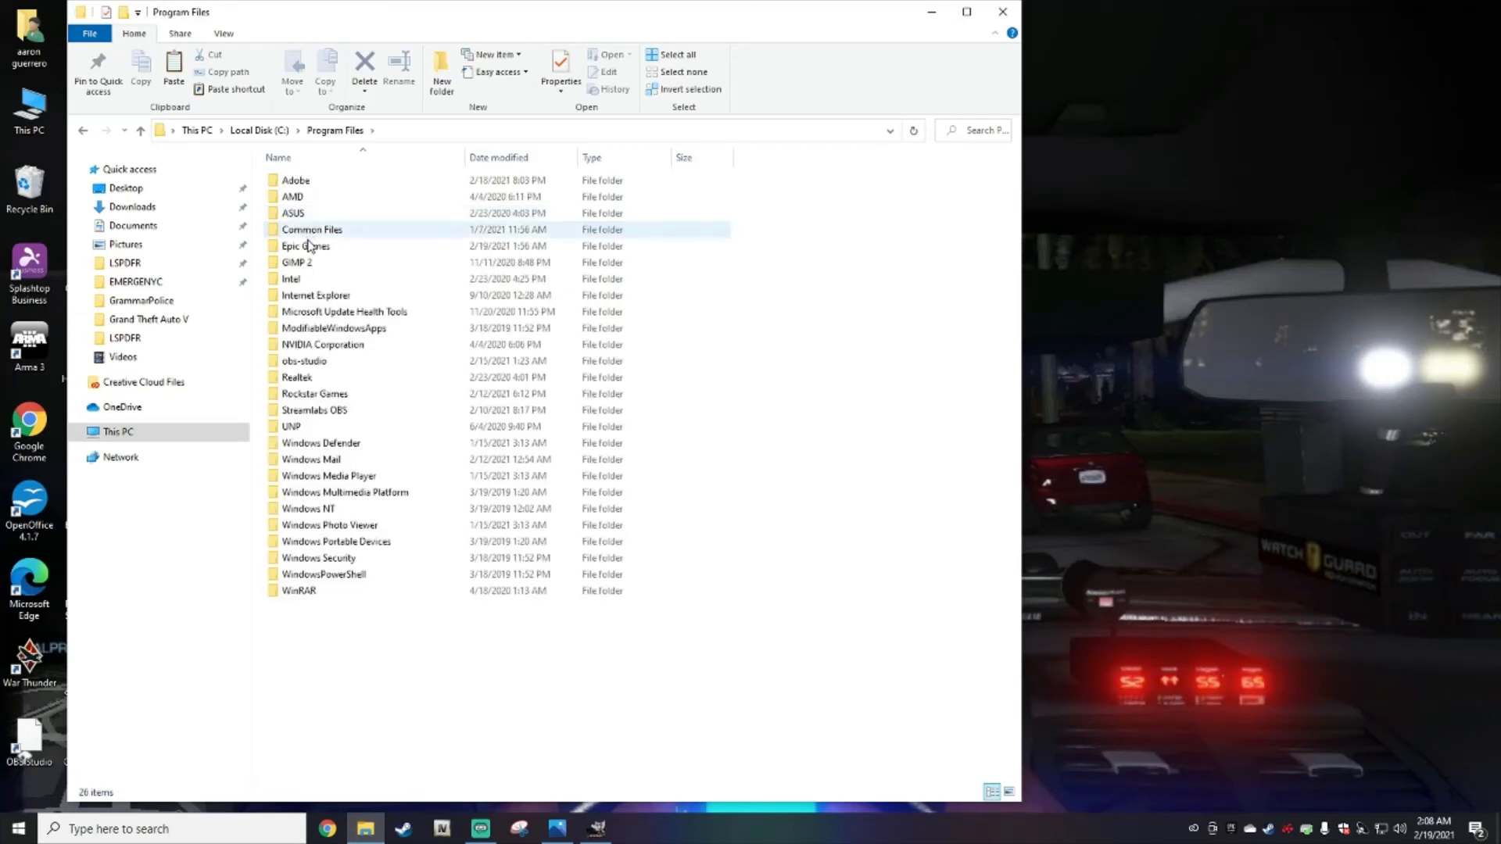
Step: Enter Epic Games, look inside the empty GTA 5 folder, and go back to Epic Games
double_click(305, 246)
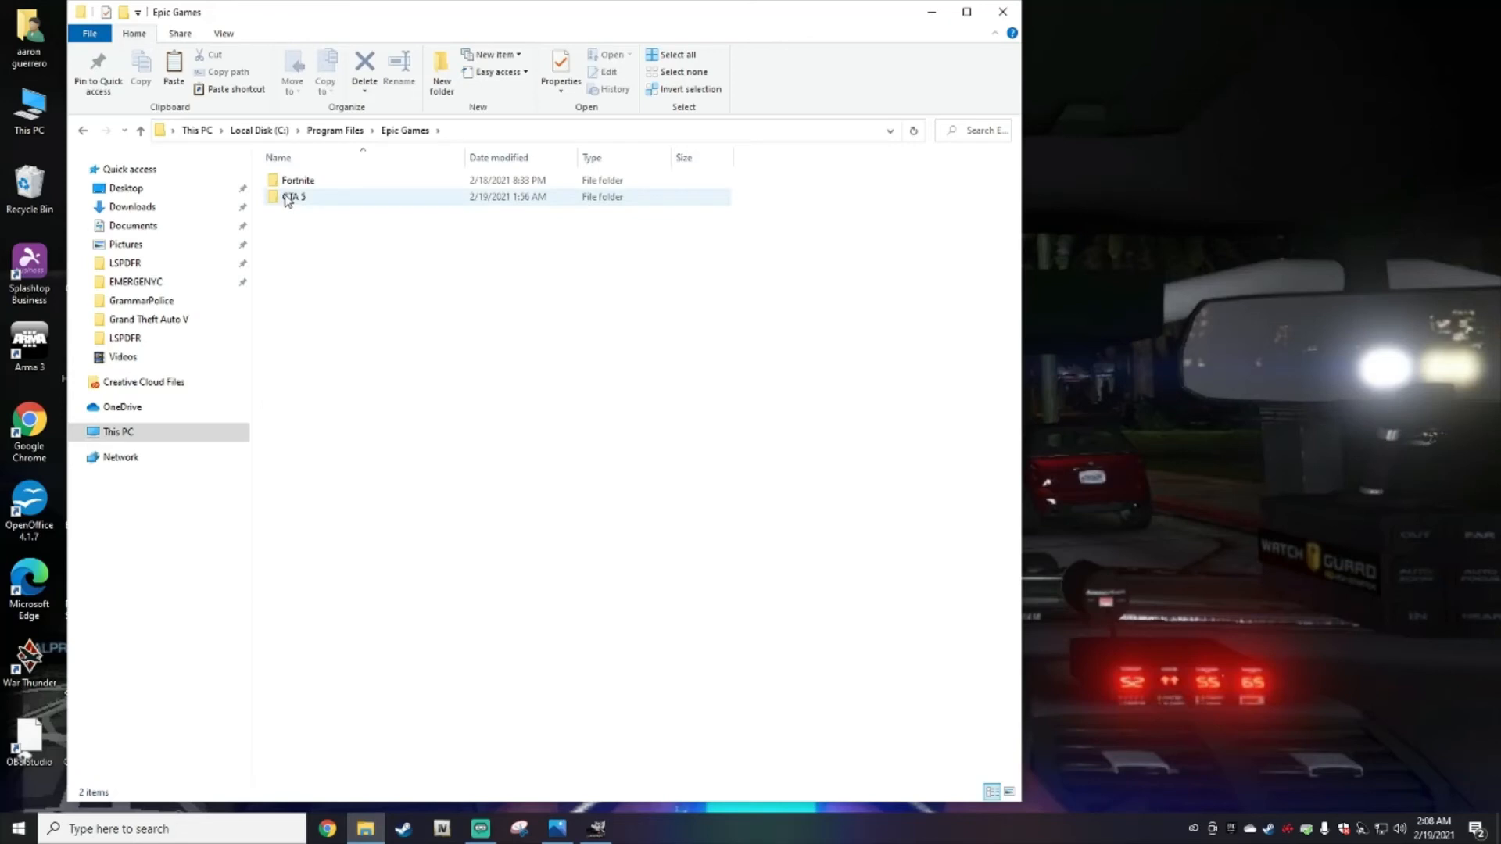
left_click(294, 197)
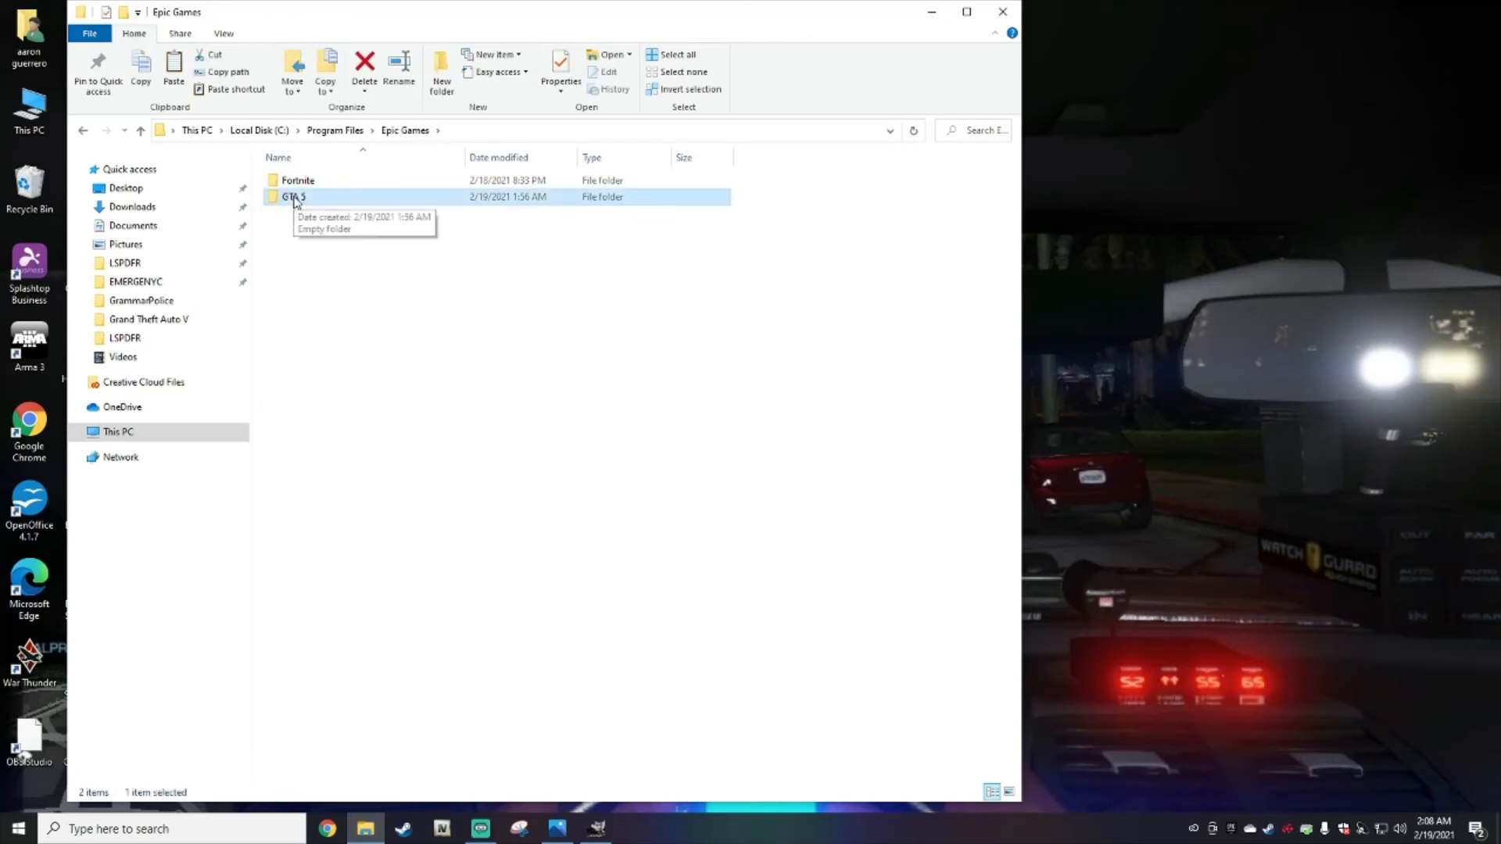
double_click(292, 197)
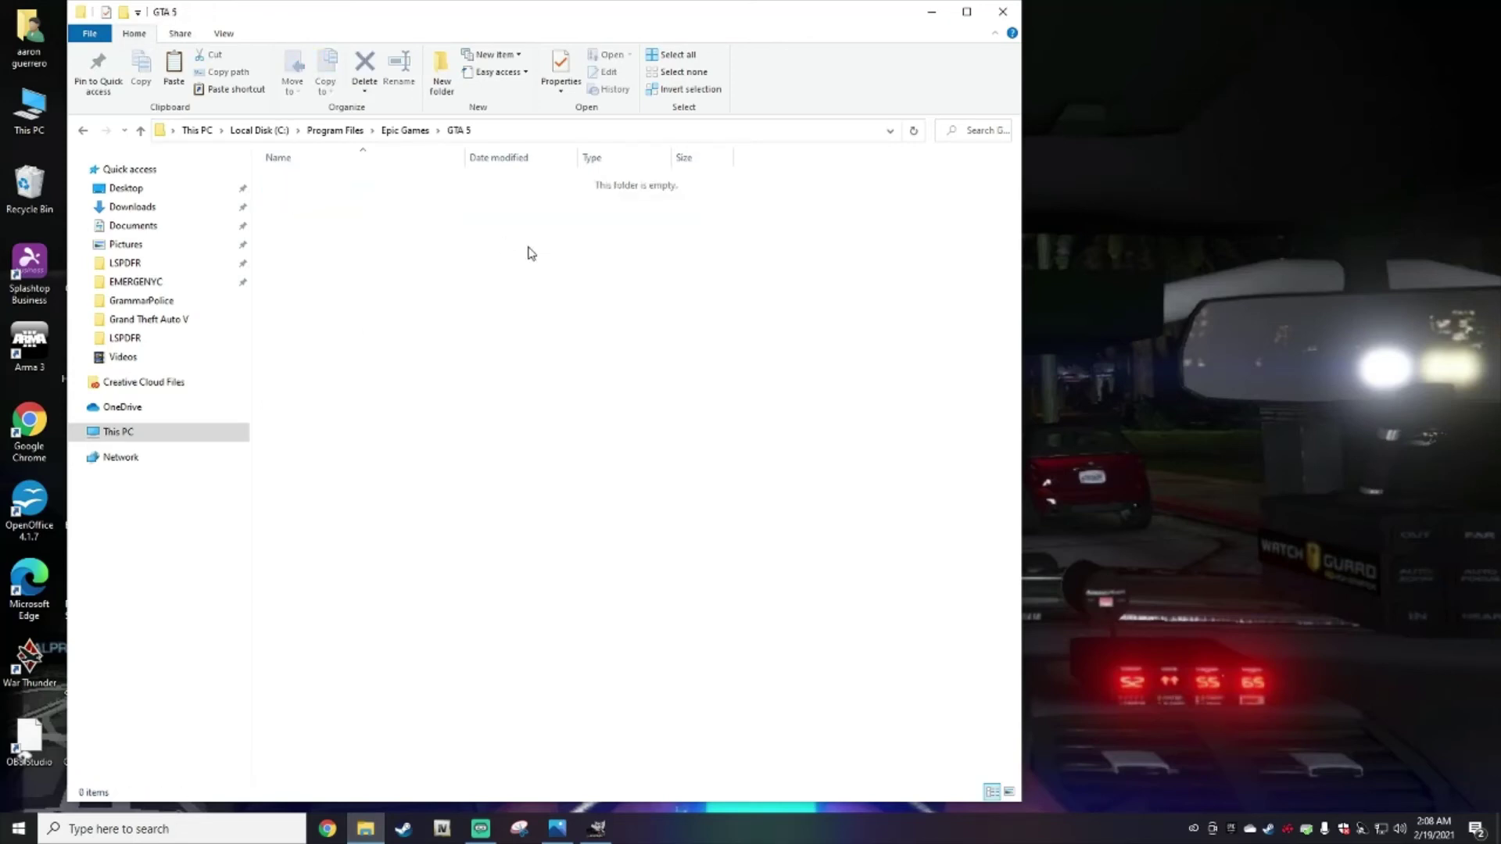
left_click(404, 130)
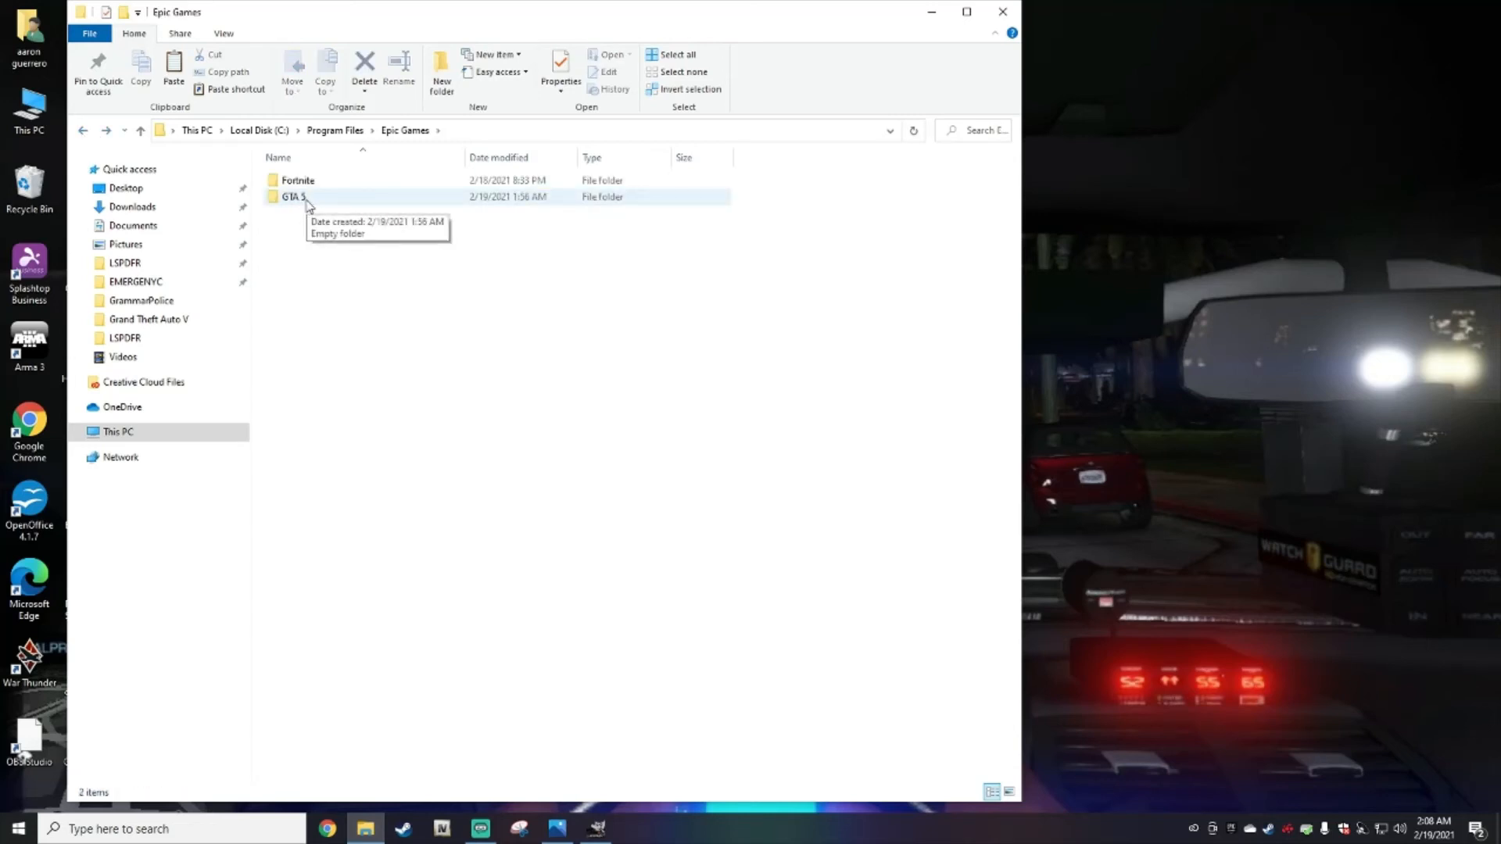
mouse_move(297, 200)
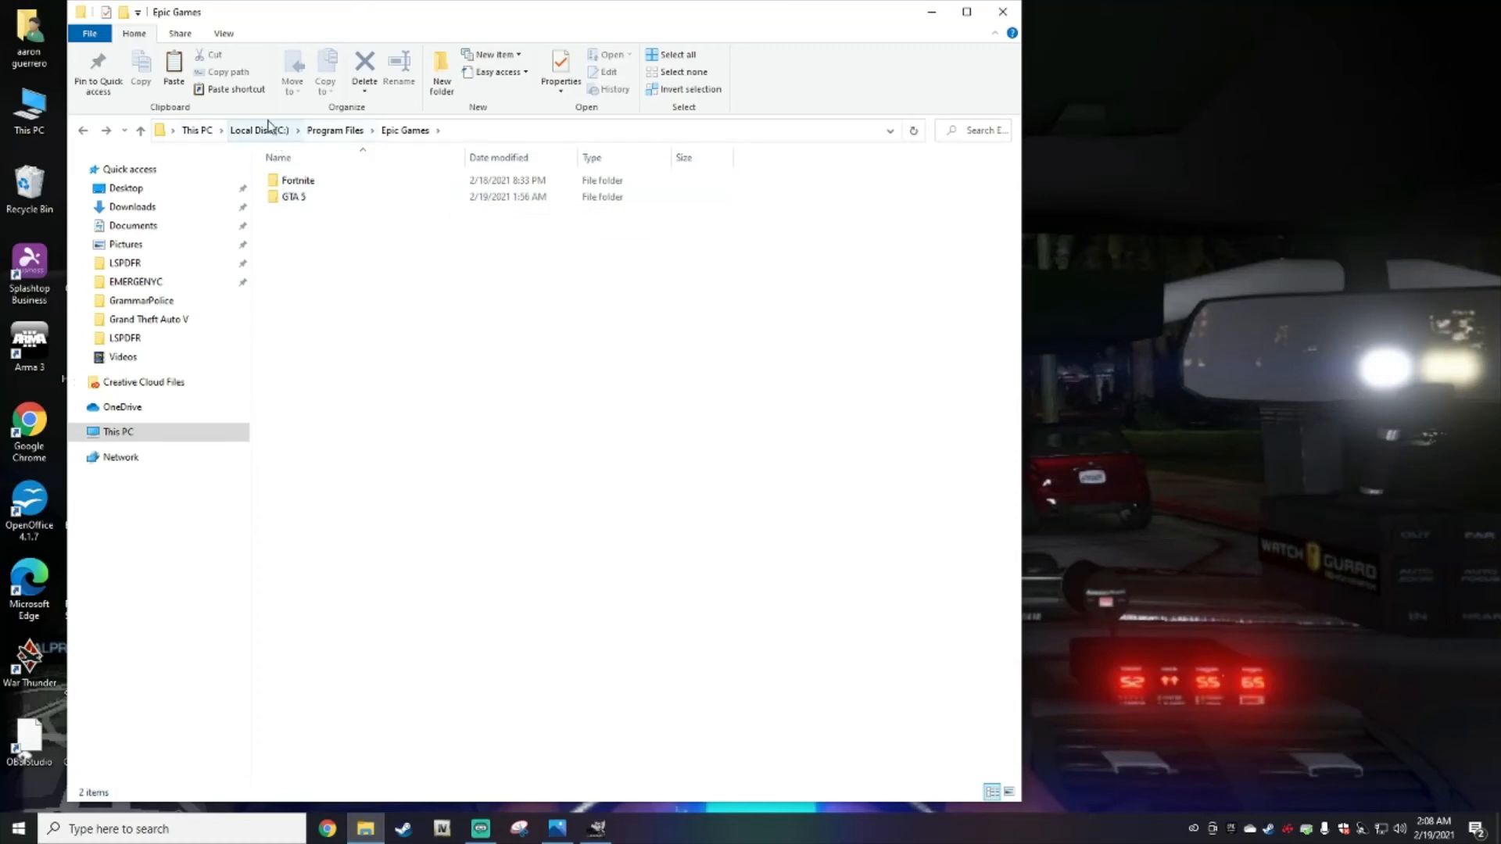
Step: Go up to Program Files, reopen Epic Games > GTA 5, then return to Epic Games
left_click(335, 129)
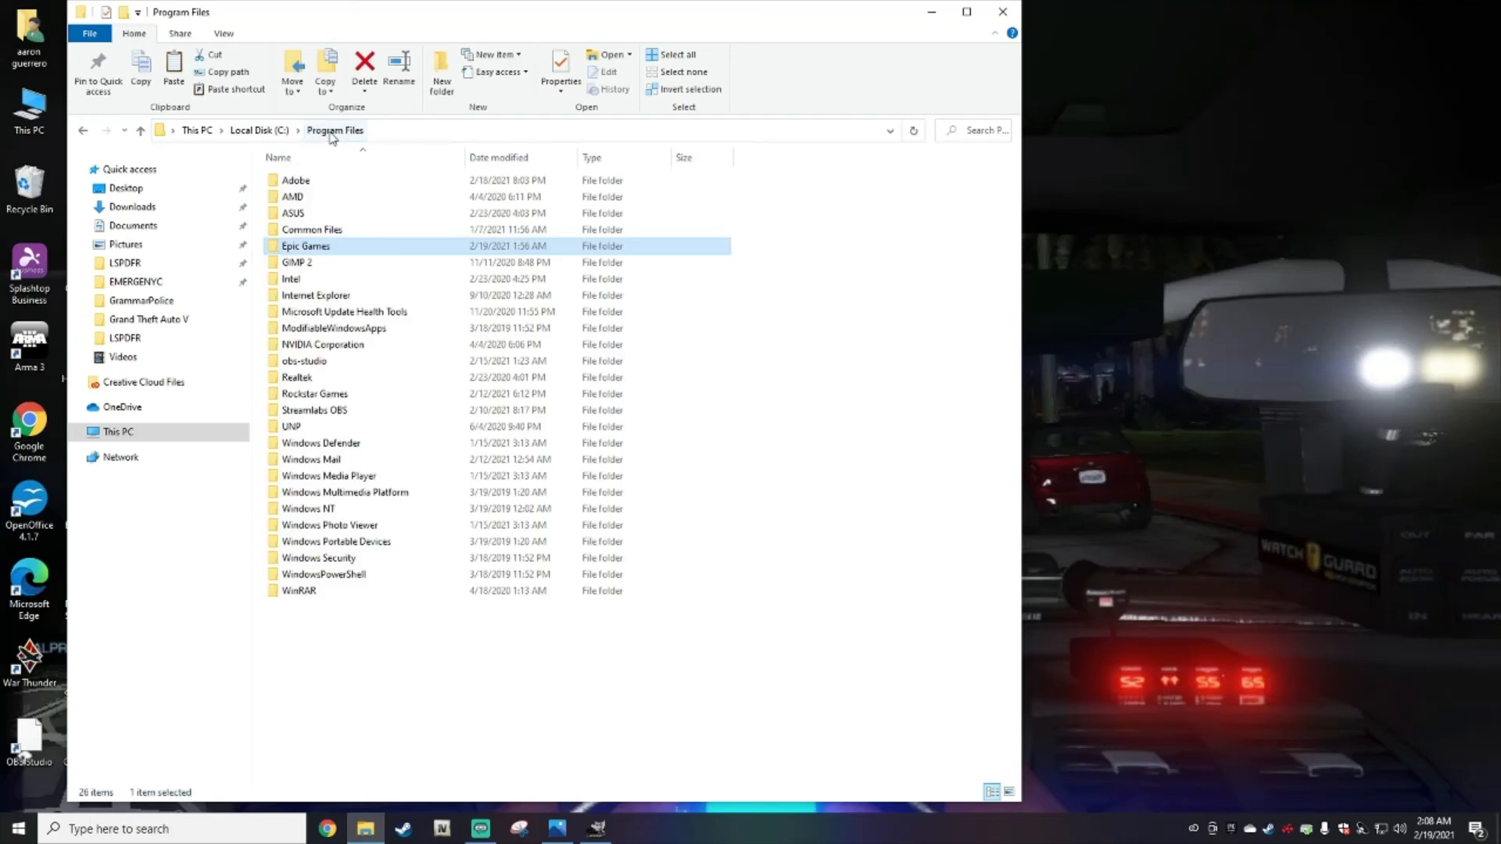
mouse_move(302, 249)
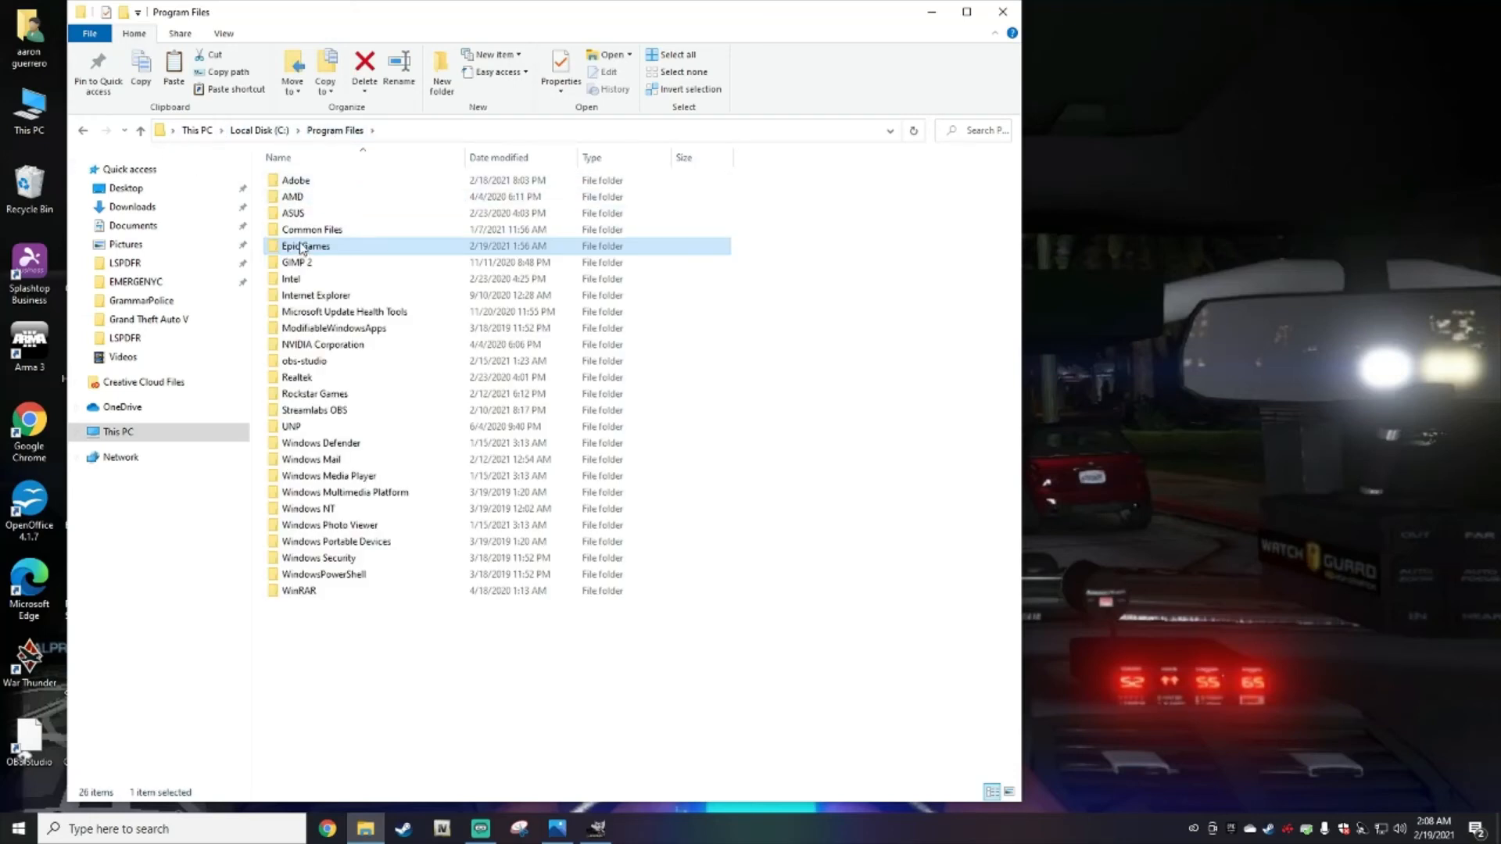
double_click(306, 245)
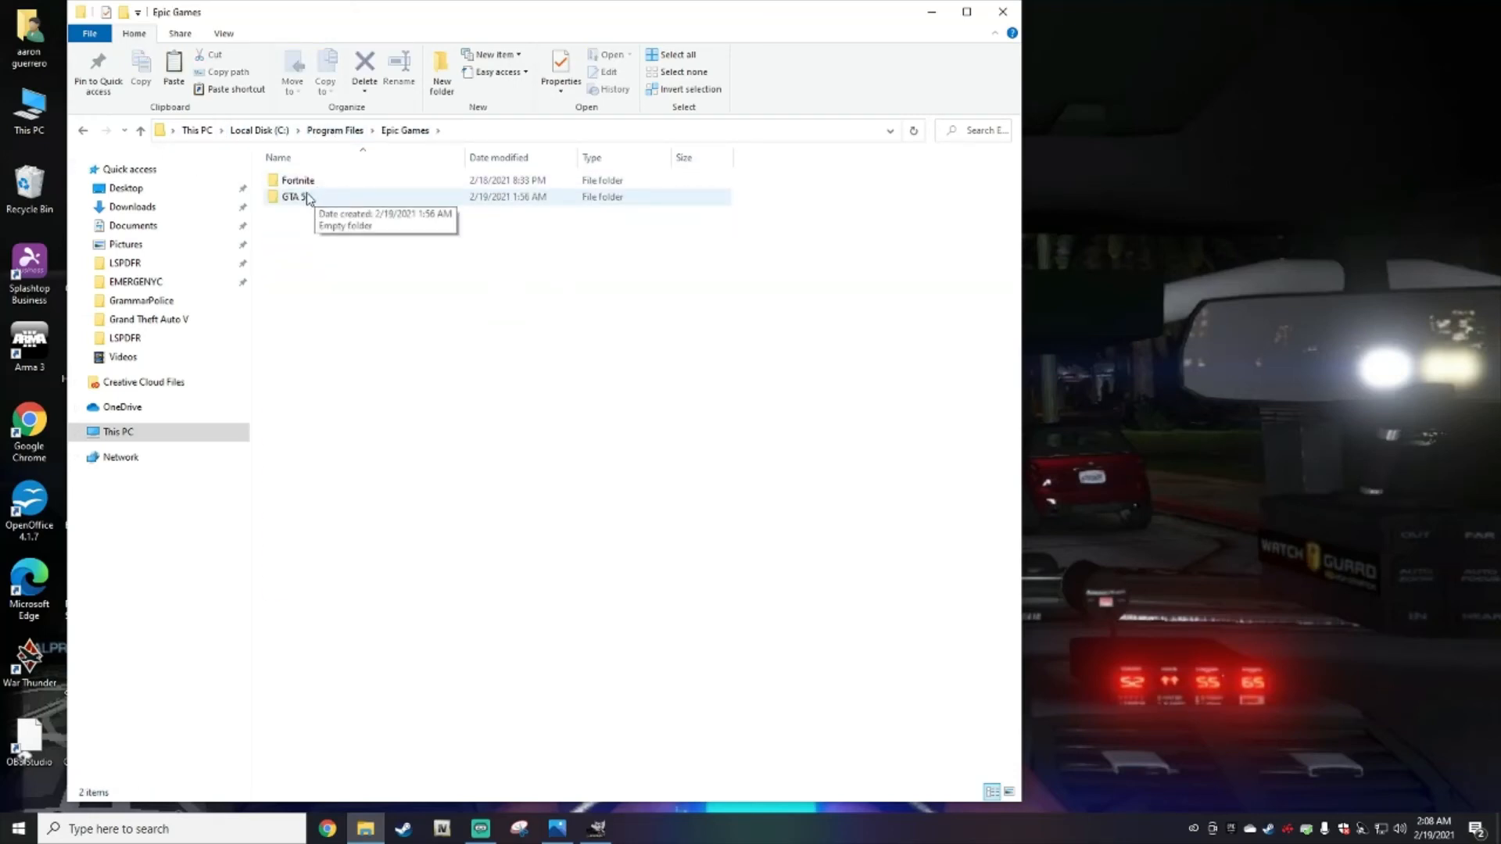
double_click(296, 197)
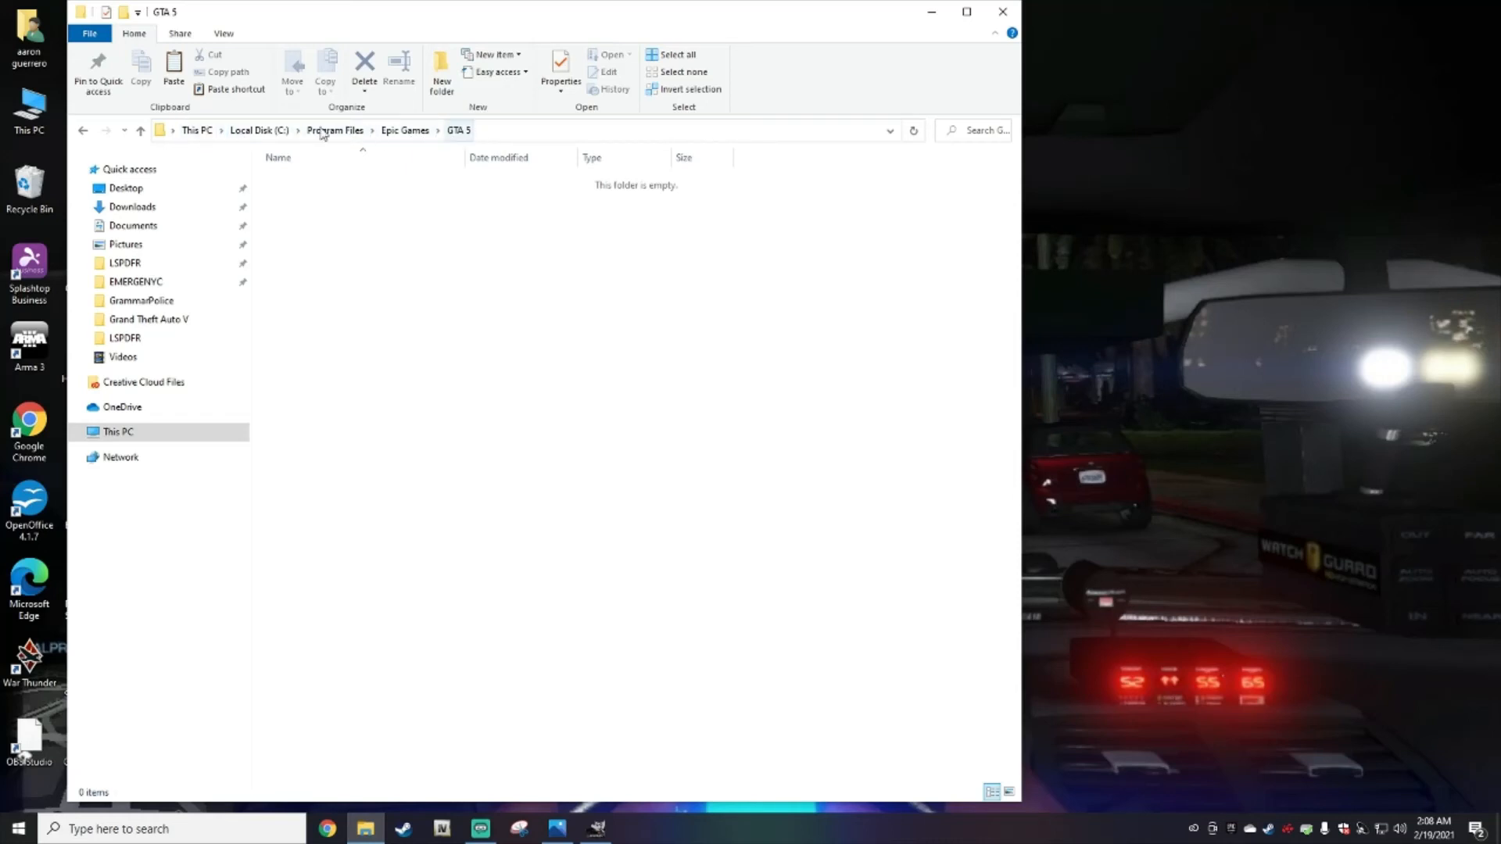
mouse_move(596, 288)
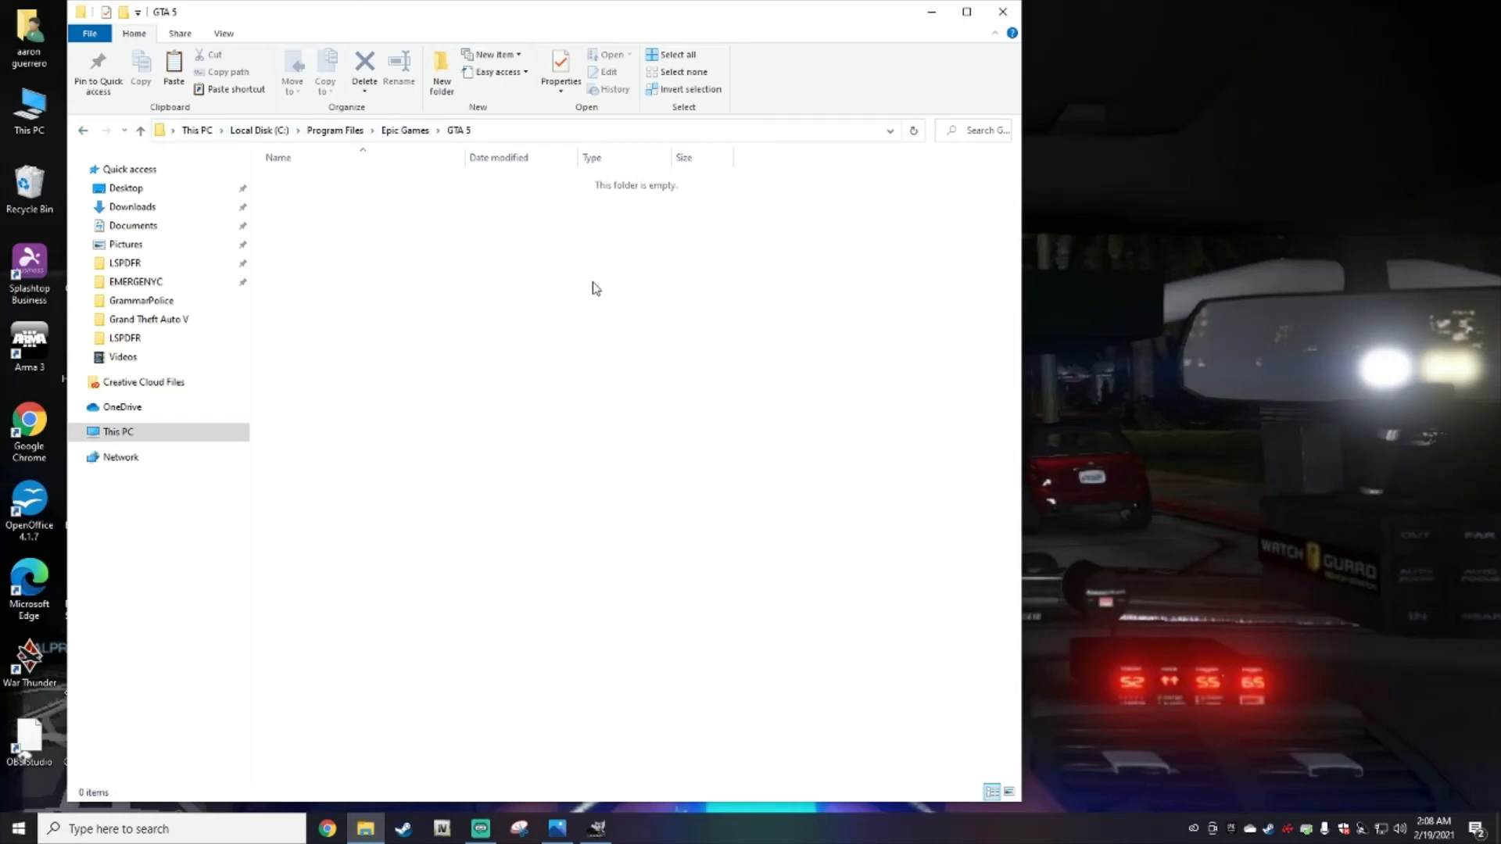
mouse_move(550, 369)
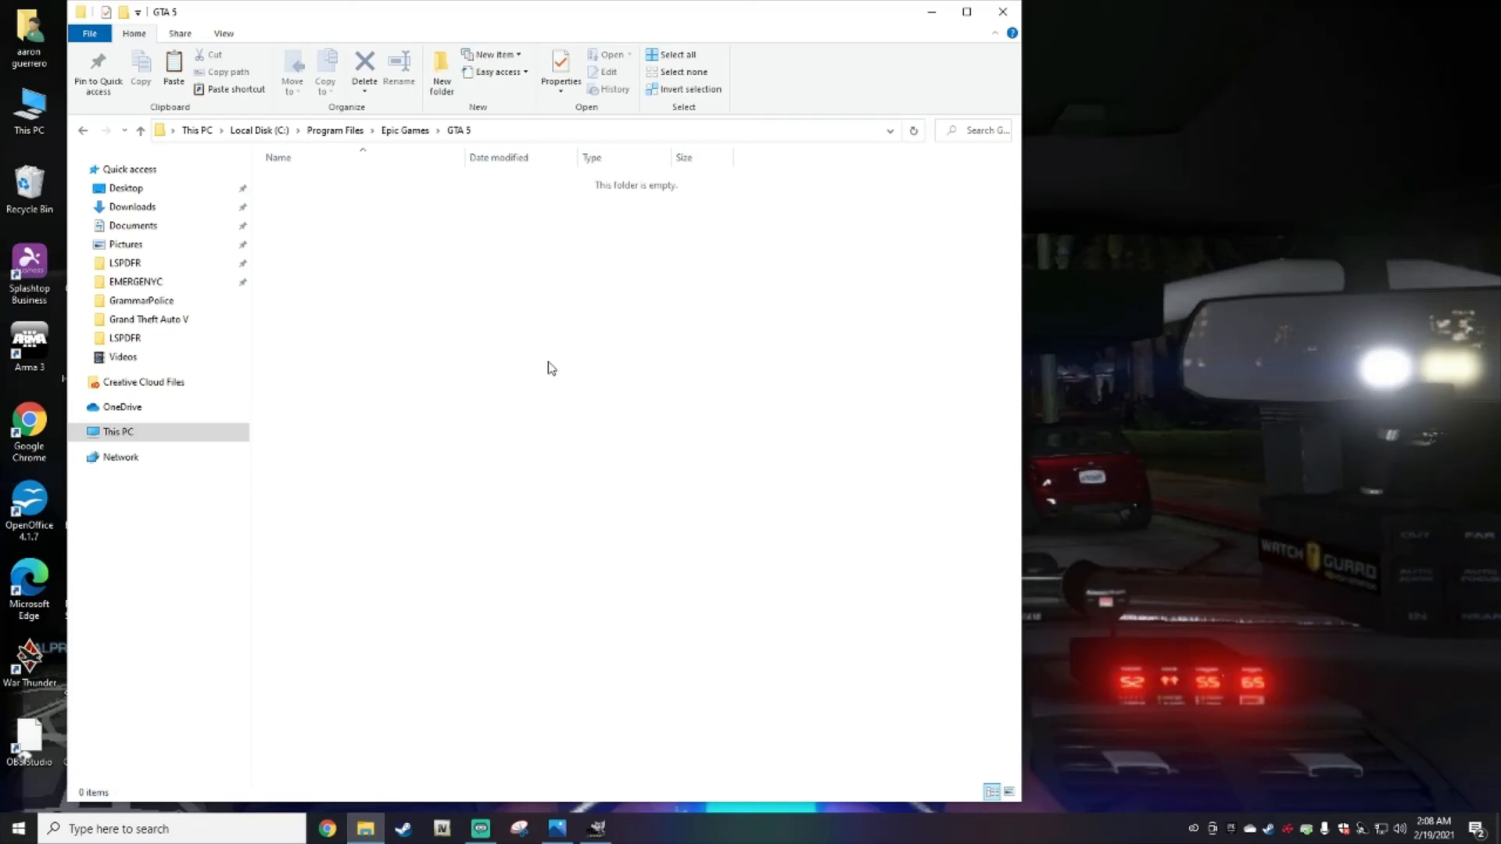
mouse_move(469, 148)
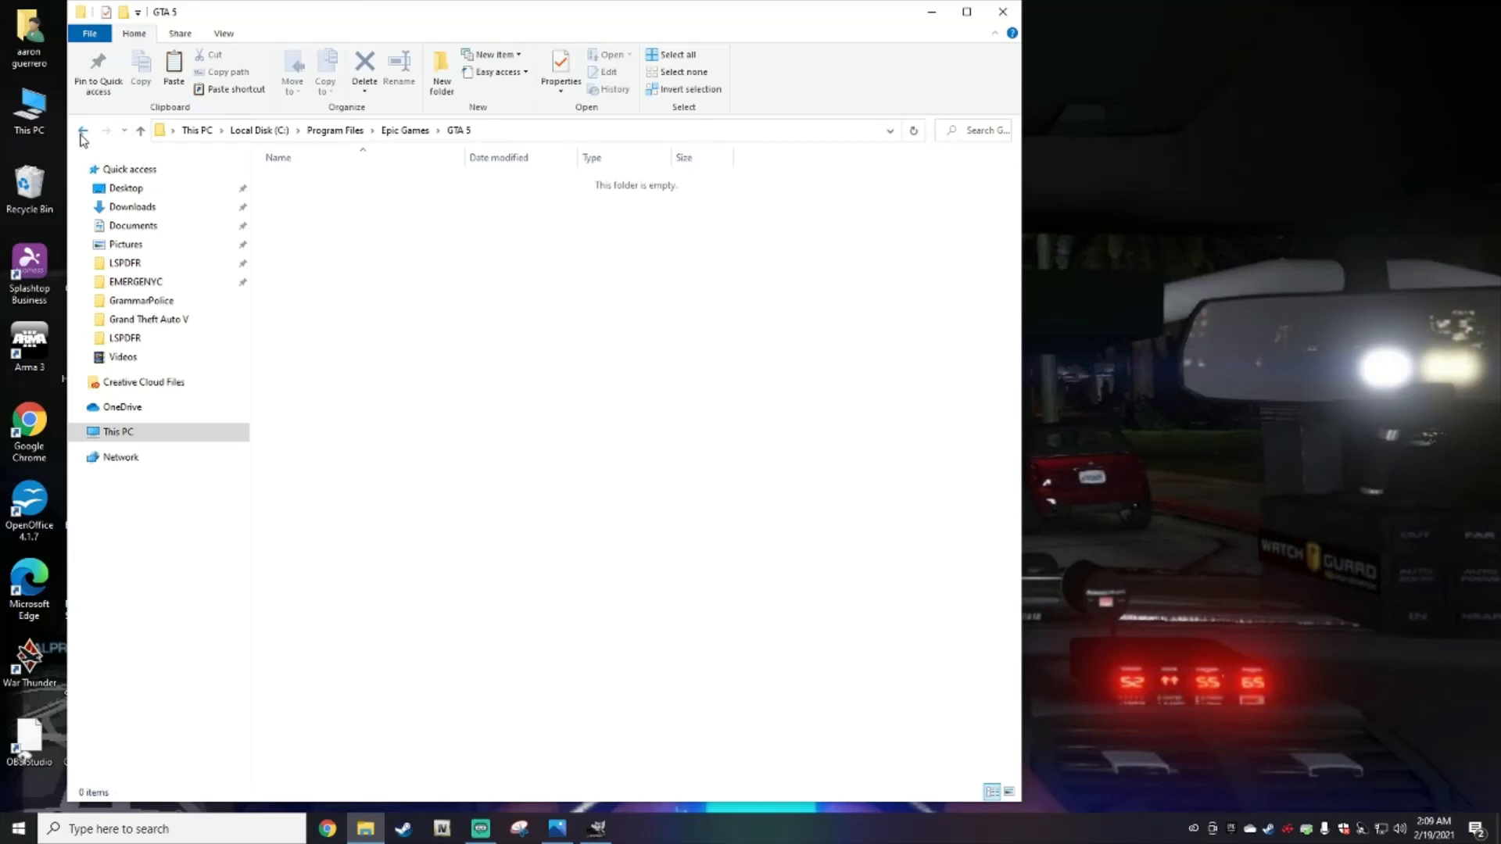
left_click(83, 130)
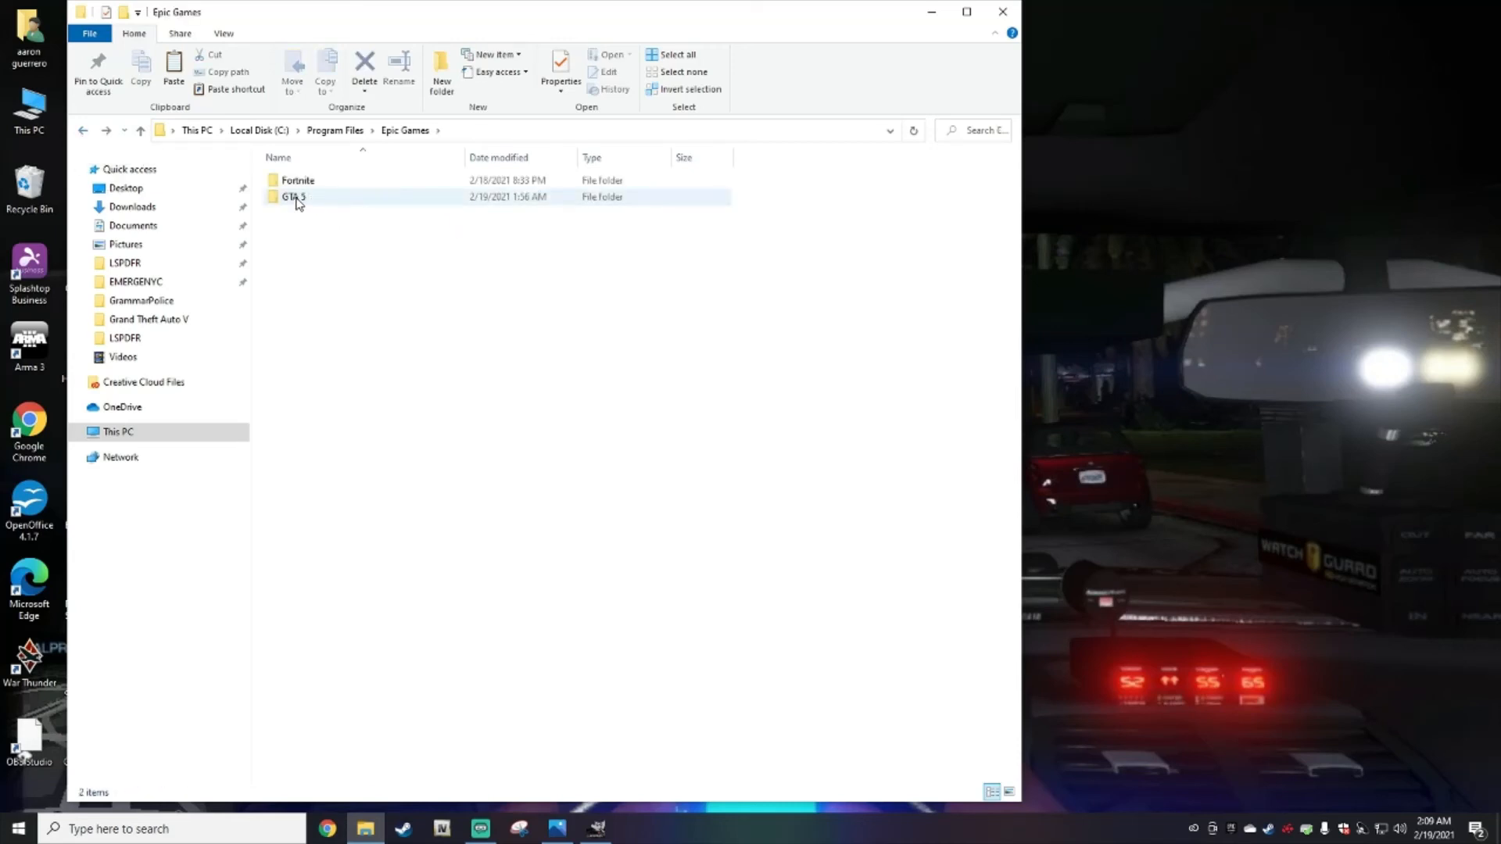
right_click(294, 197)
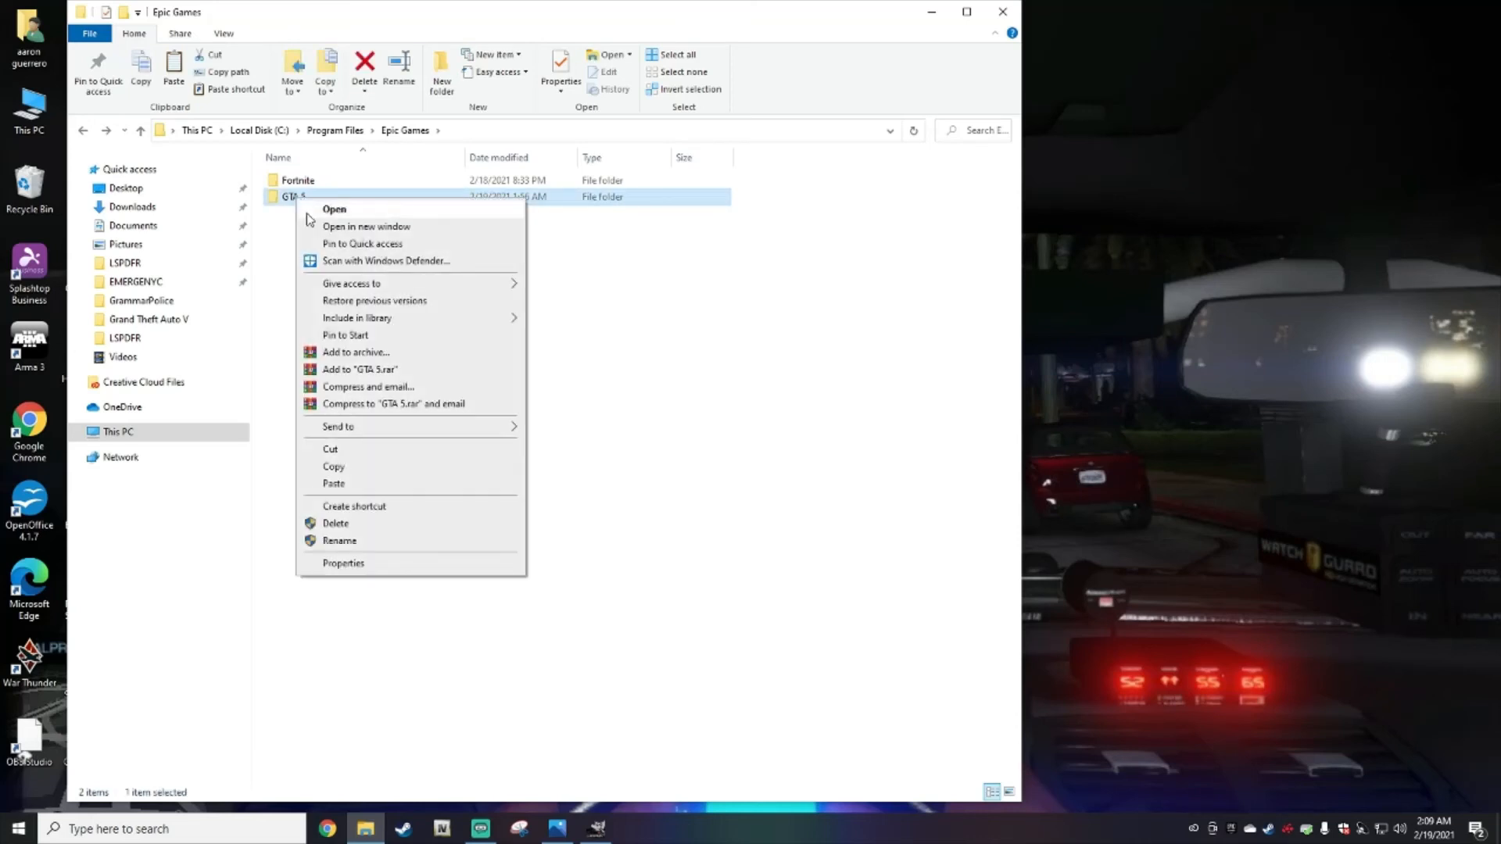
left_click(364, 343)
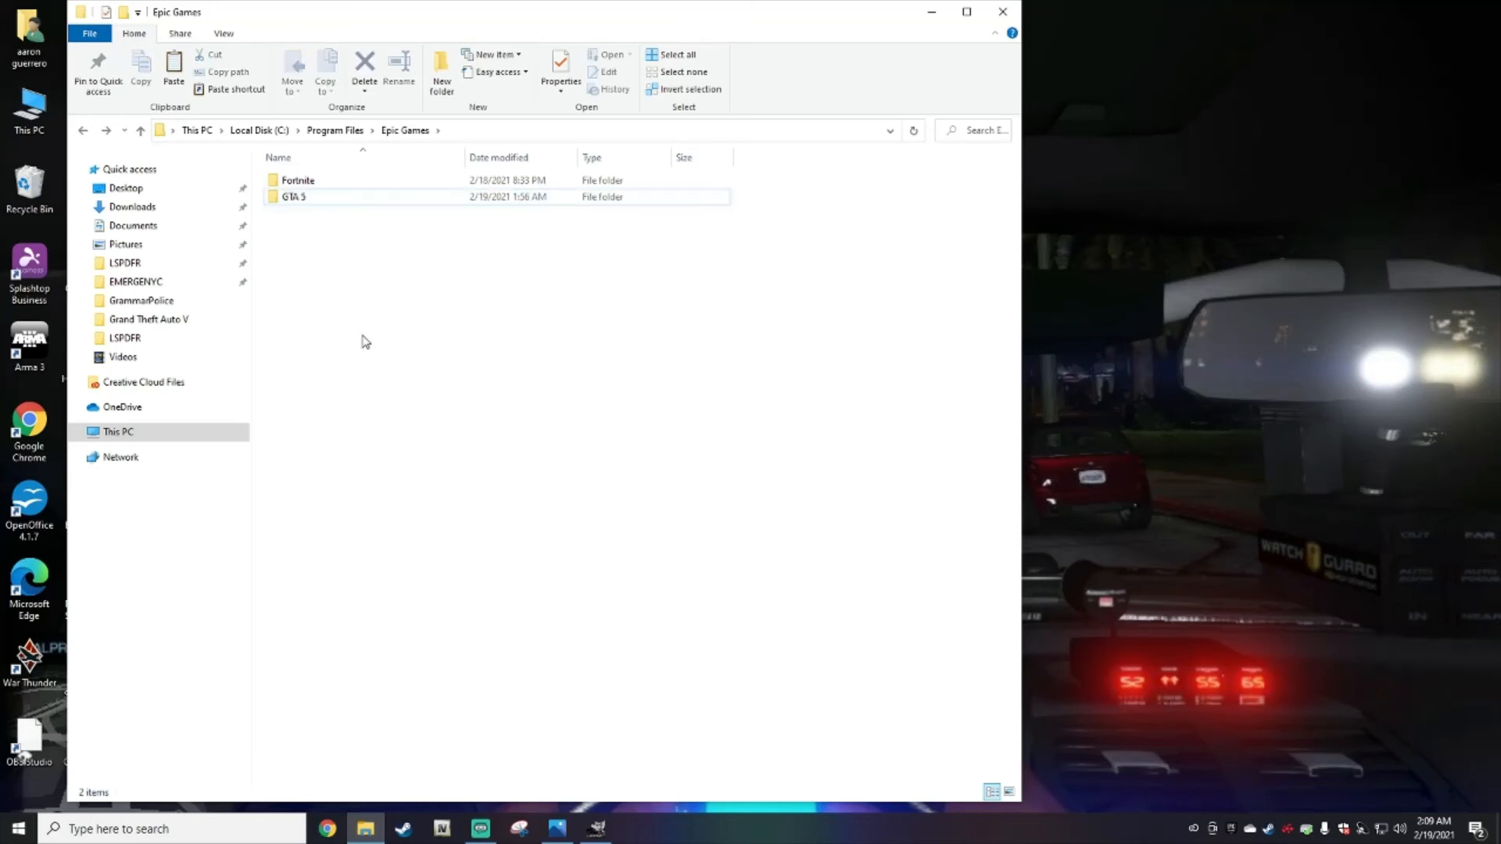
mouse_move(676, 524)
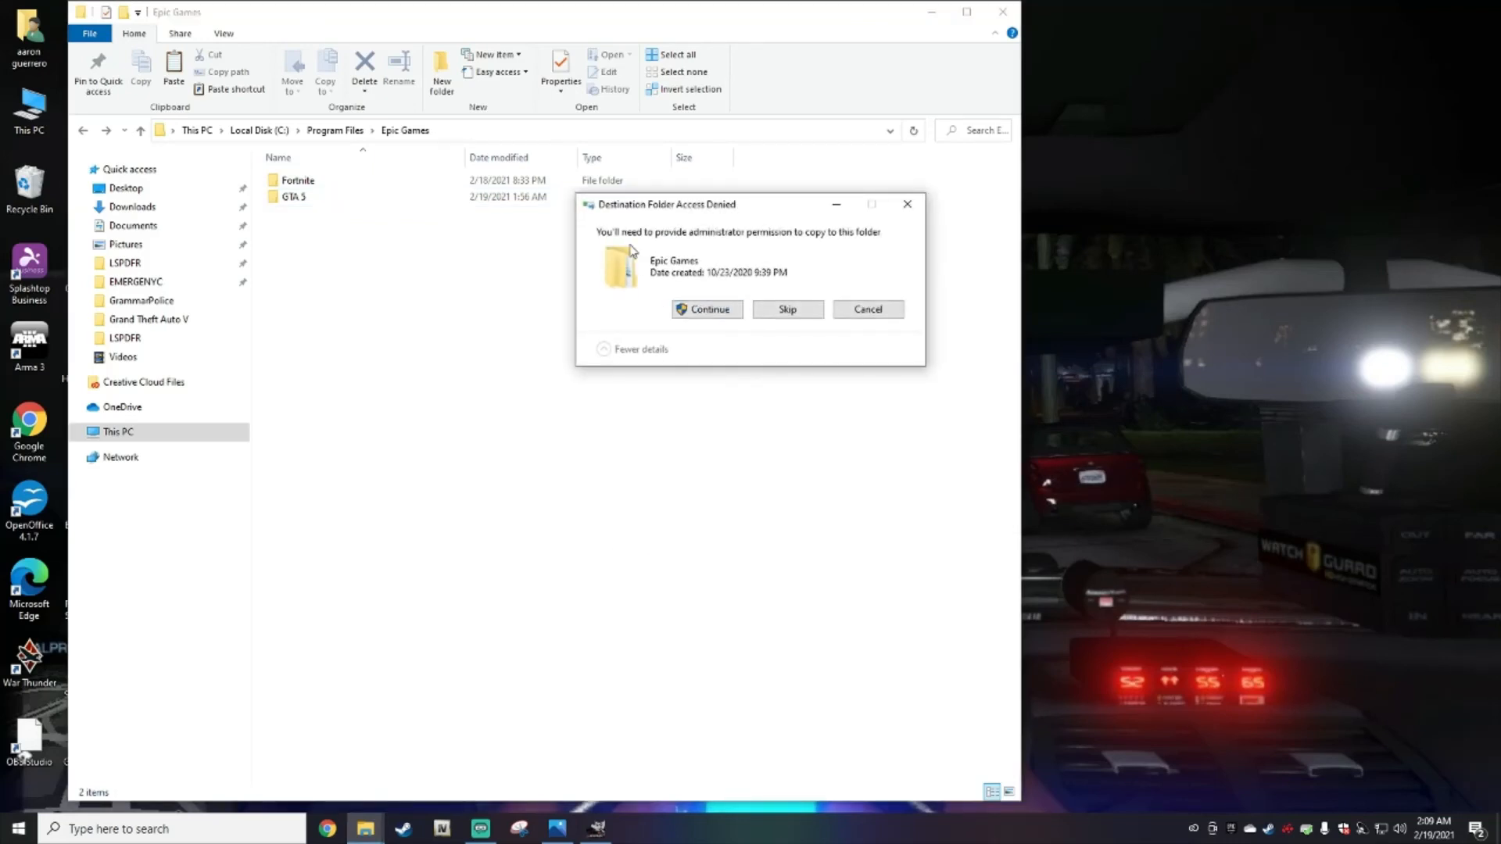
mouse_move(890, 226)
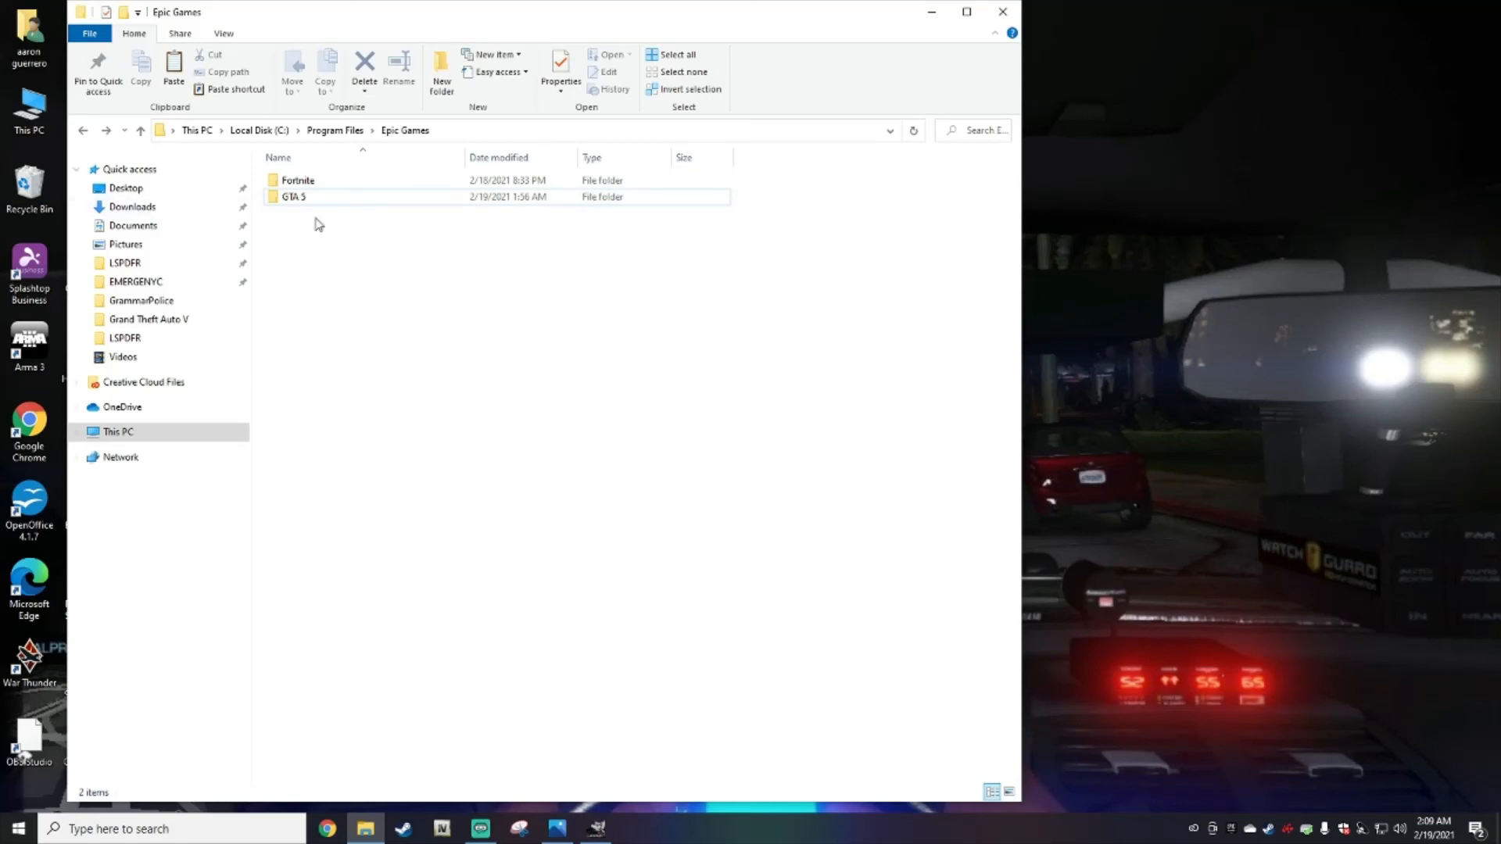
mouse_move(350, 228)
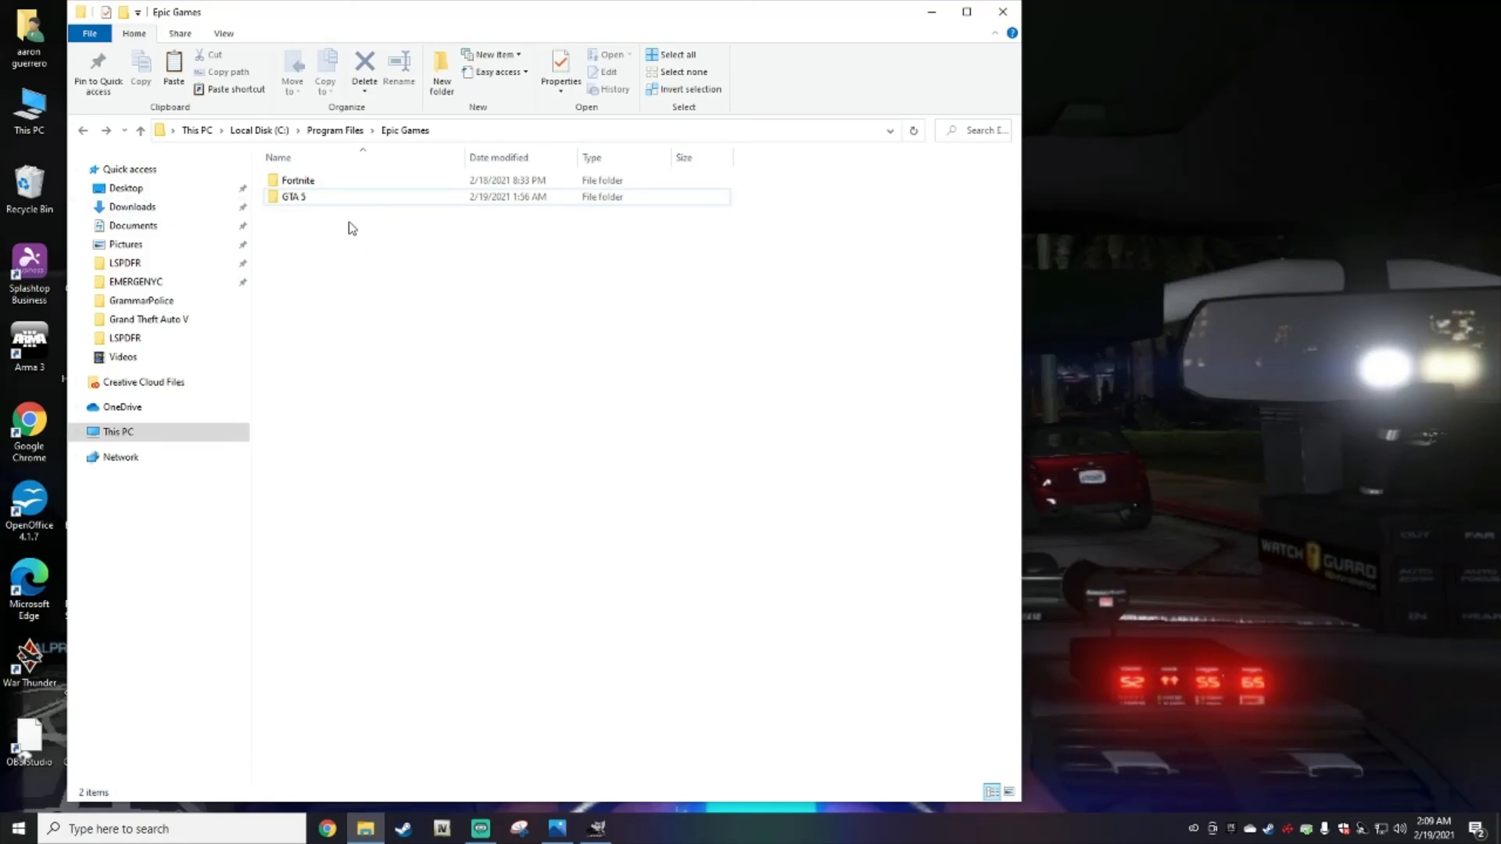
mouse_move(361, 256)
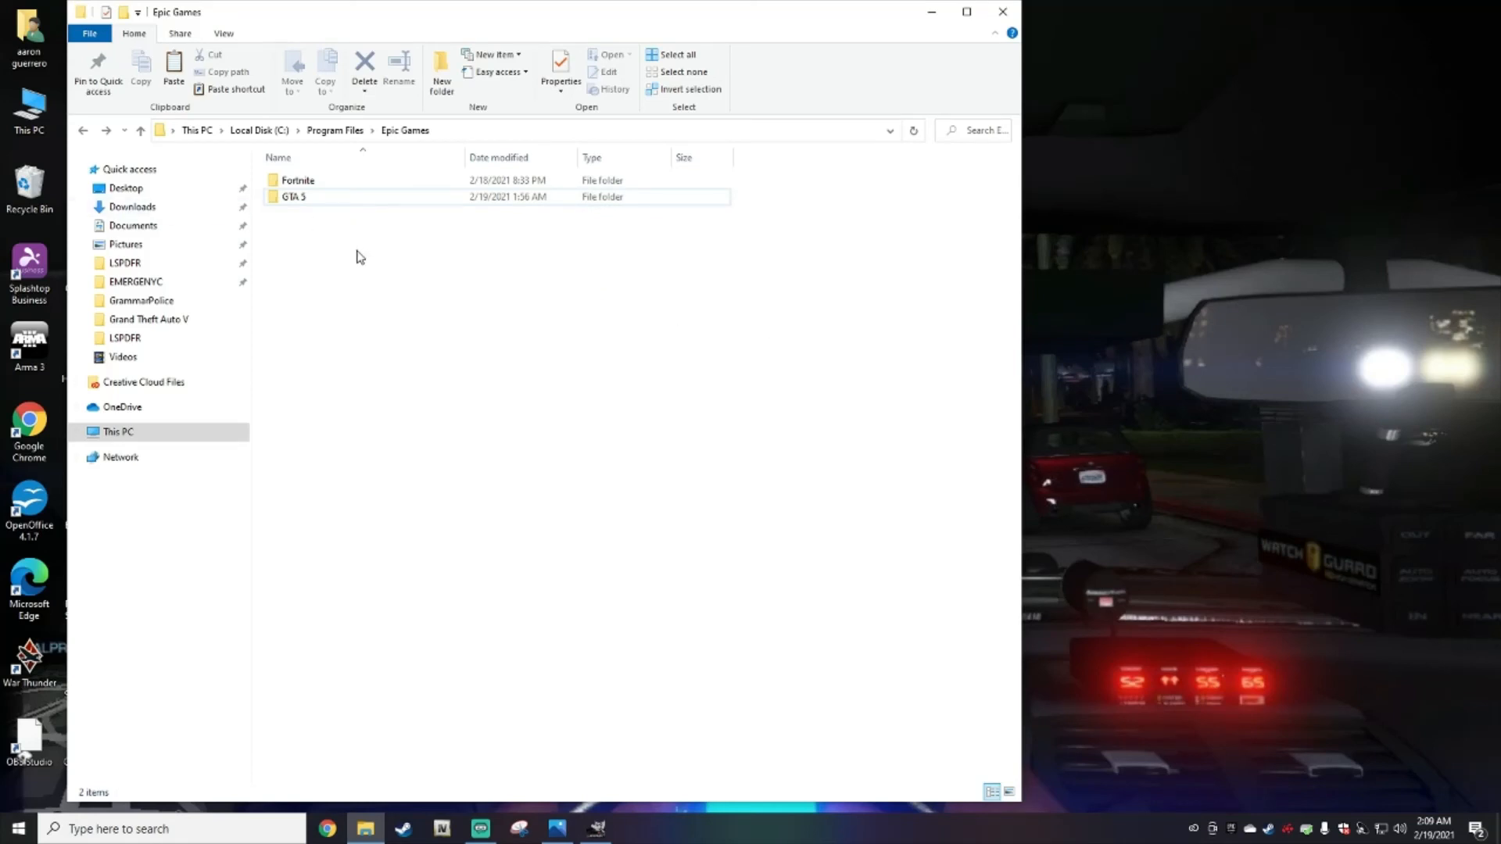
mouse_move(402, 294)
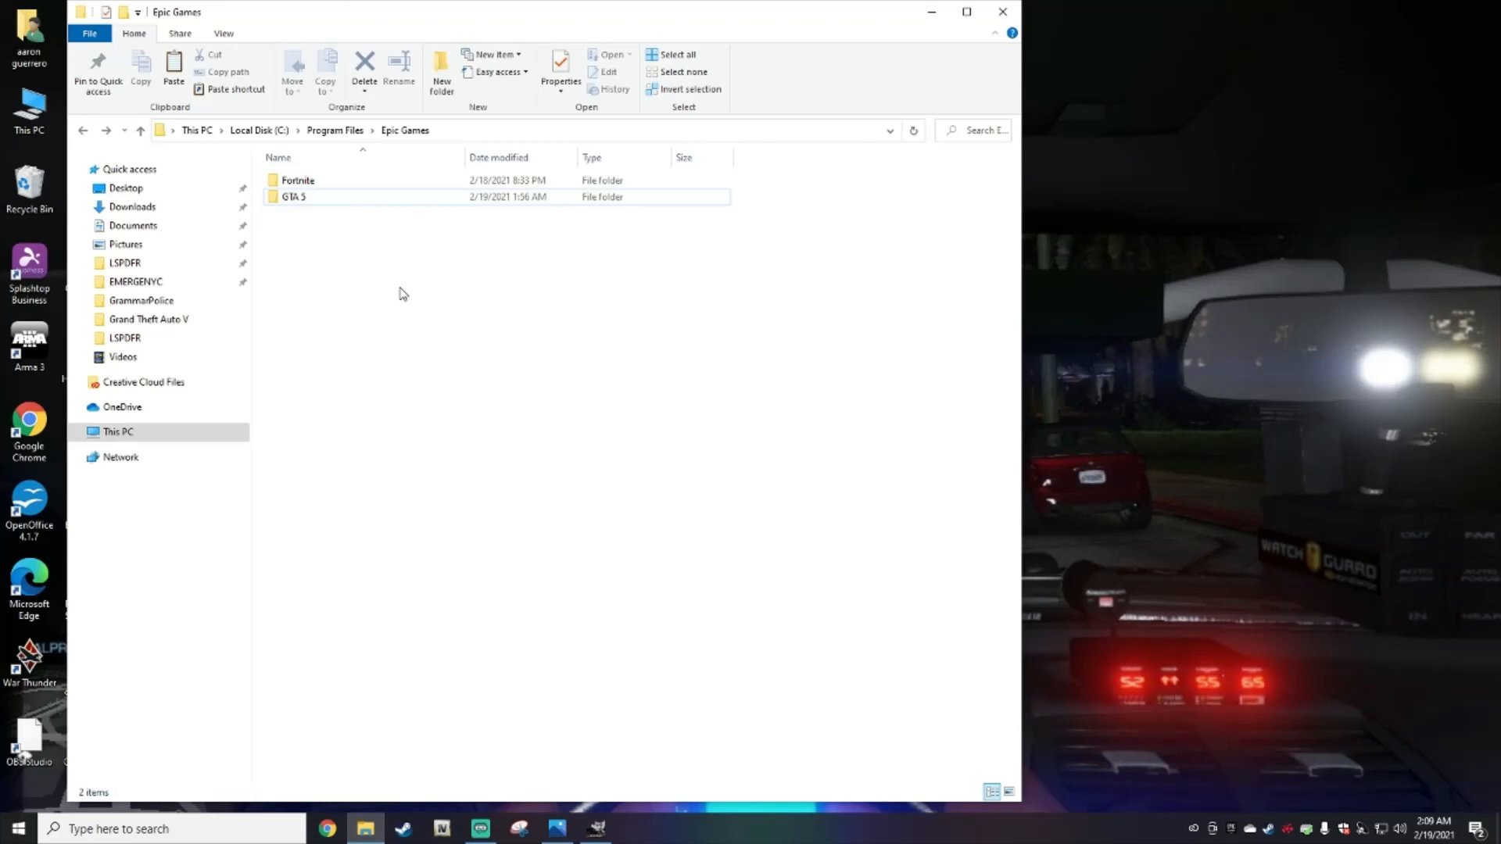
mouse_move(943, 78)
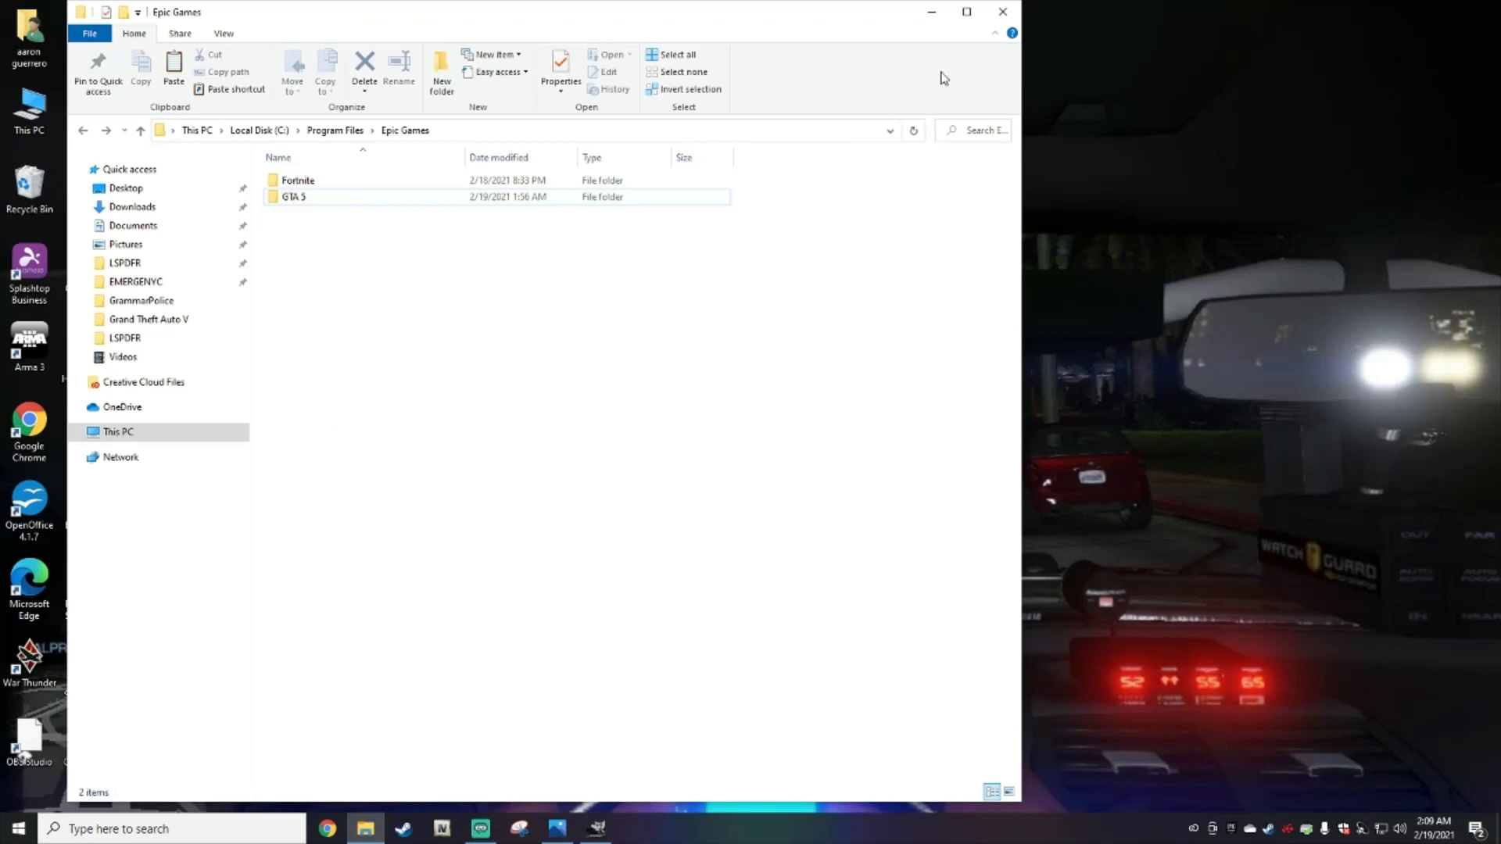
mouse_move(314, 78)
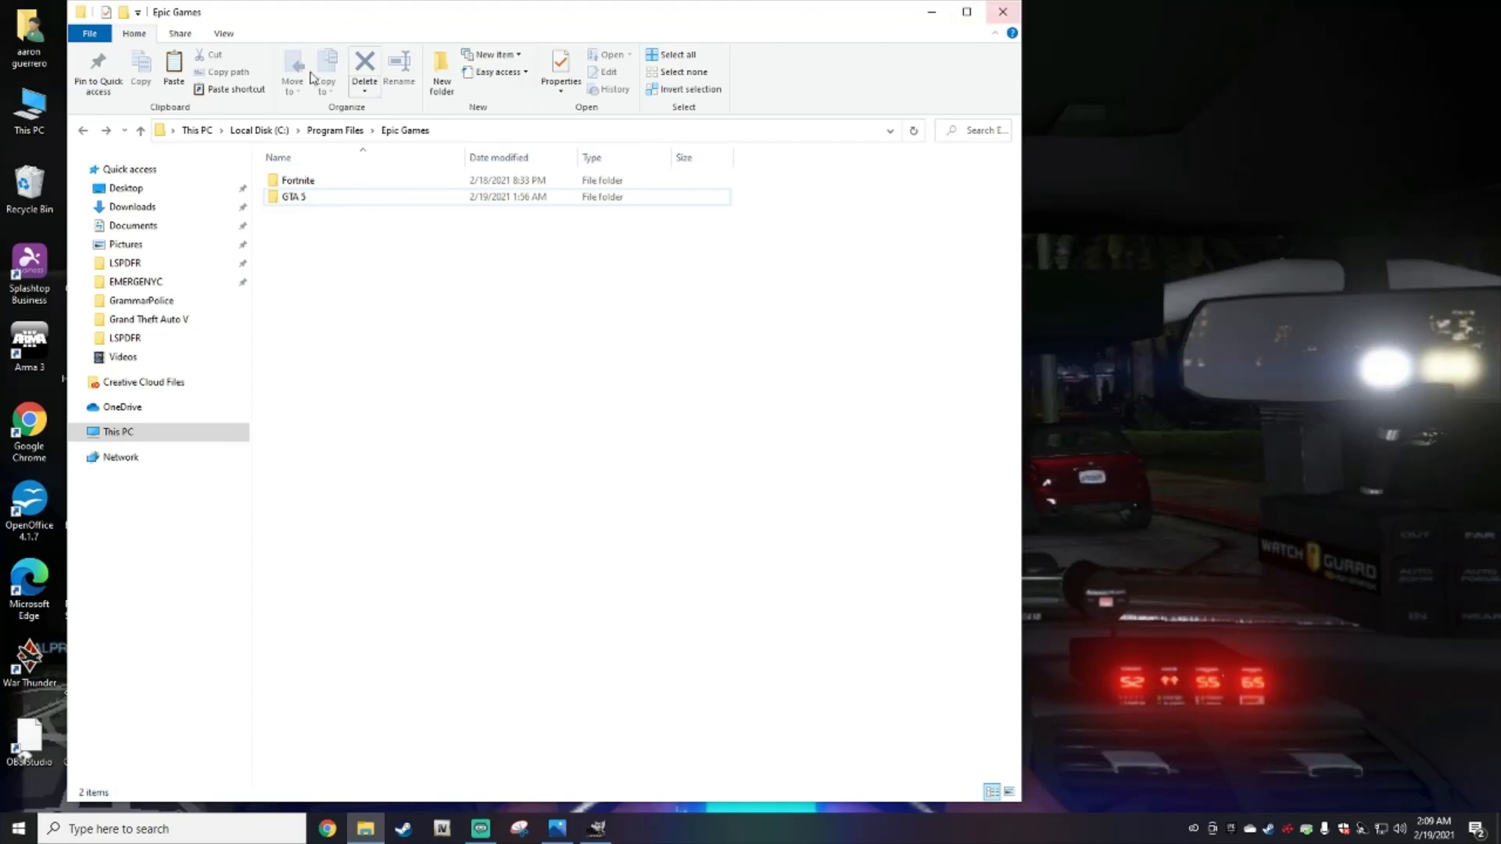
Step: Close the Epic Games File Explorer window, leaving the desktop
left_click(1002, 11)
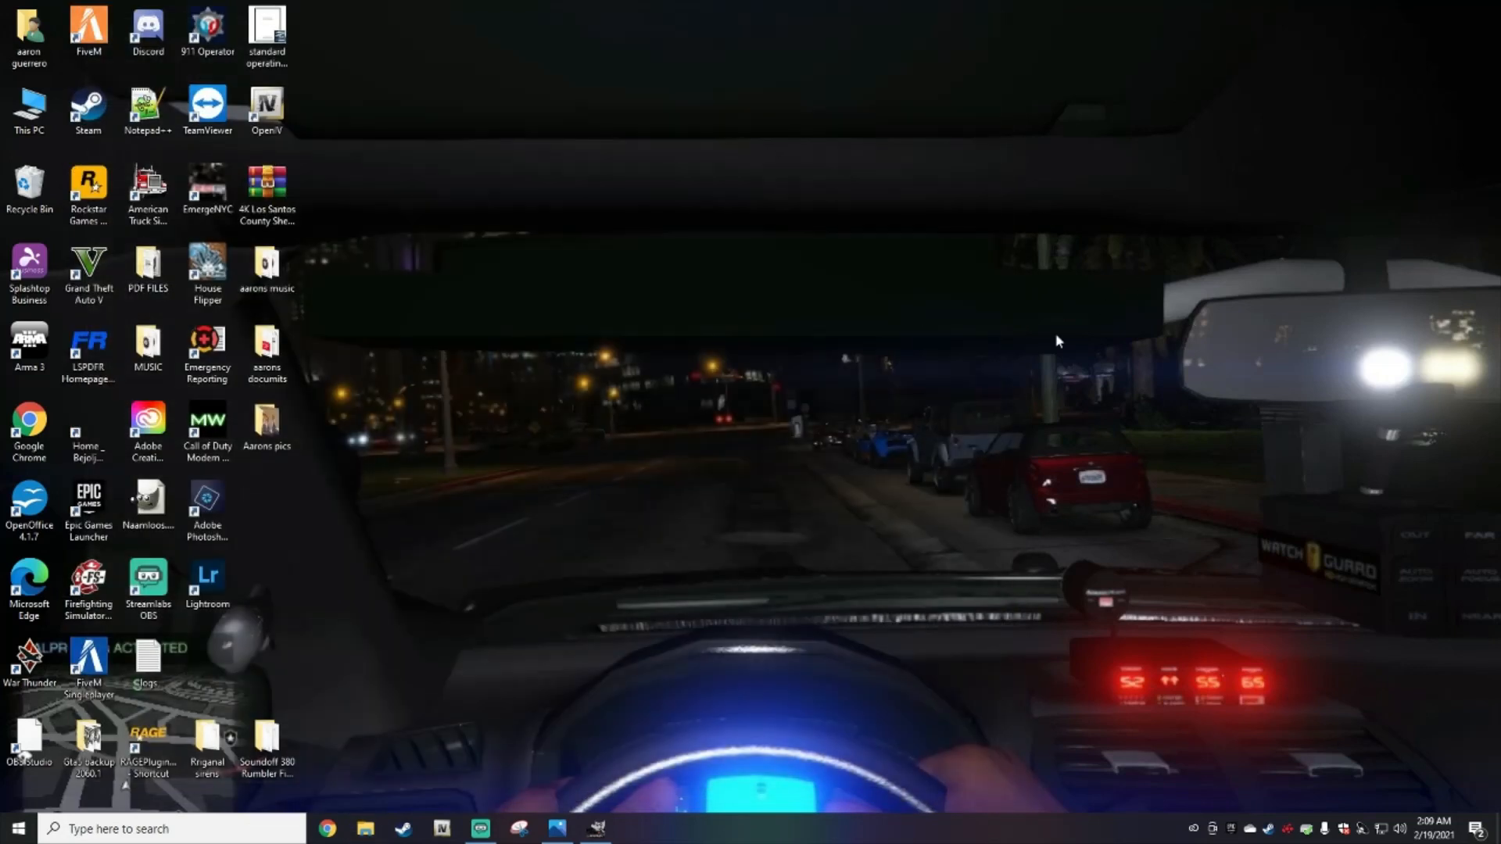
mouse_move(893, 303)
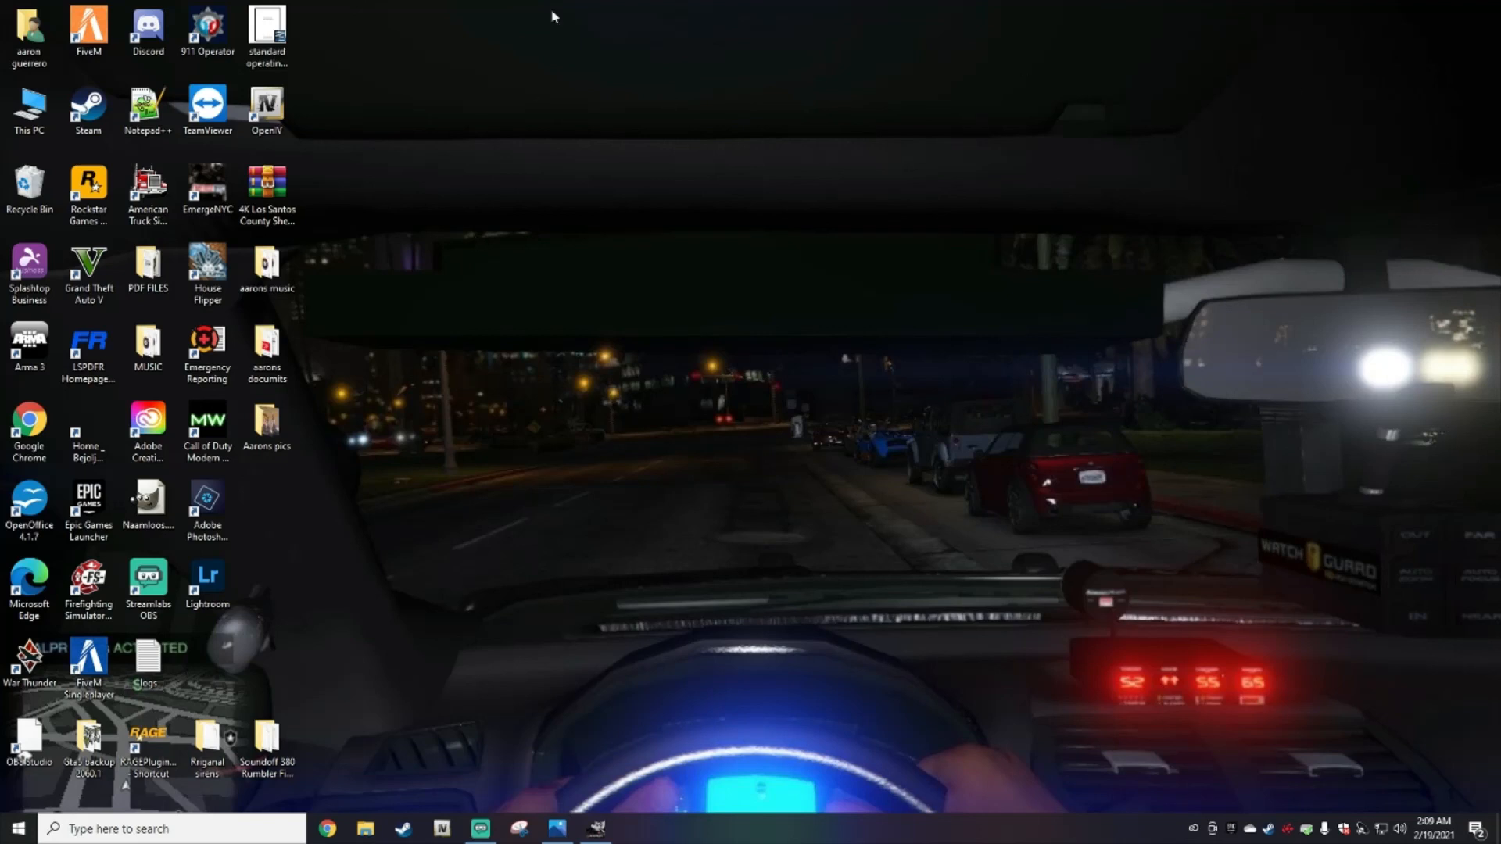
mouse_move(518, 365)
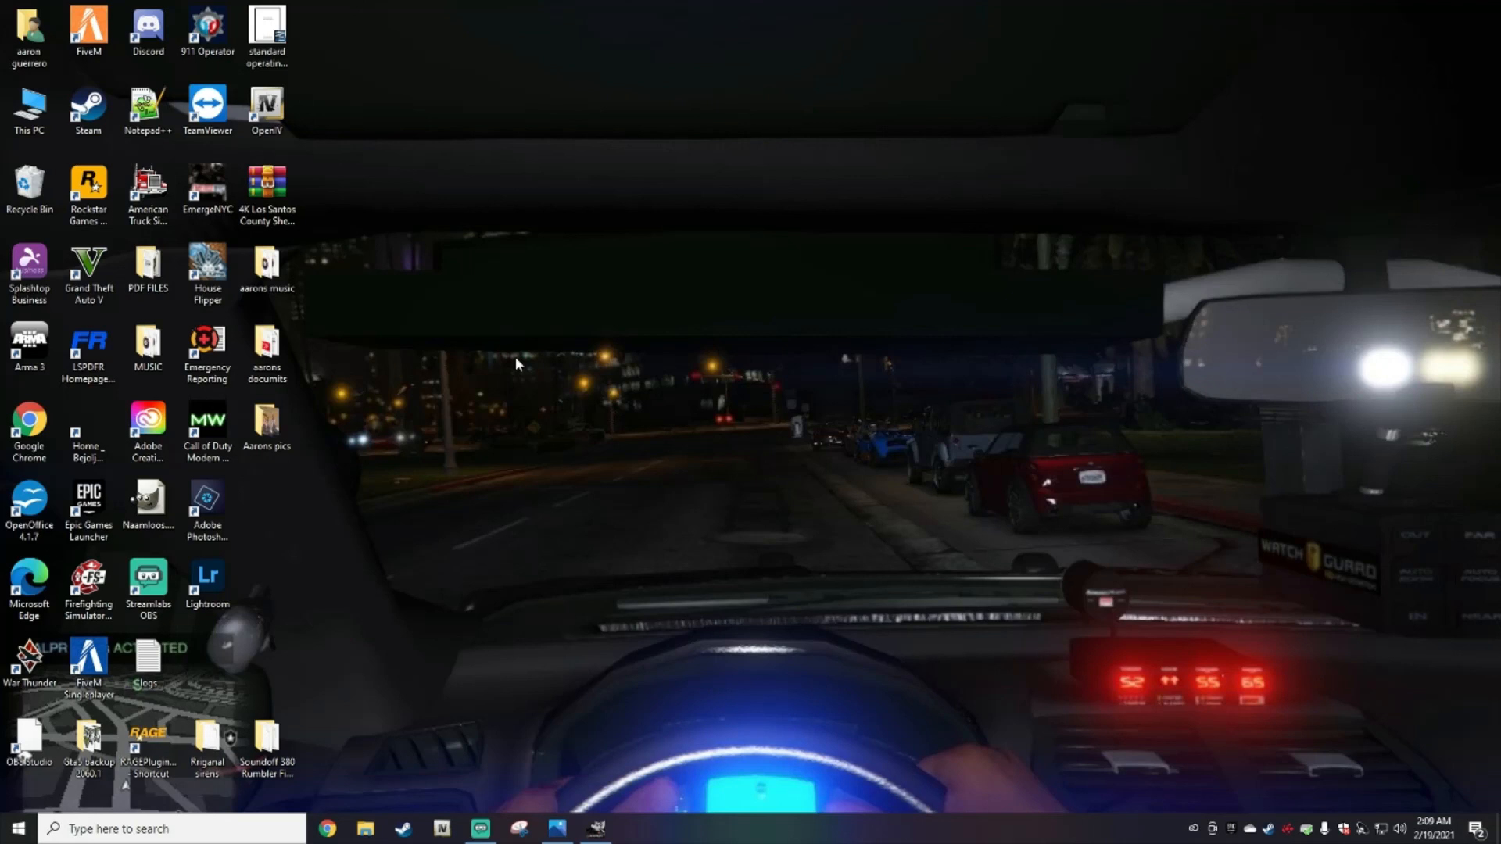
mouse_move(1265, 53)
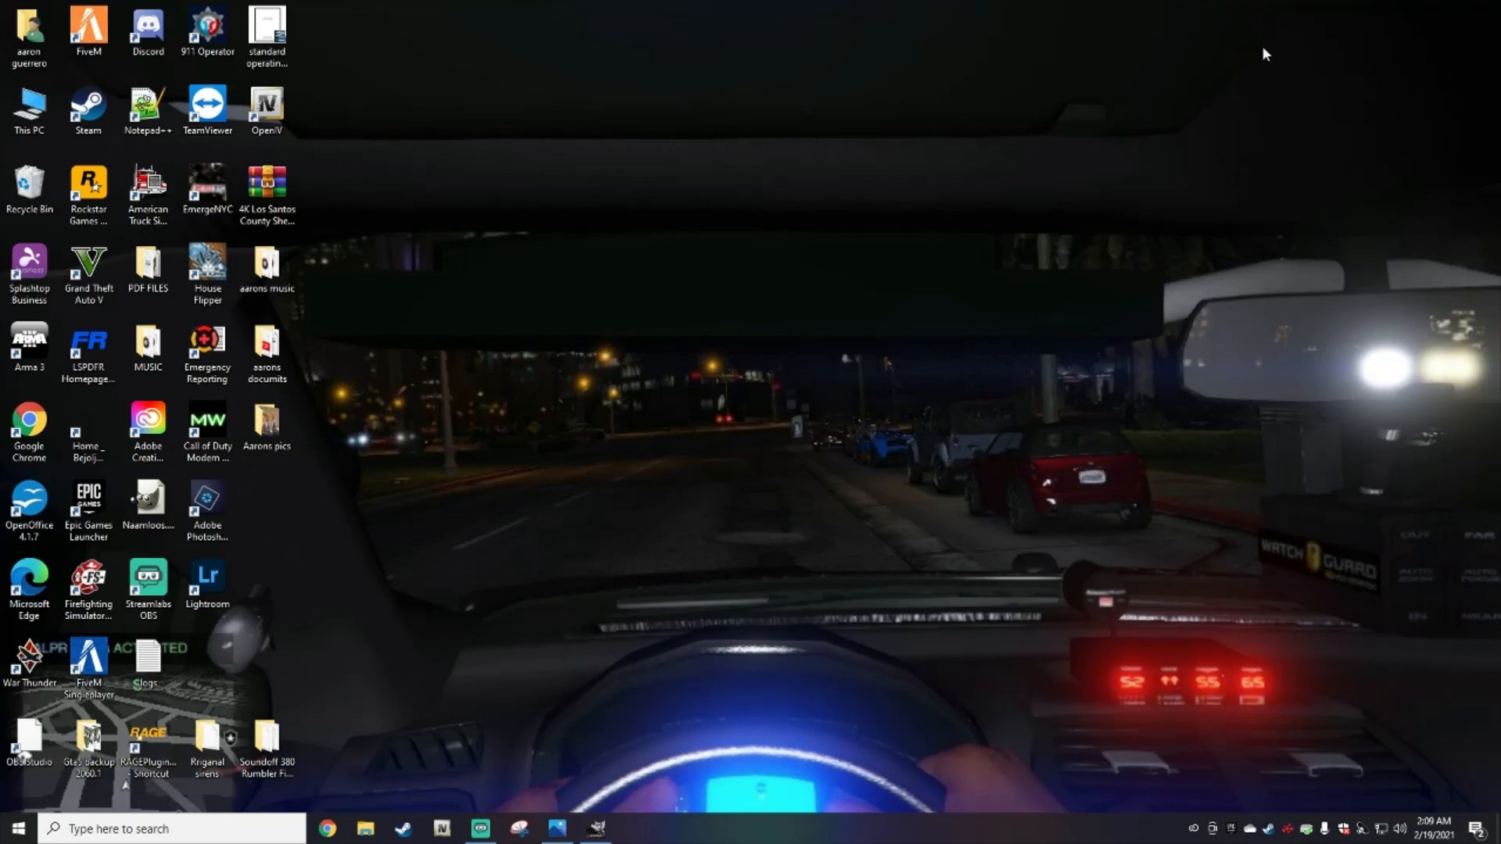
mouse_move(965, 398)
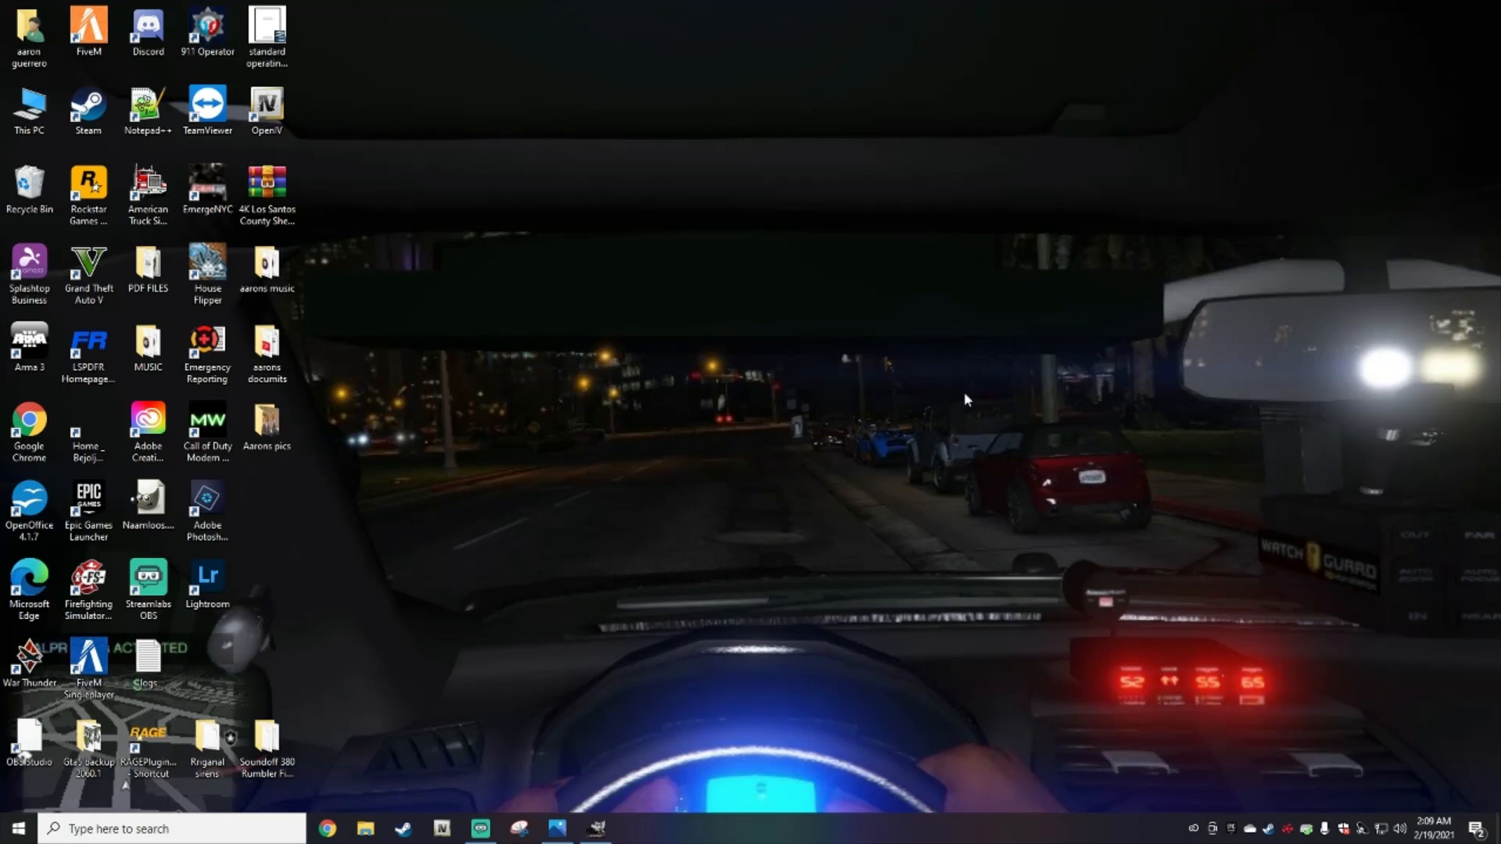
mouse_move(971, 302)
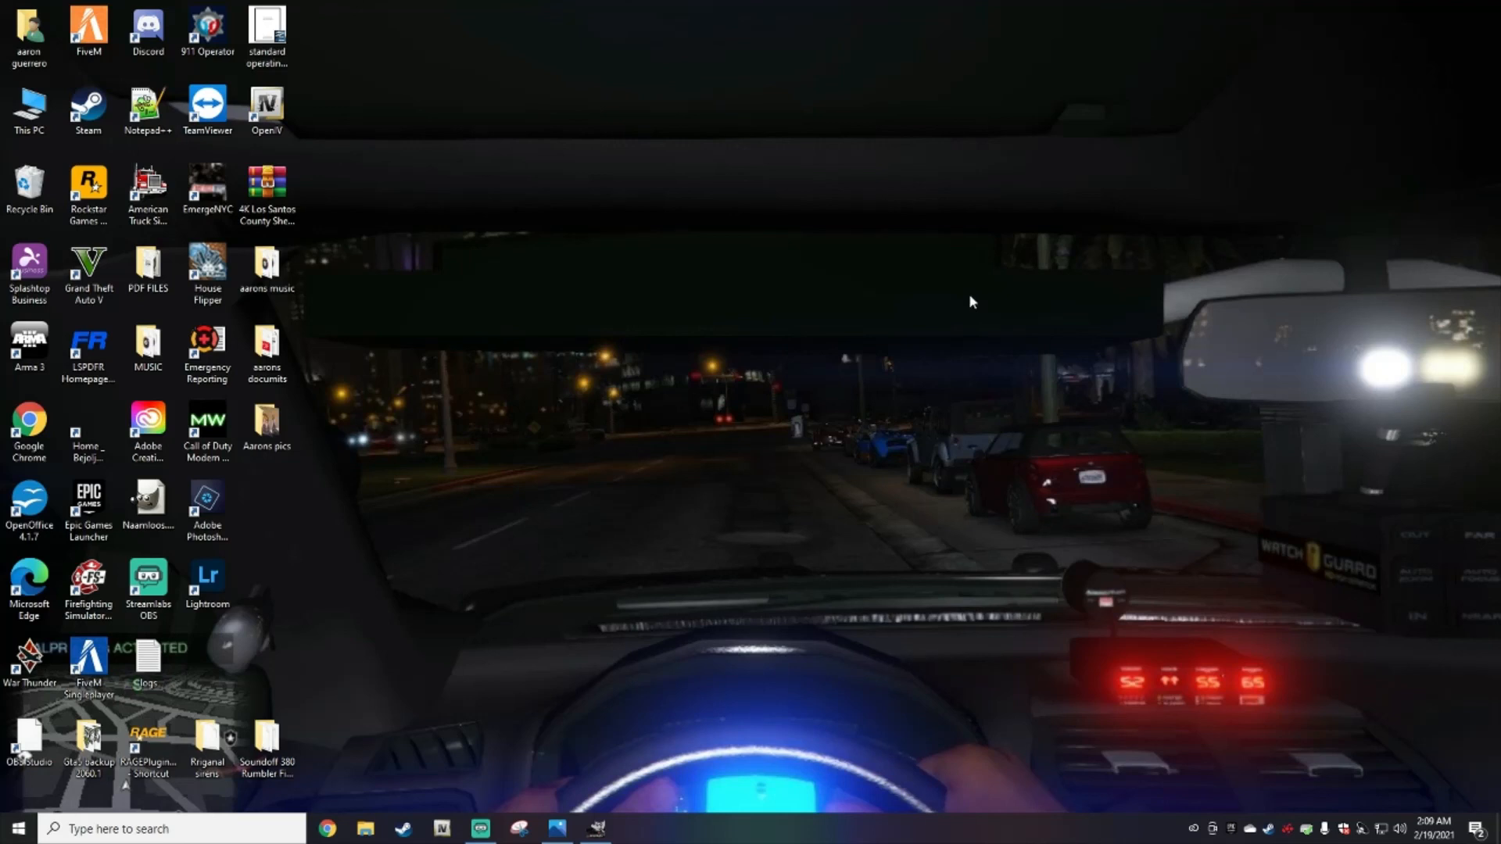
mouse_move(1007, 239)
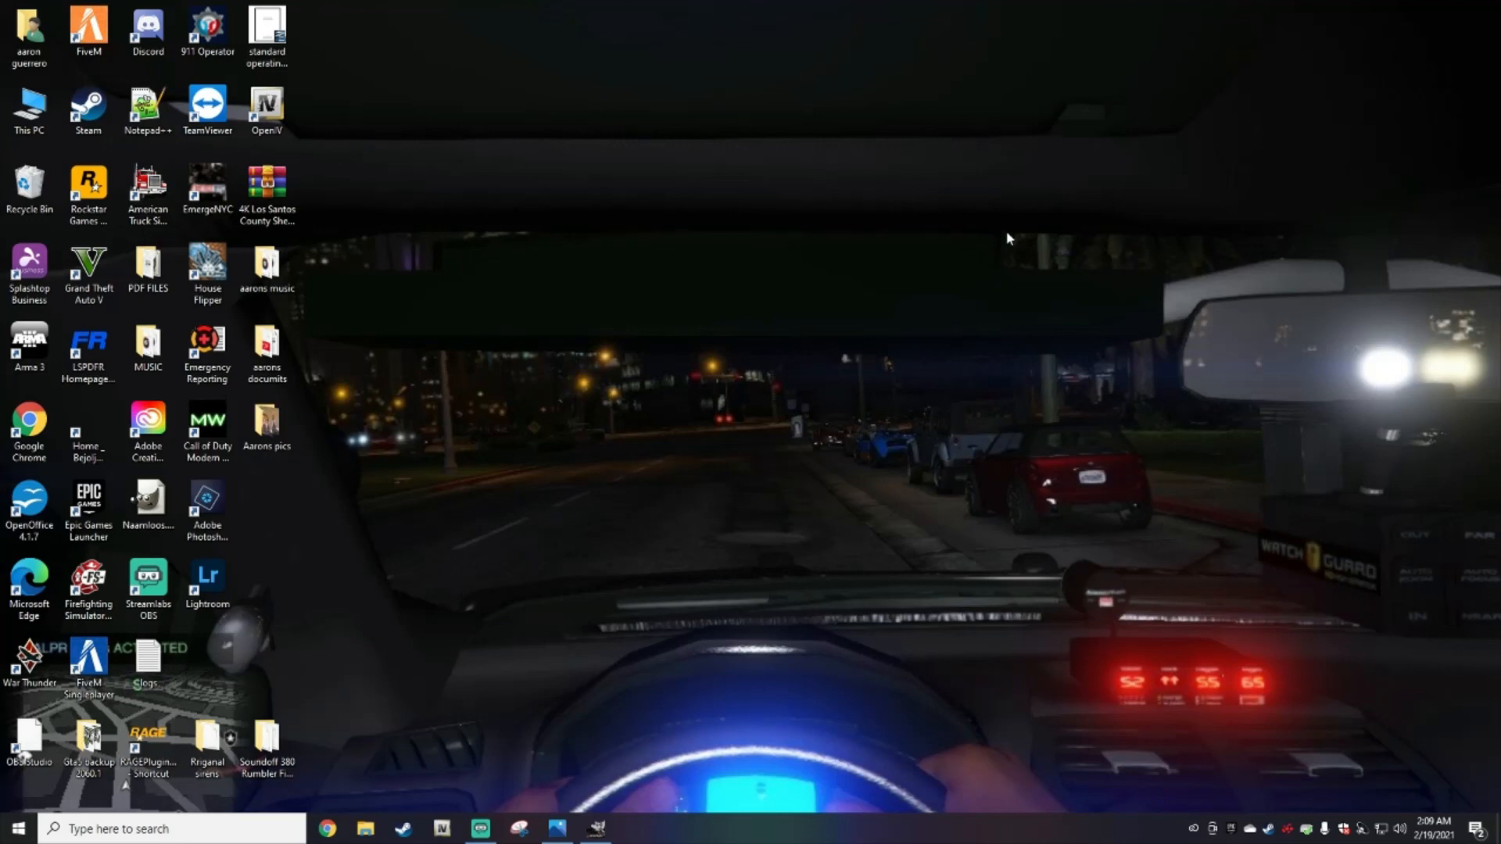
mouse_move(571, 384)
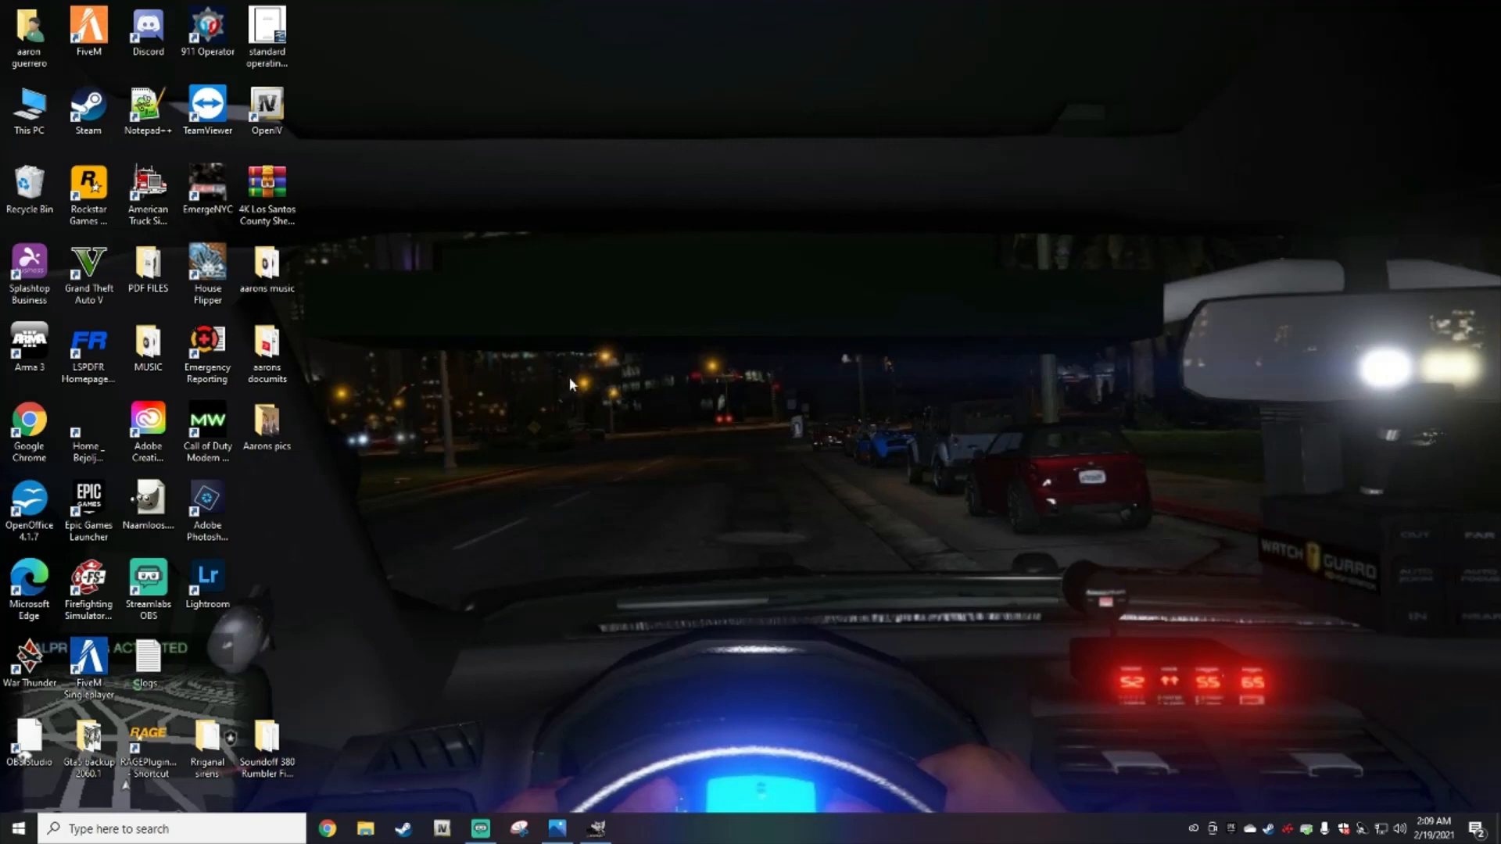
mouse_move(849, 182)
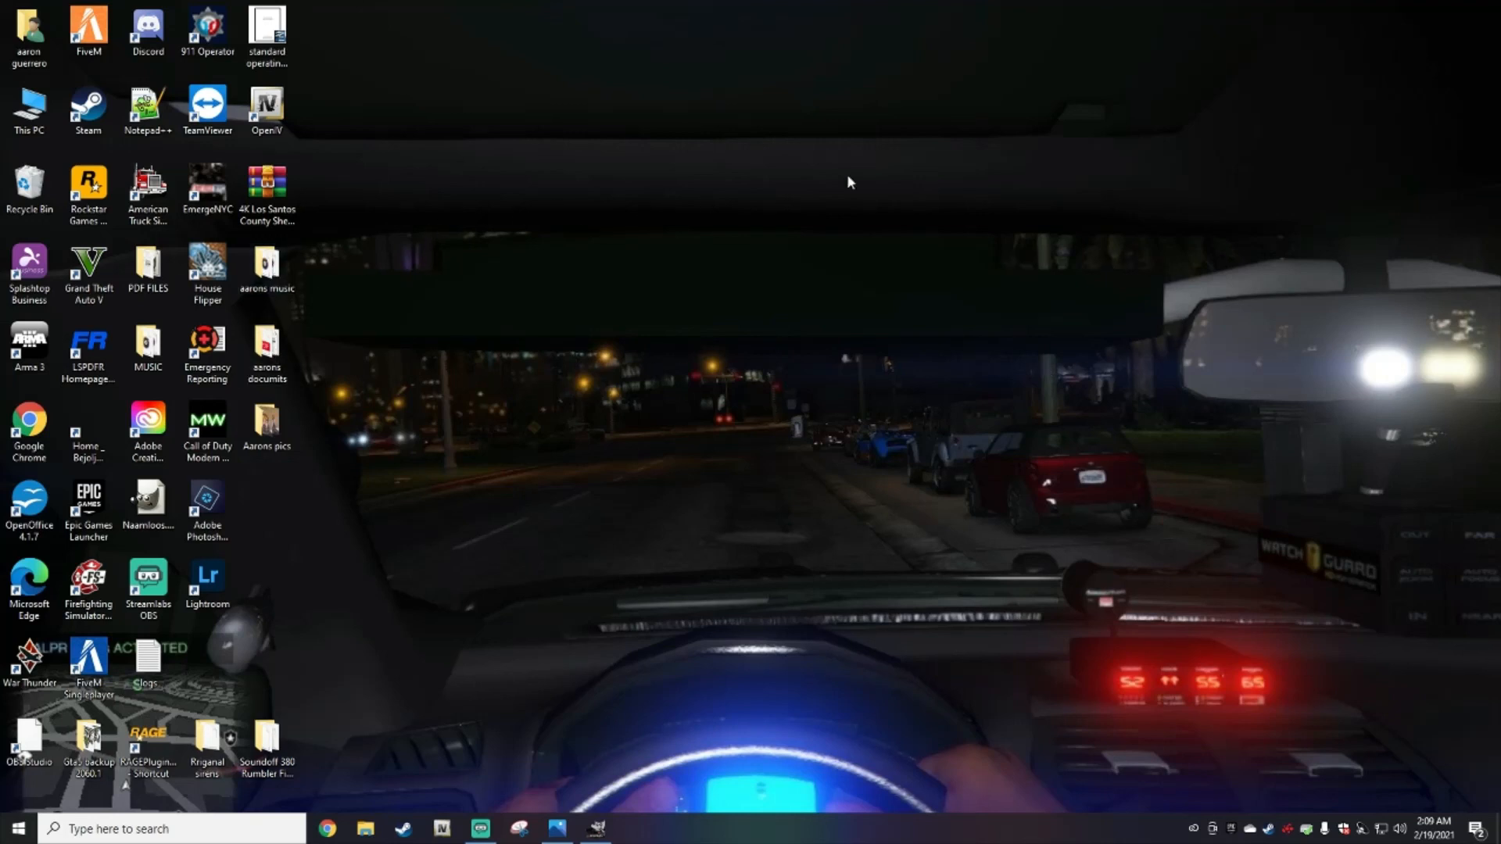
mouse_move(646, 394)
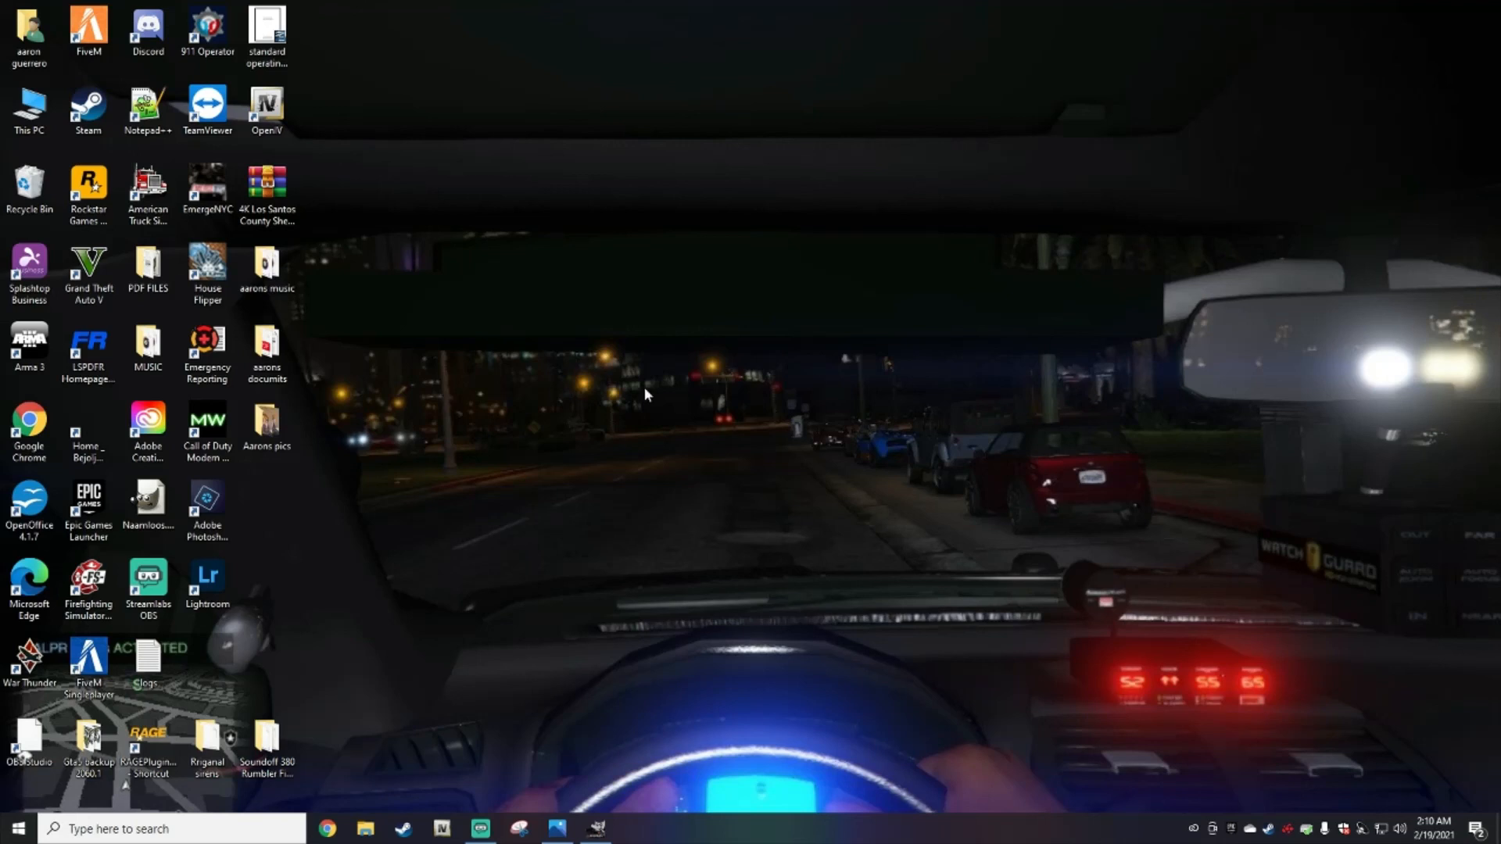
mouse_move(374, 258)
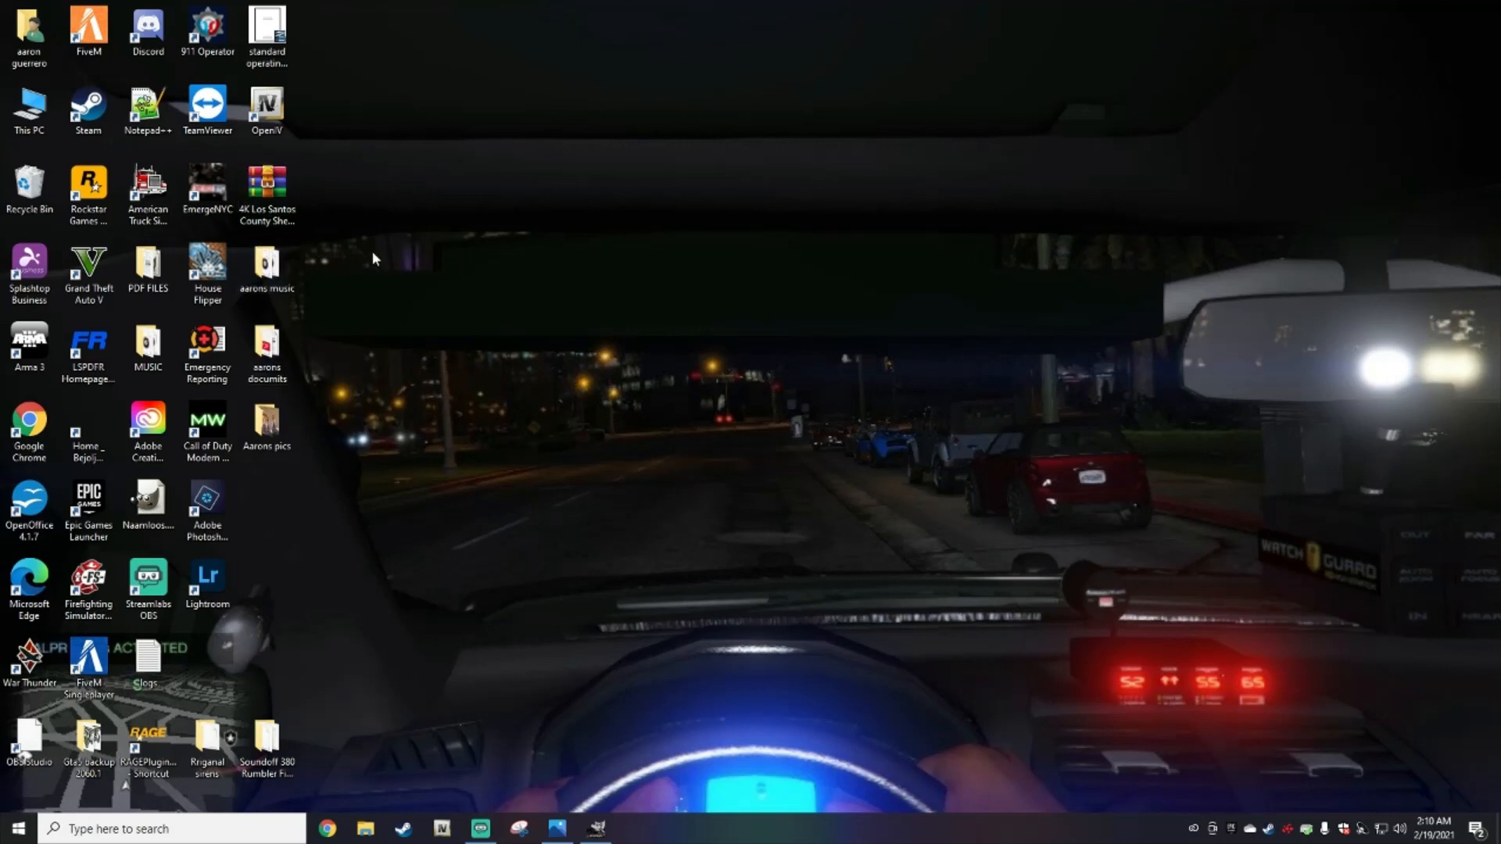
mouse_move(1020, 211)
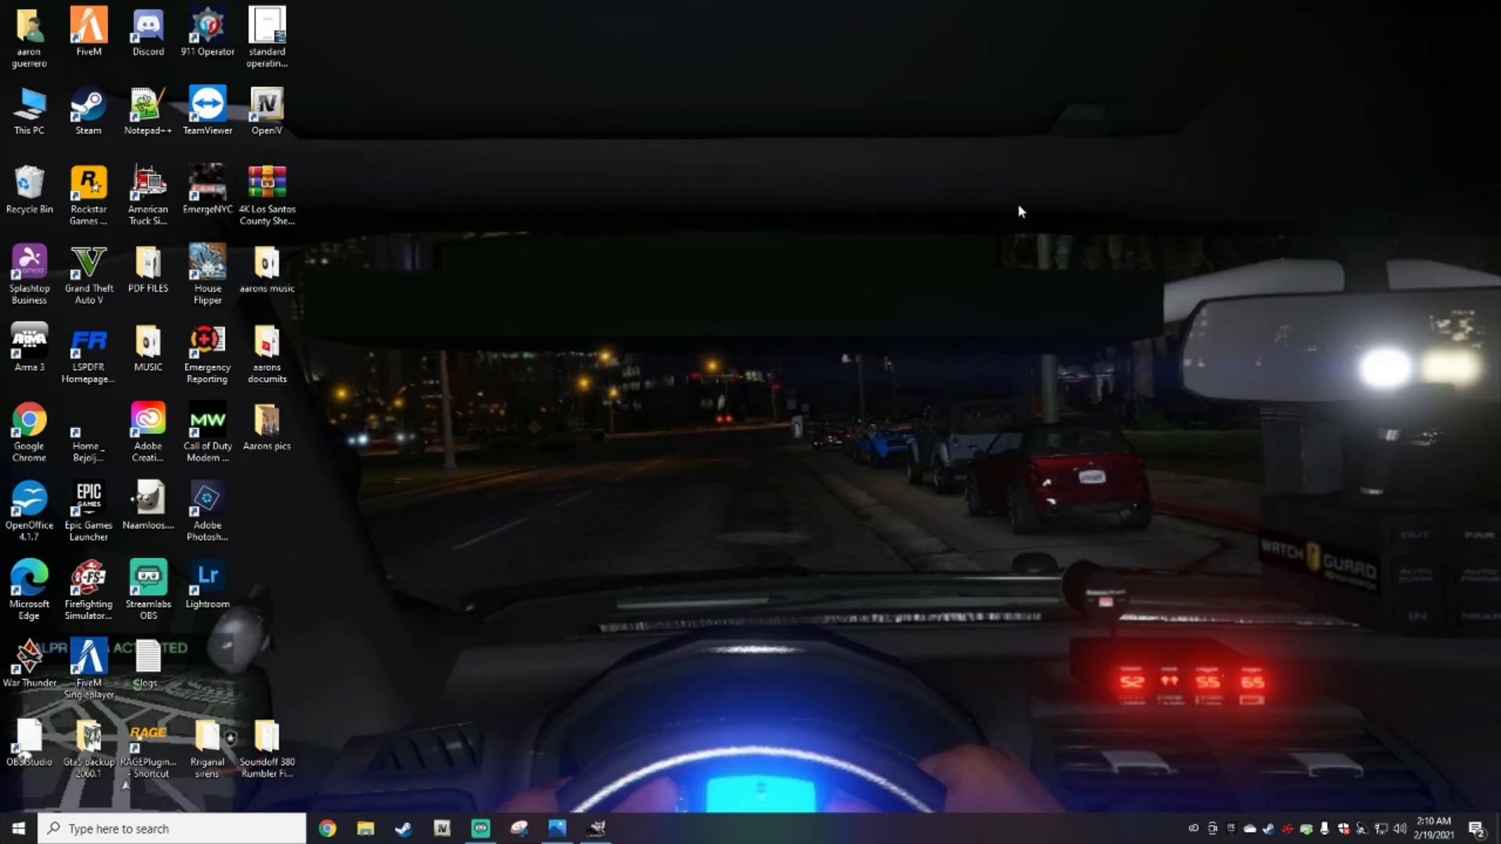
mouse_move(940, 381)
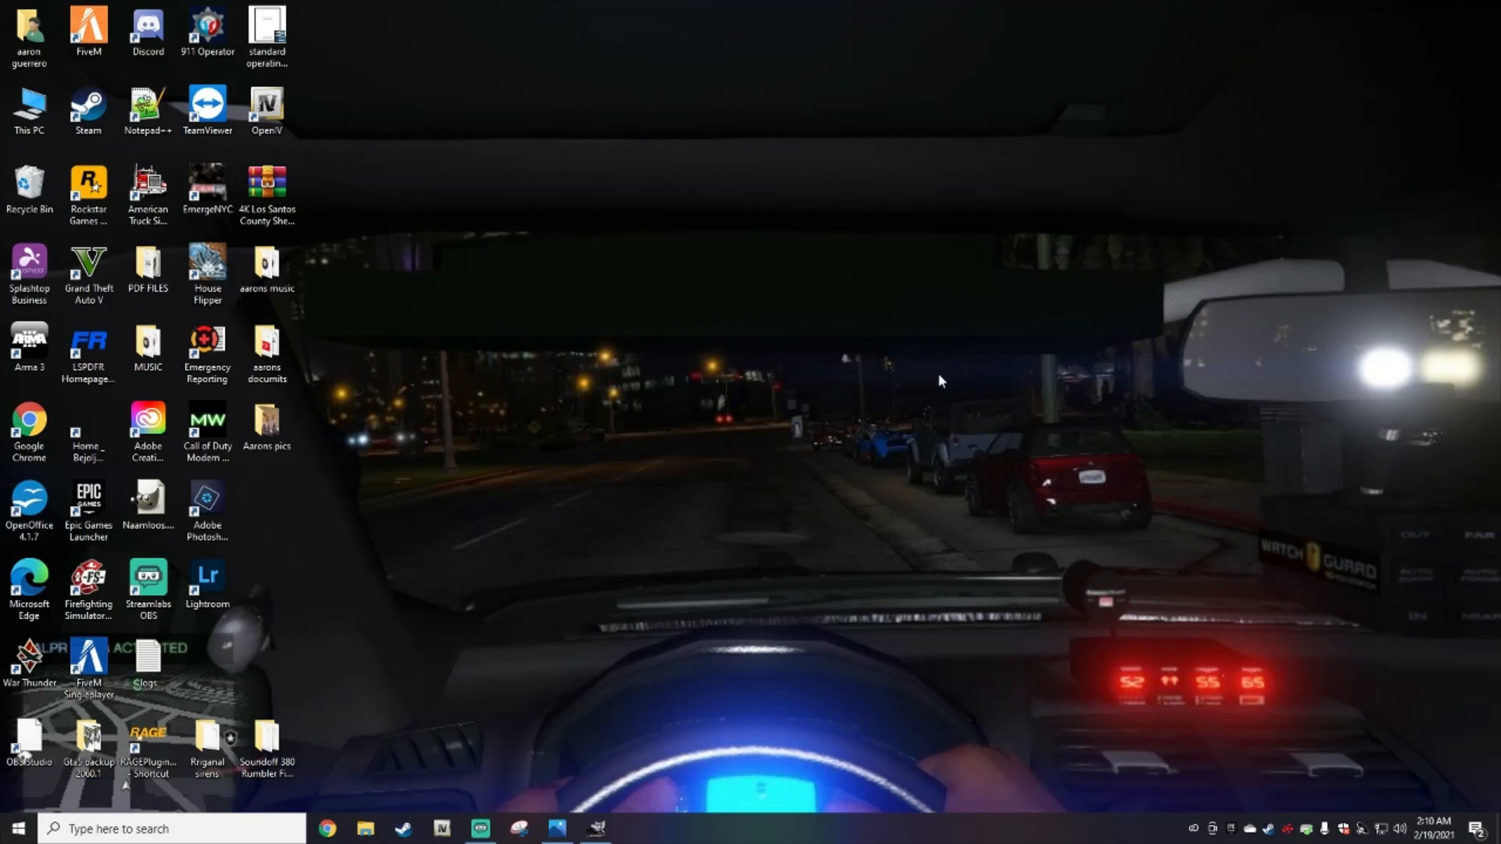
mouse_move(502, 421)
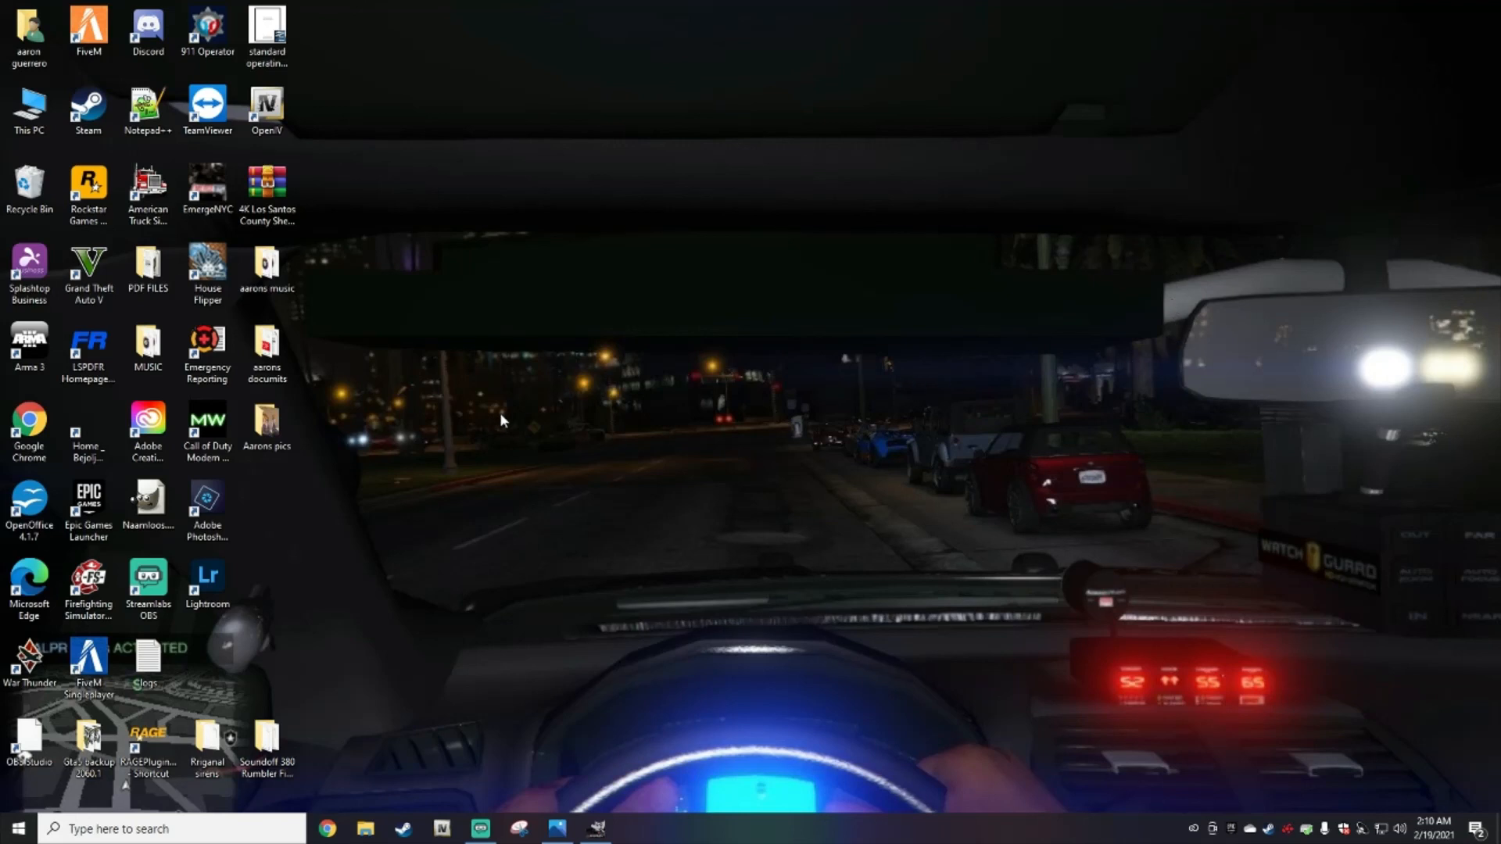